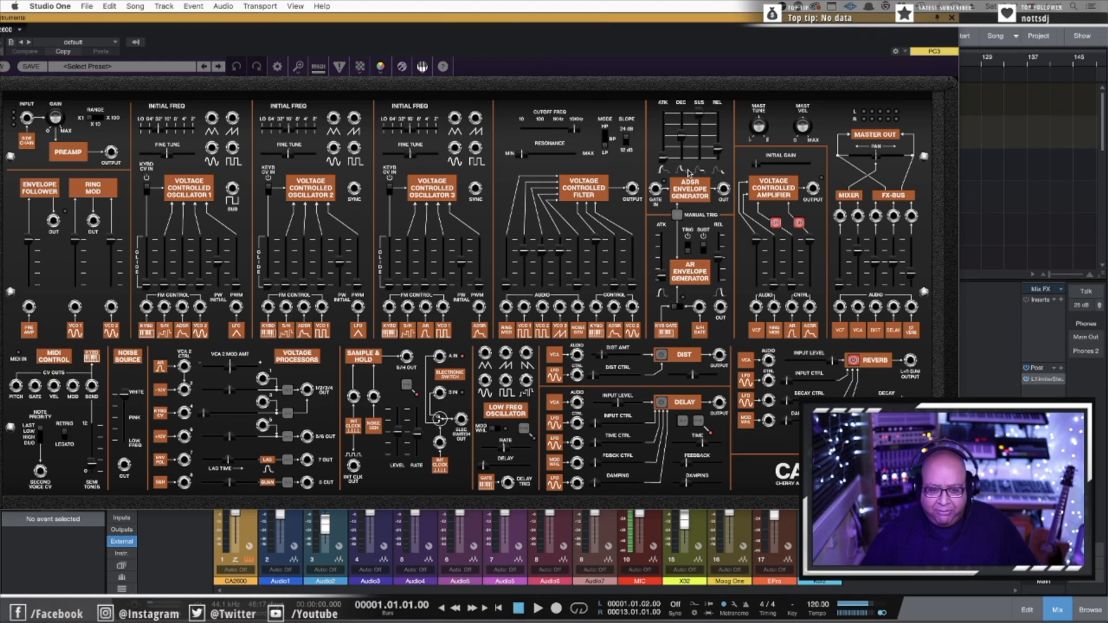
mouse_move(675, 147)
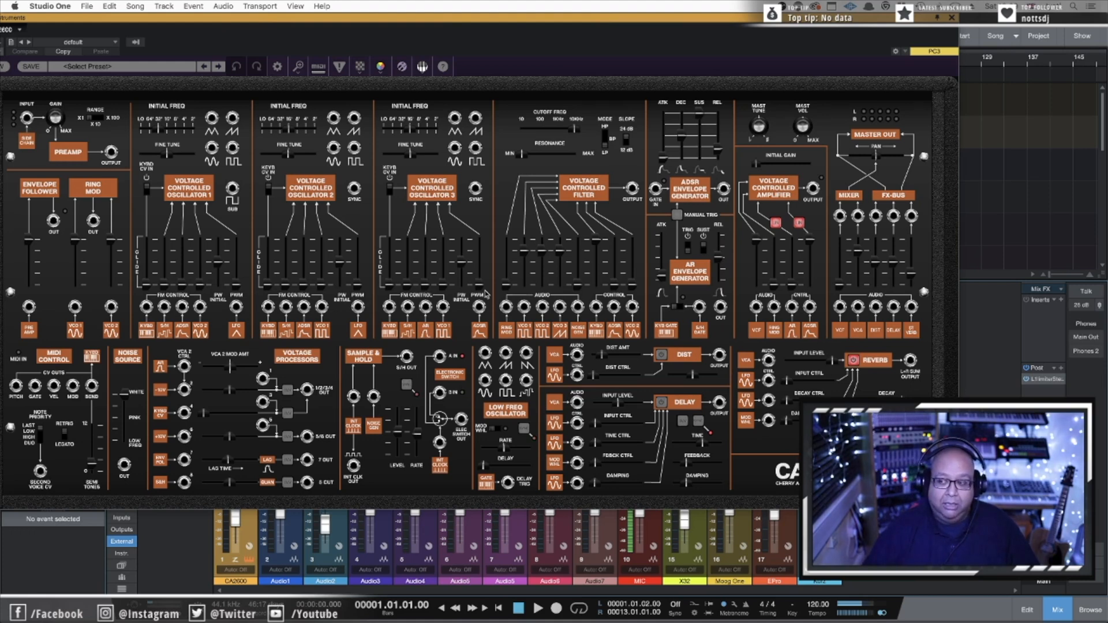
mouse_move(510, 96)
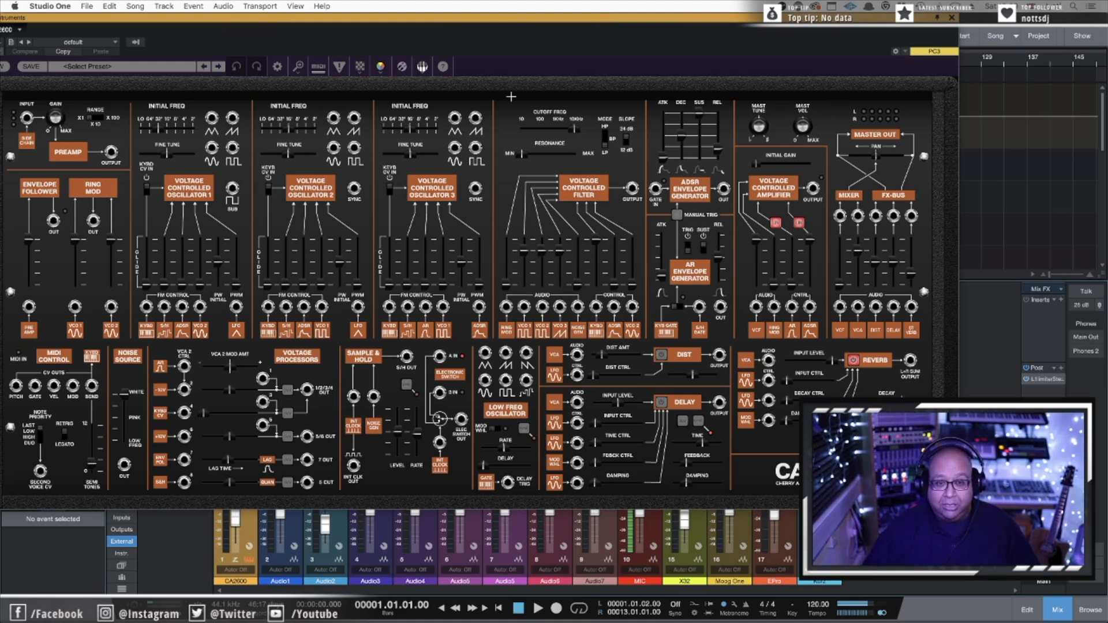
mouse_move(523, 87)
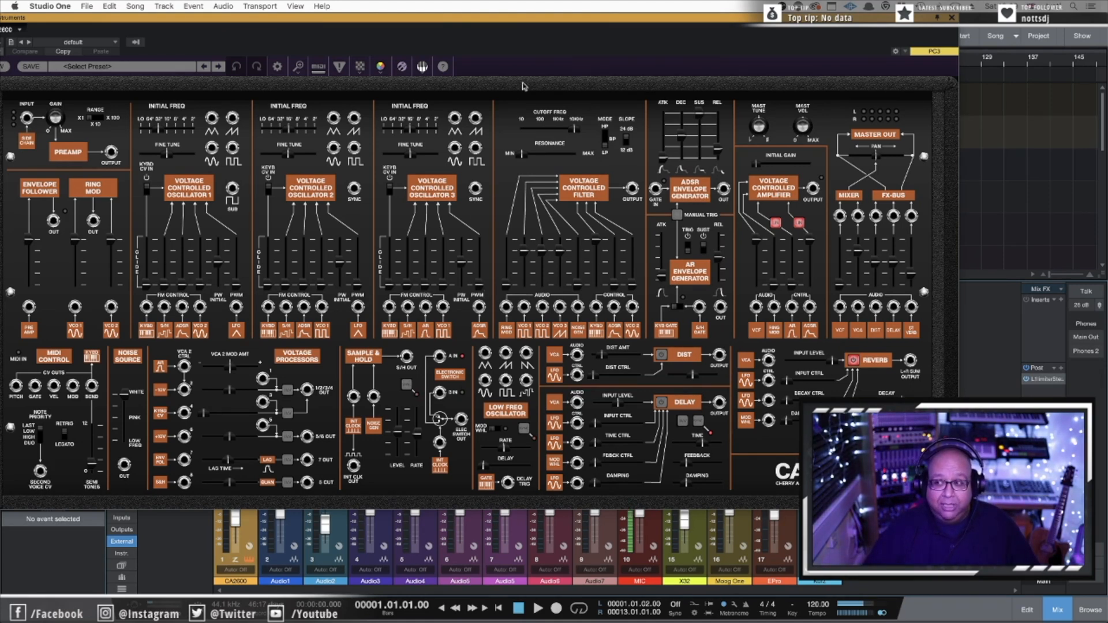
mouse_move(521, 86)
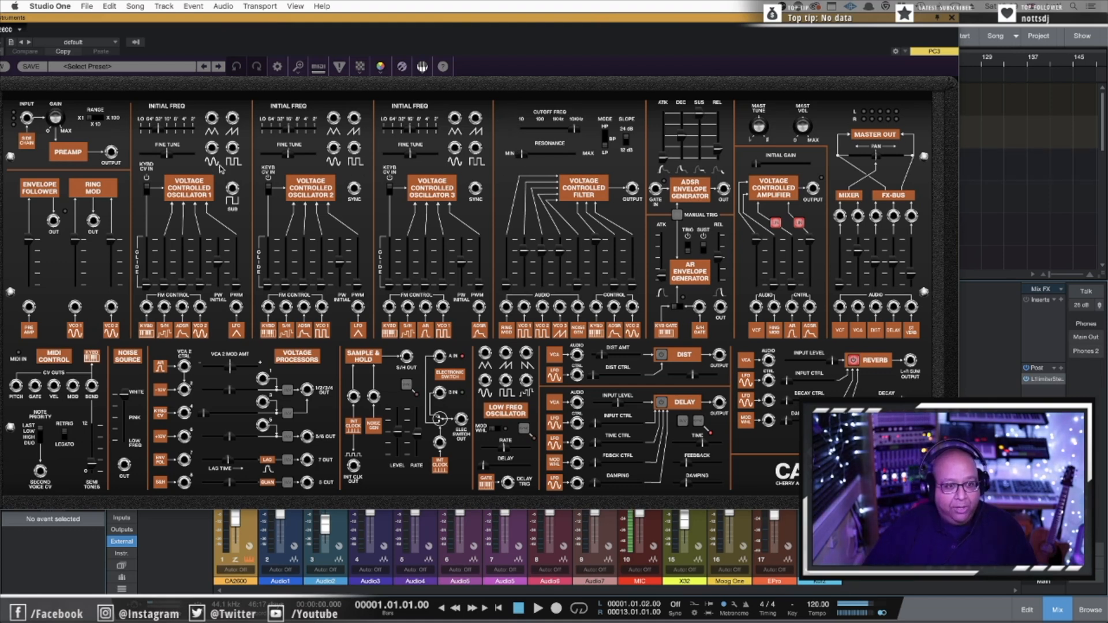
mouse_move(383, 175)
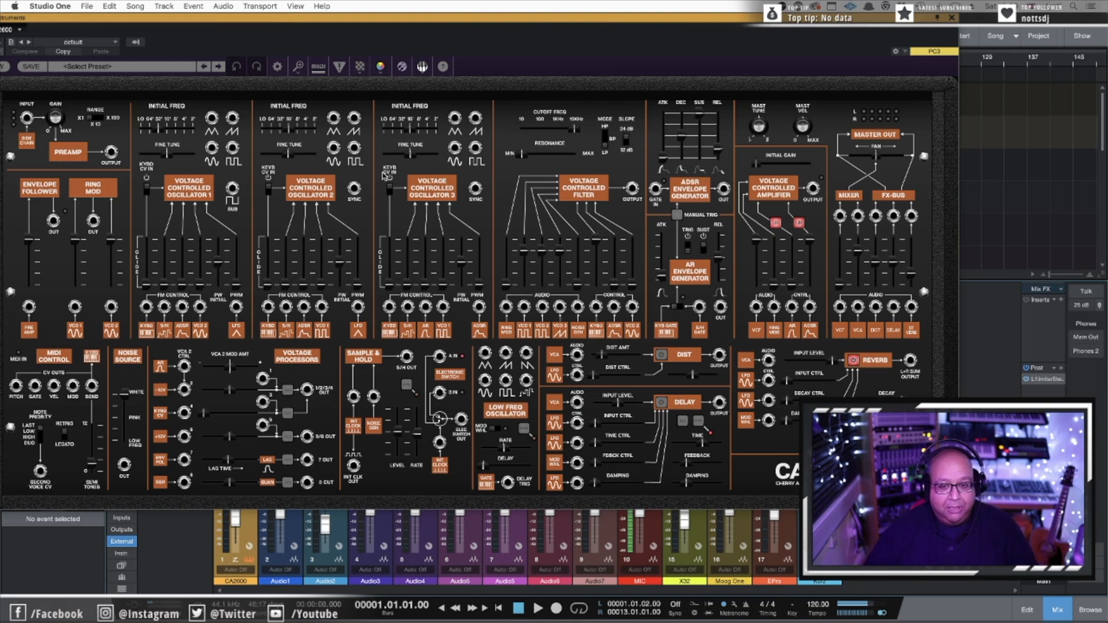
mouse_move(373, 209)
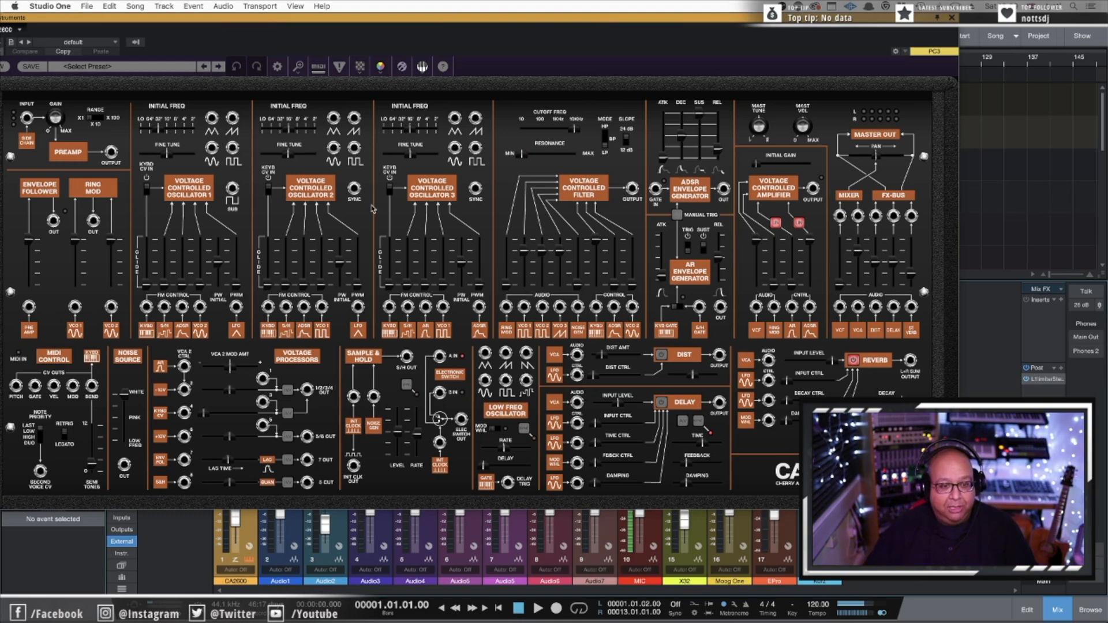
mouse_move(253, 208)
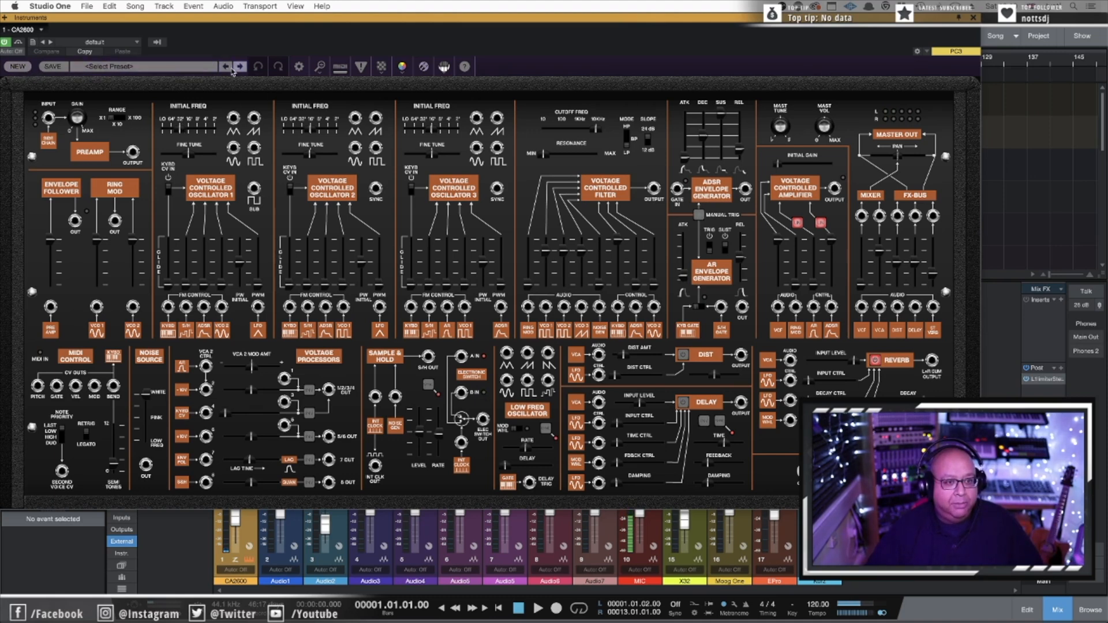
Step: Tweak the CA2600 panel so the default preset shows as edited, VCO1 audio amount 91.3%
left_click(146, 66)
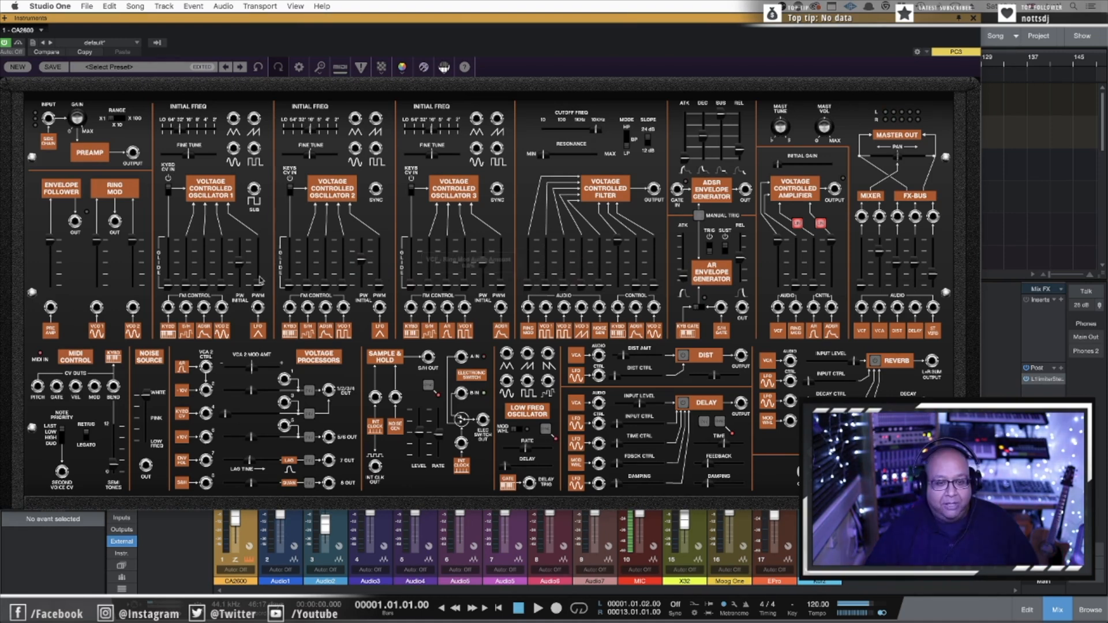
mouse_move(384, 258)
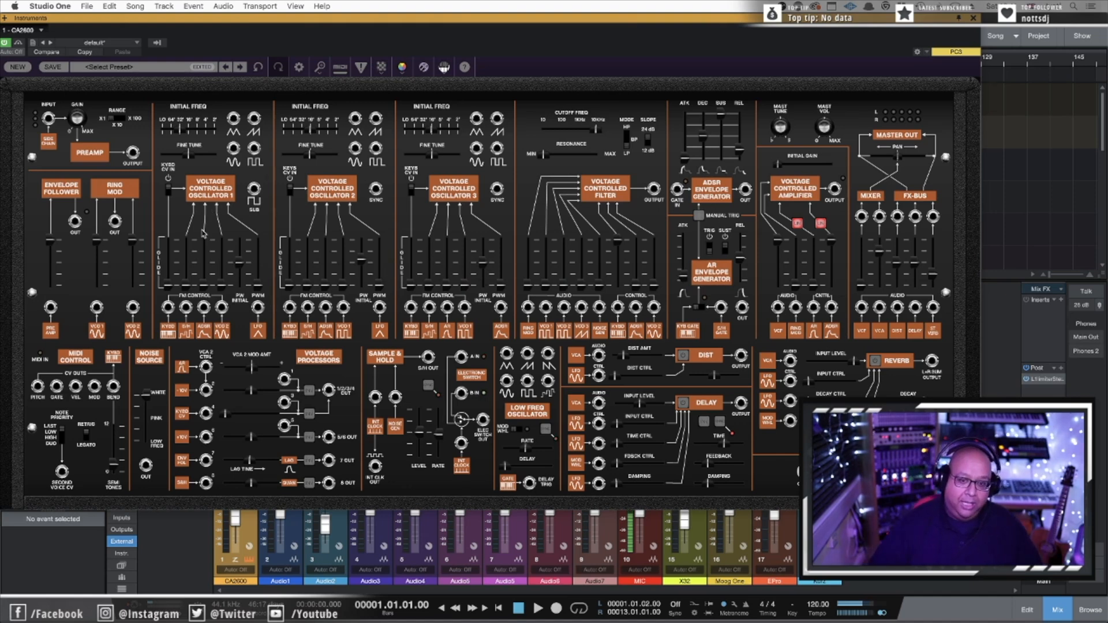
mouse_move(571, 257)
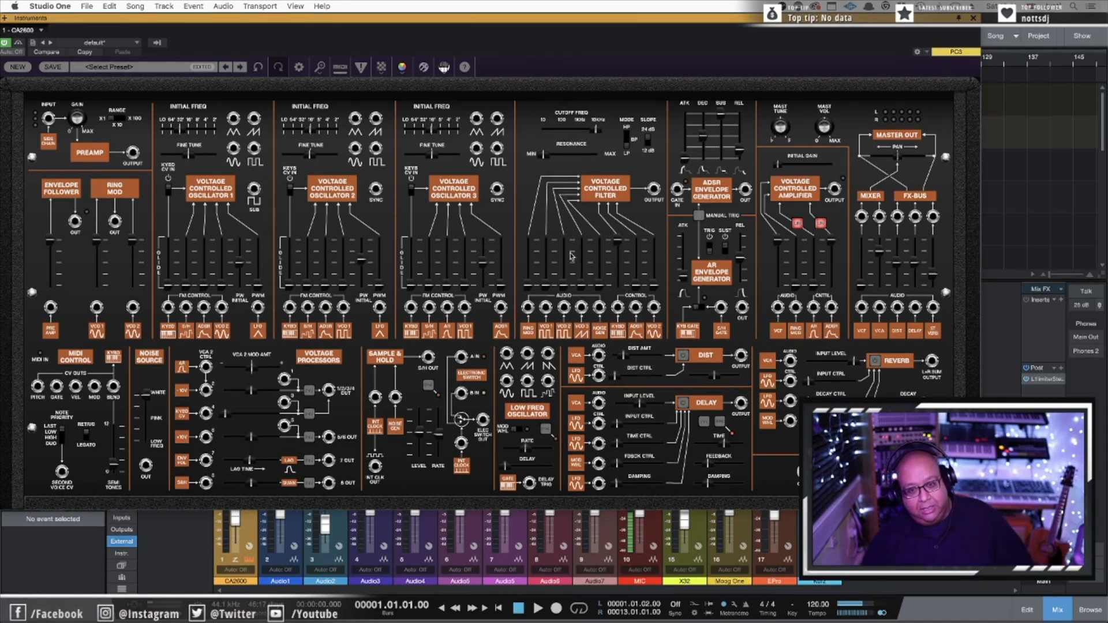
mouse_move(640, 212)
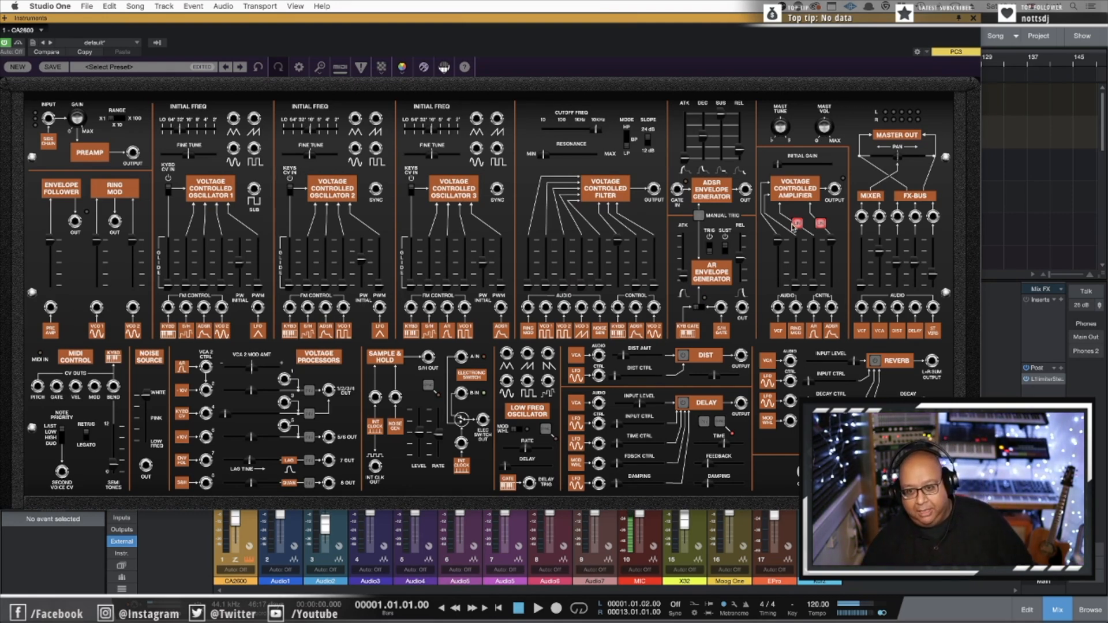
mouse_move(539, 265)
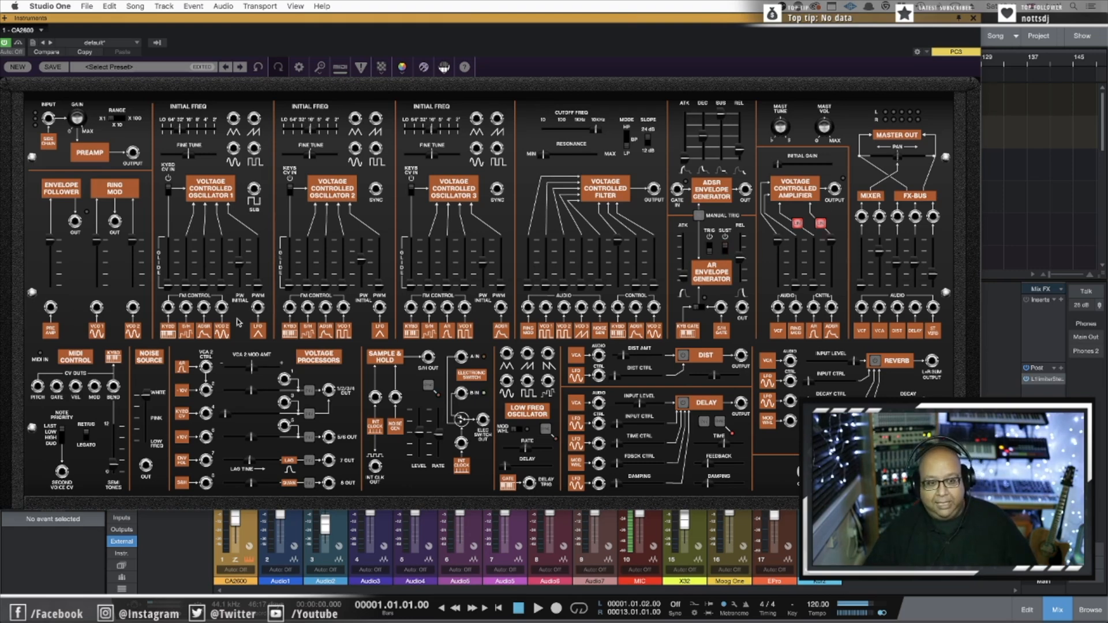
mouse_move(557, 254)
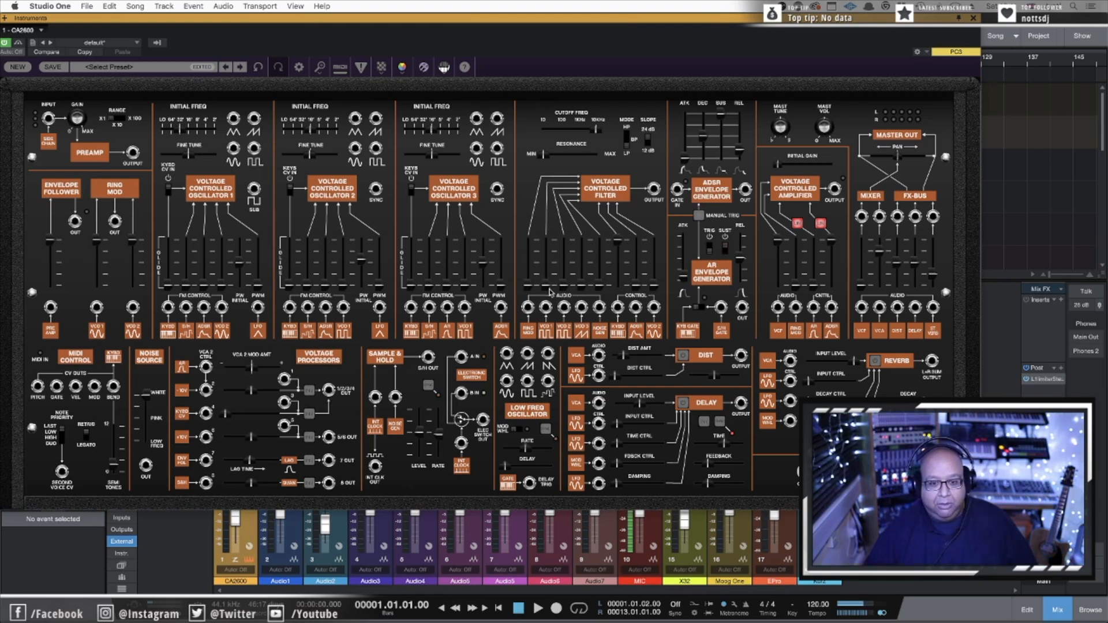
mouse_move(547, 266)
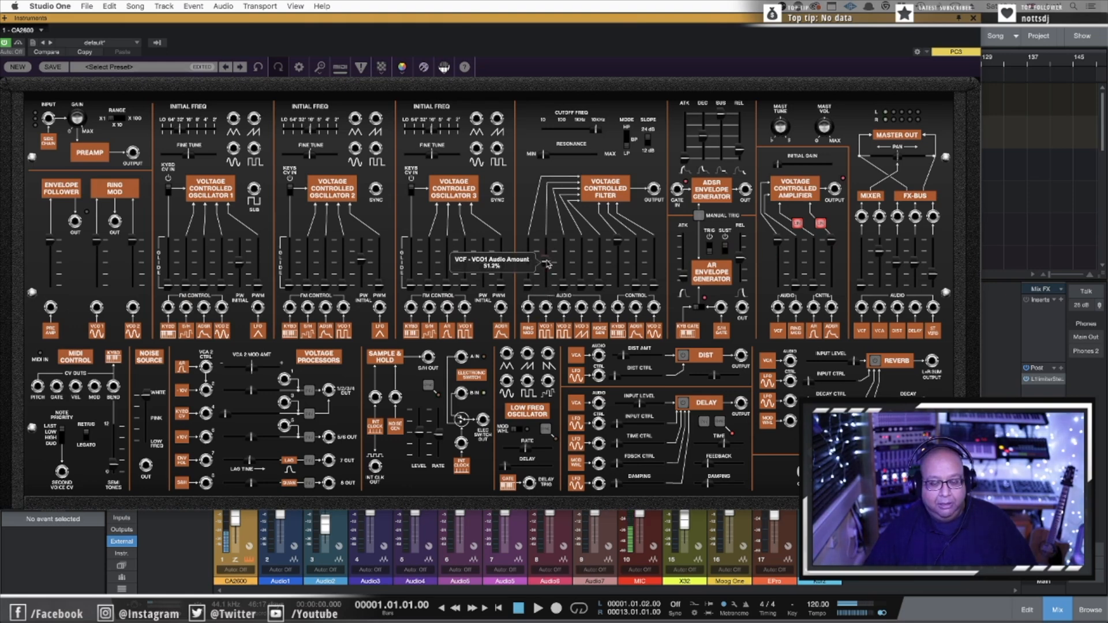
Step: Lower the filter's VCO1 audio amount to 75.4% and start a patch cable from VCO1's output
left_click_drag(547, 263, 547, 244)
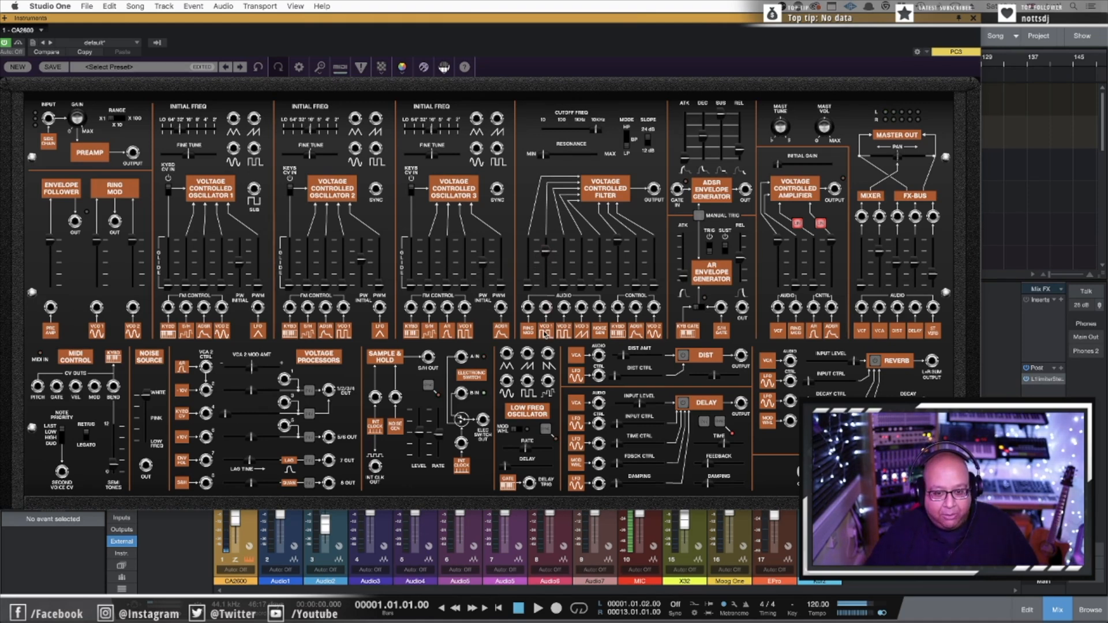
mouse_move(546, 314)
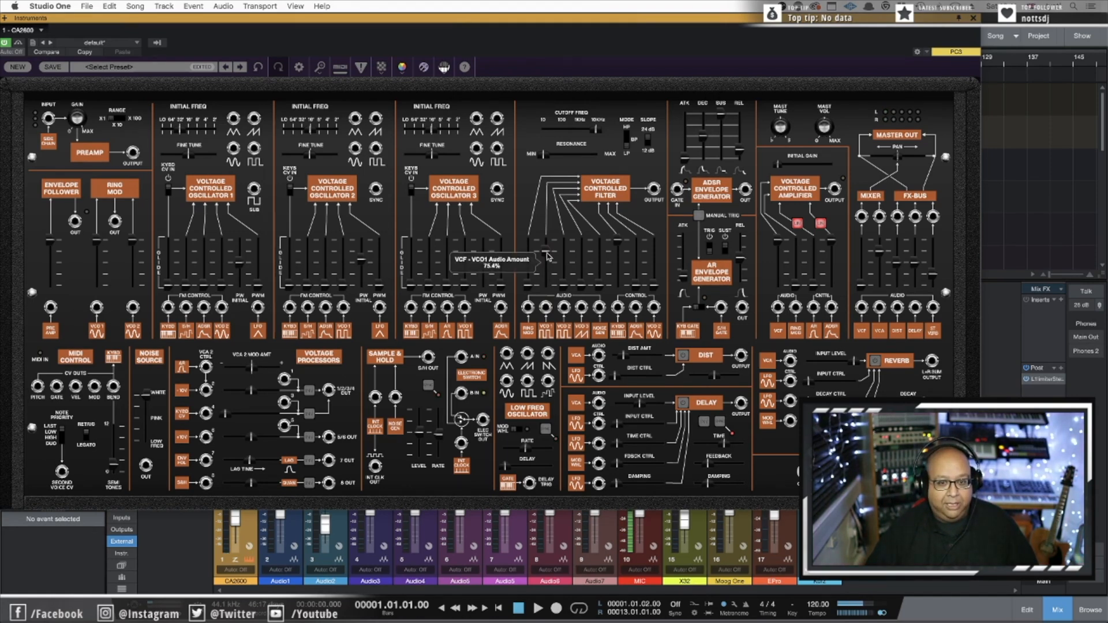
mouse_move(267, 167)
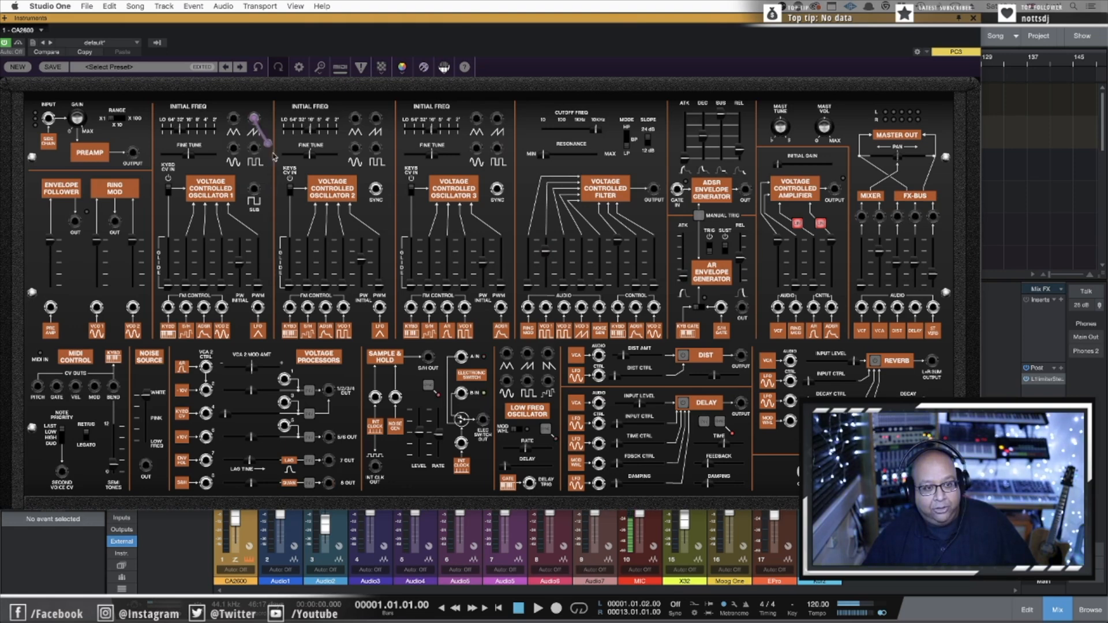
left_click_drag(254, 118, 499, 325)
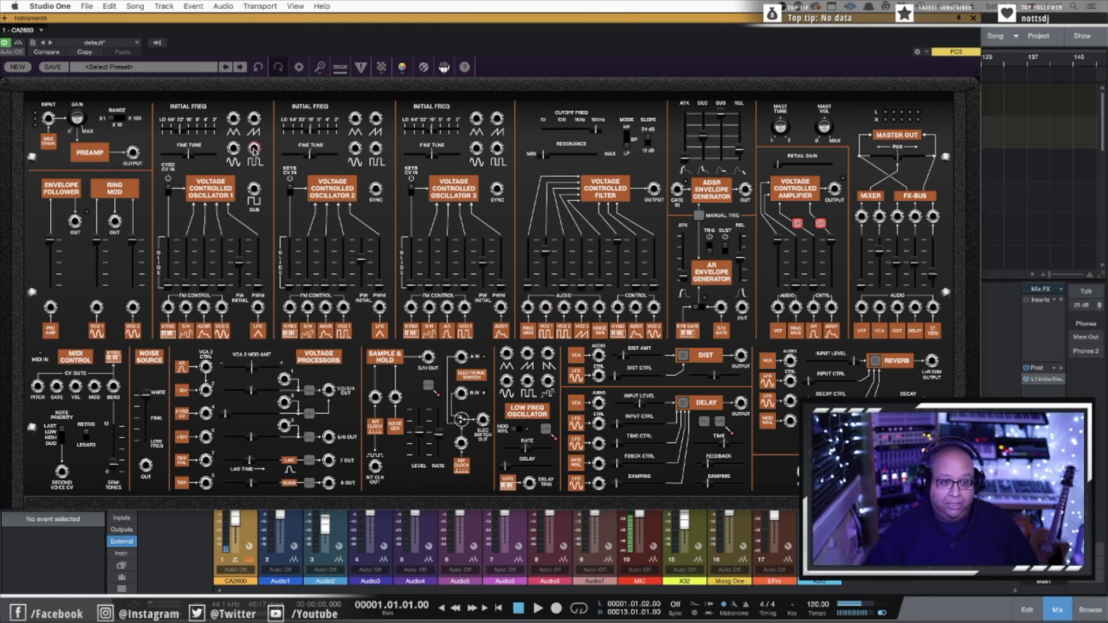
Step: Patch a cable from the VCO 1 output jack into the VCF audio input jack
left_click_drag(253, 147, 546, 305)
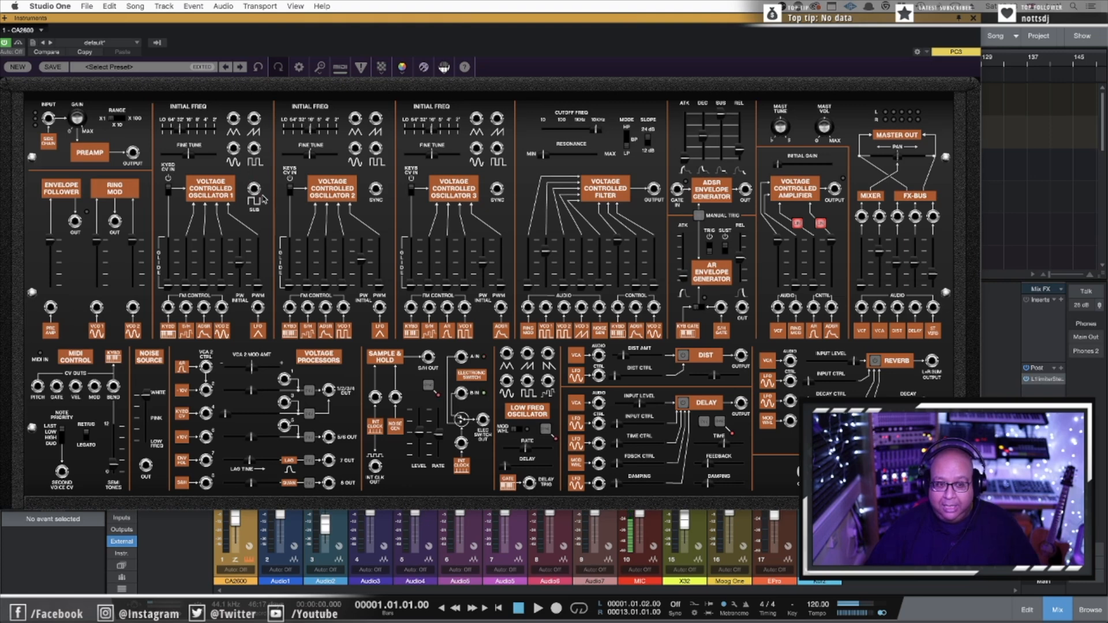
mouse_move(274, 147)
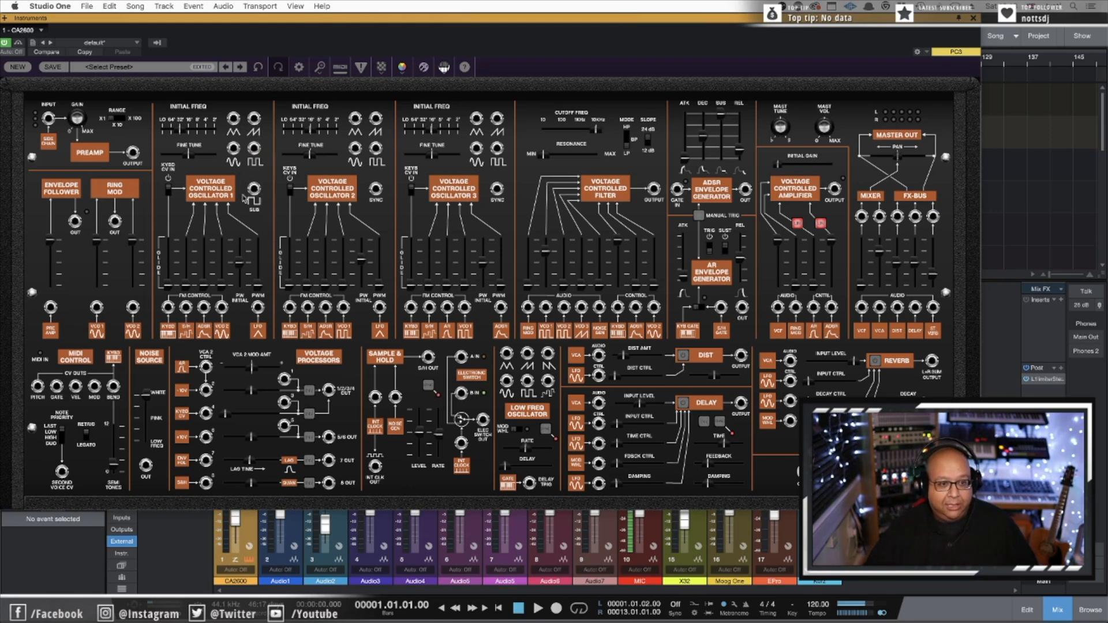
left_click_drag(233, 149, 528, 307)
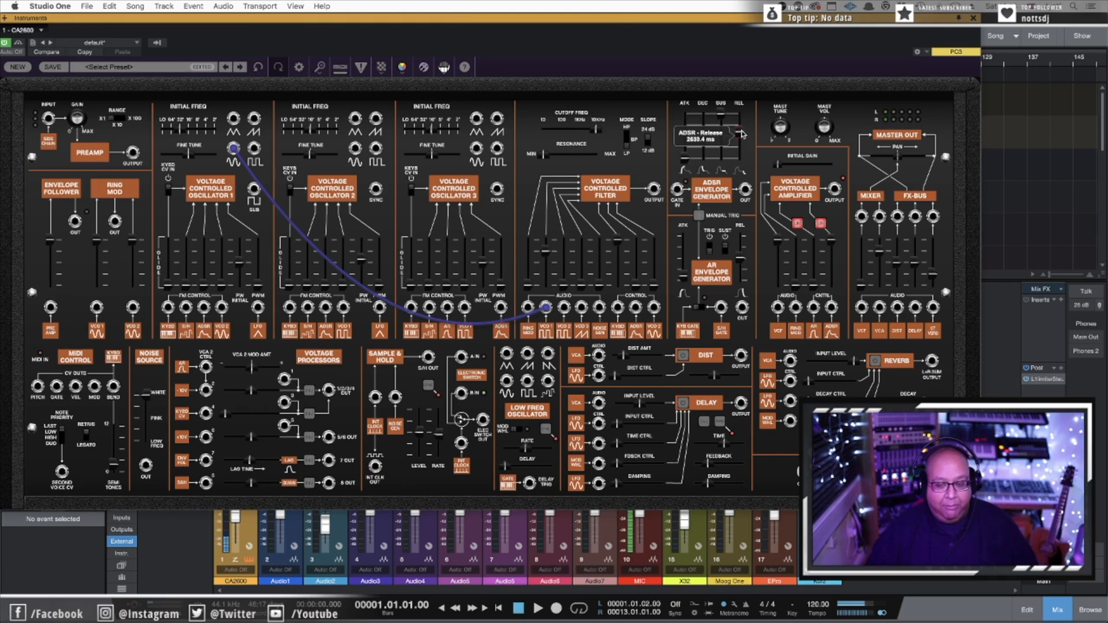
mouse_move(640, 388)
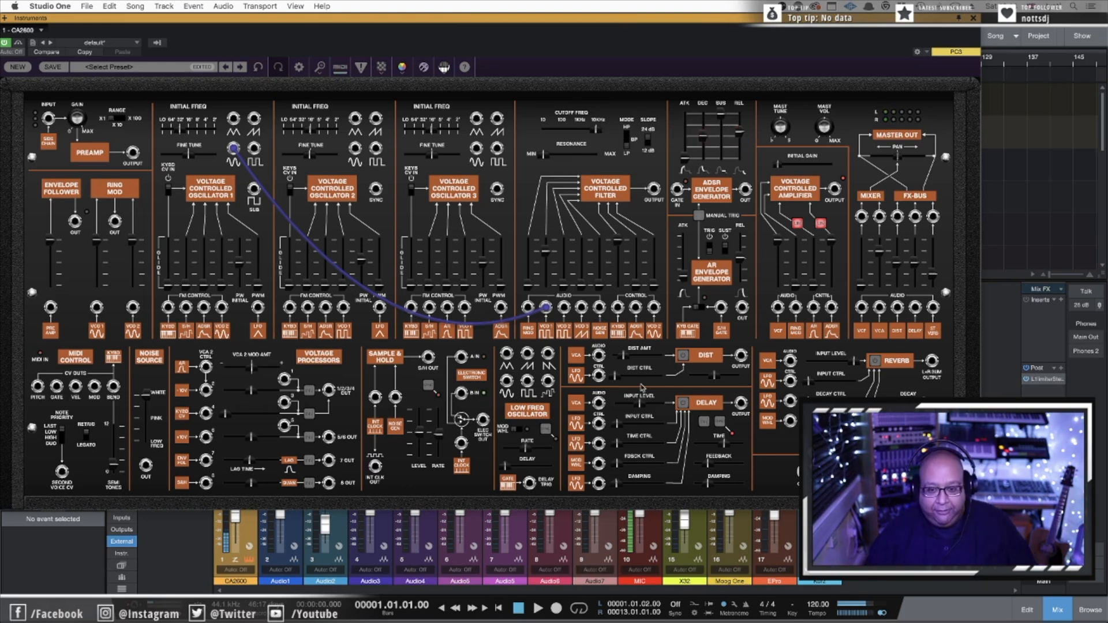
mouse_move(689, 364)
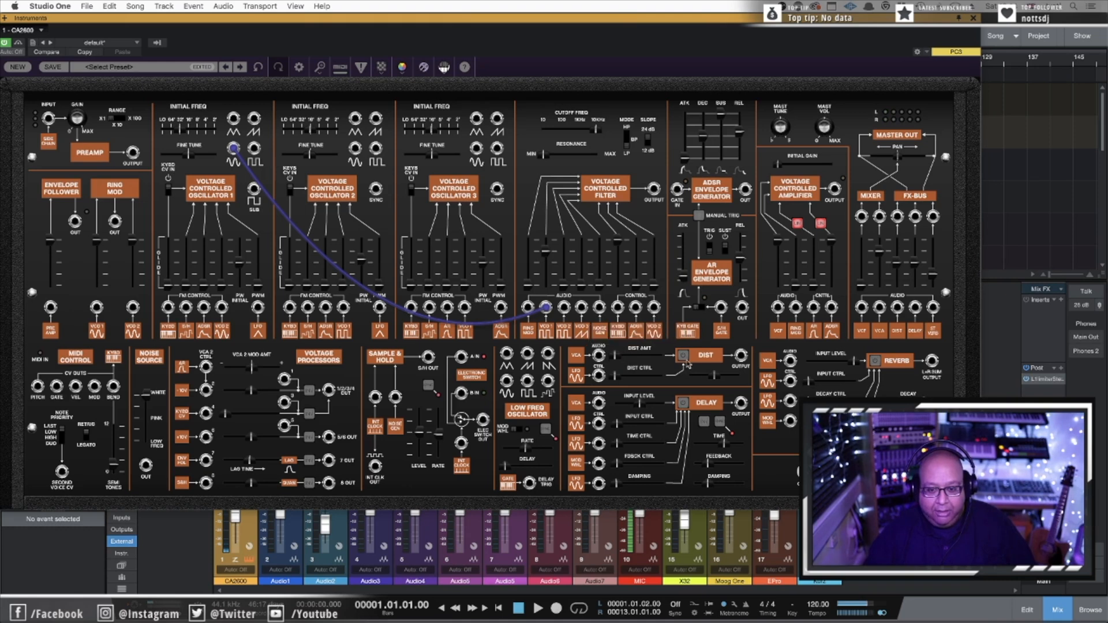
left_click(680, 356)
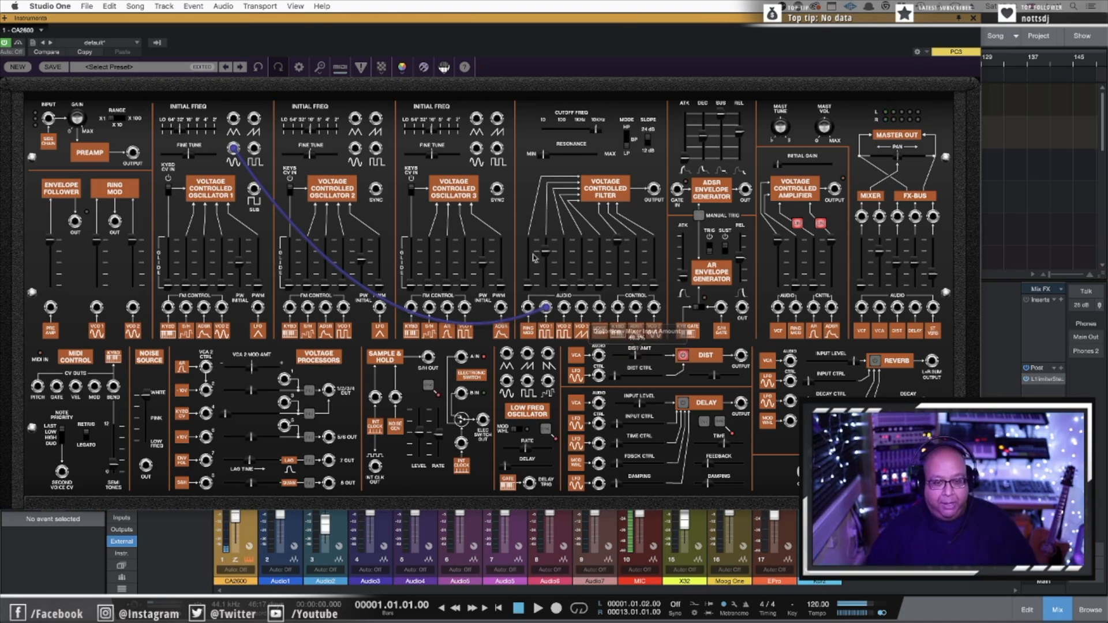
mouse_move(508, 240)
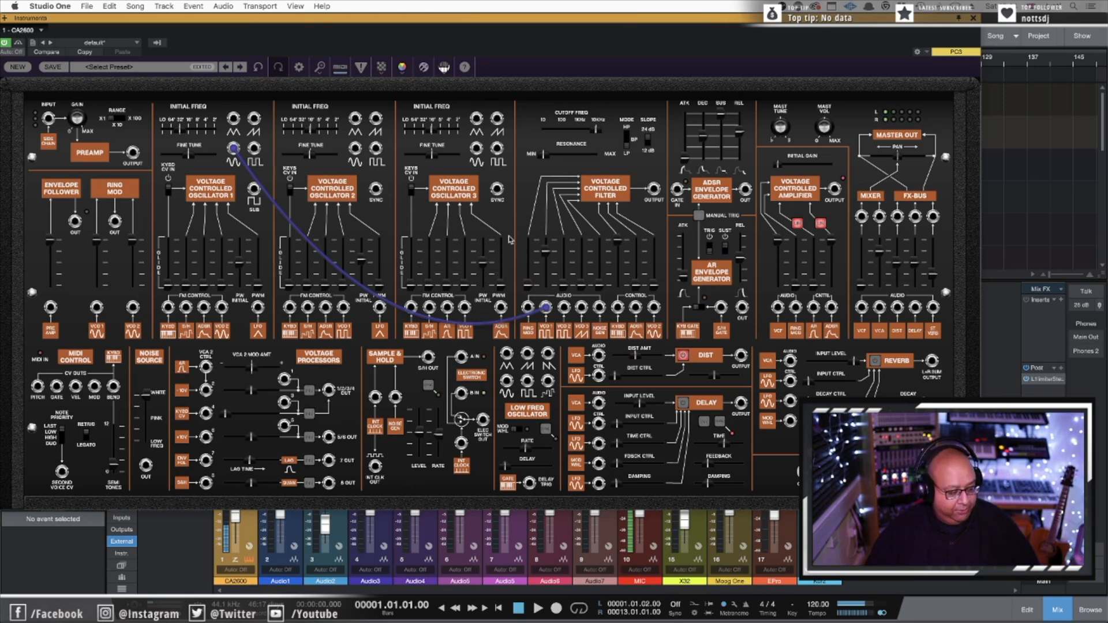
mouse_move(653, 412)
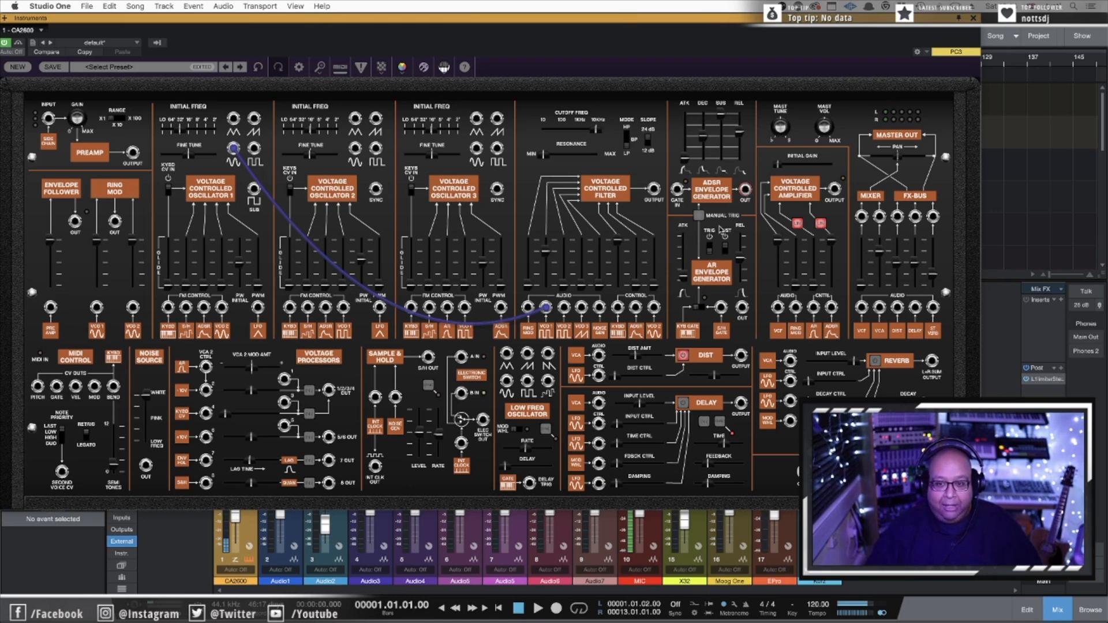
left_click_drag(283, 393, 746, 189)
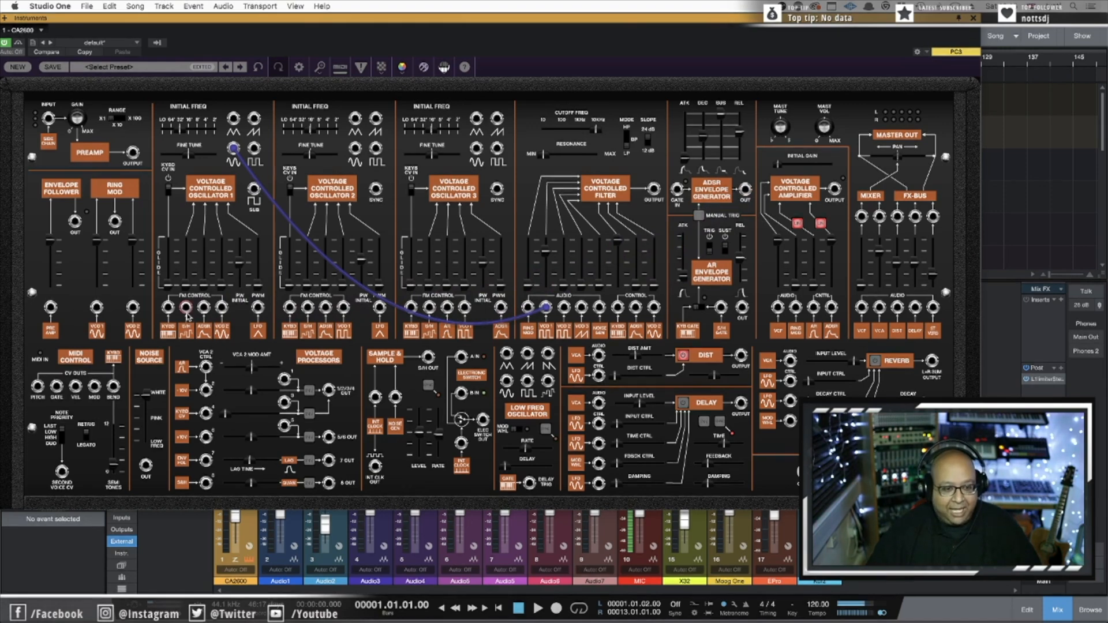
mouse_move(185, 314)
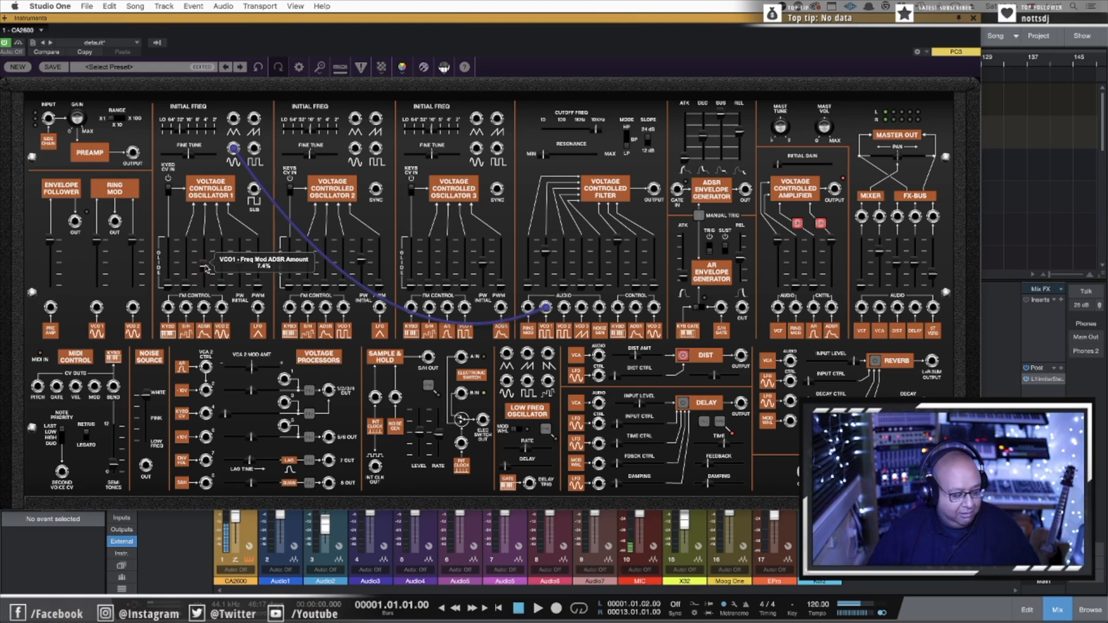
Step: Raise oscillator 1's Freq Mod ADSR Amount so the envelope bends its pitch
left_click_drag(206, 266, 205, 240)
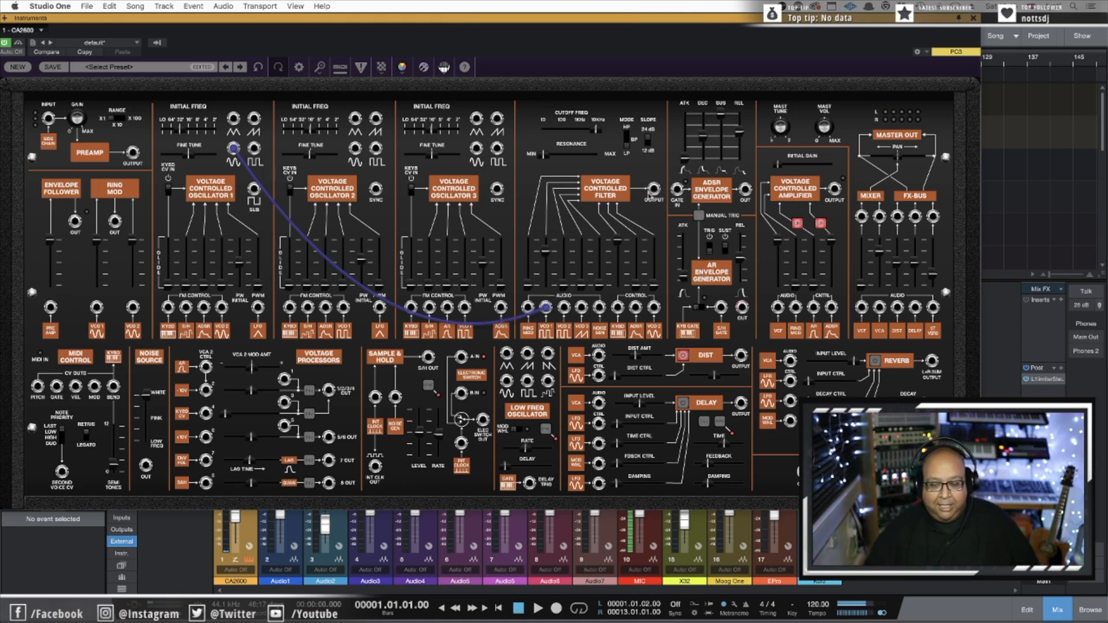
mouse_move(225, 235)
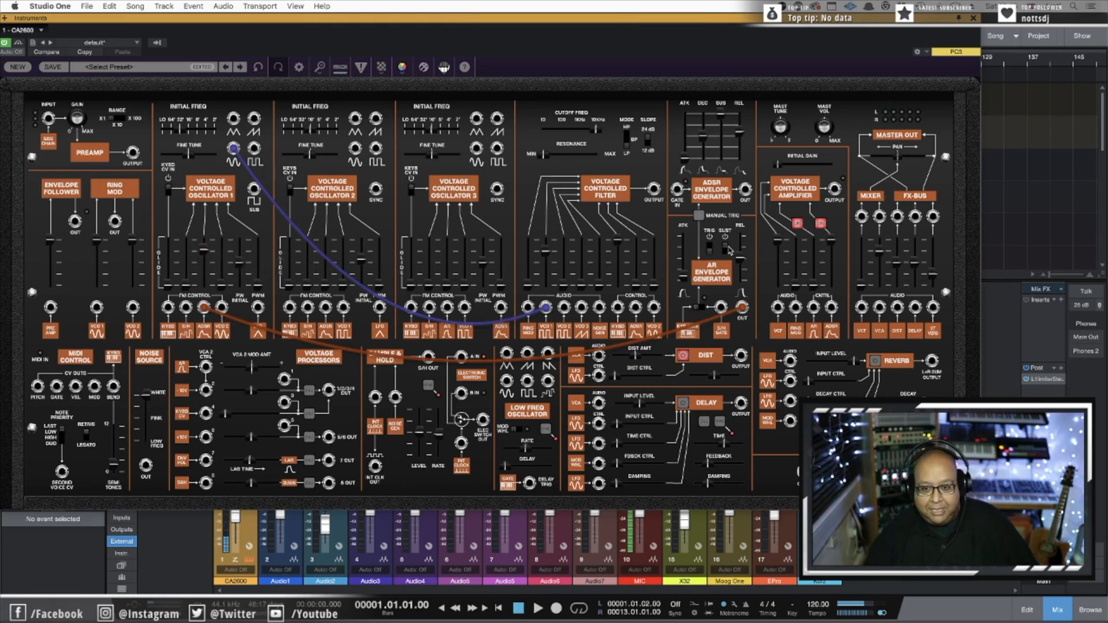
mouse_move(763, 283)
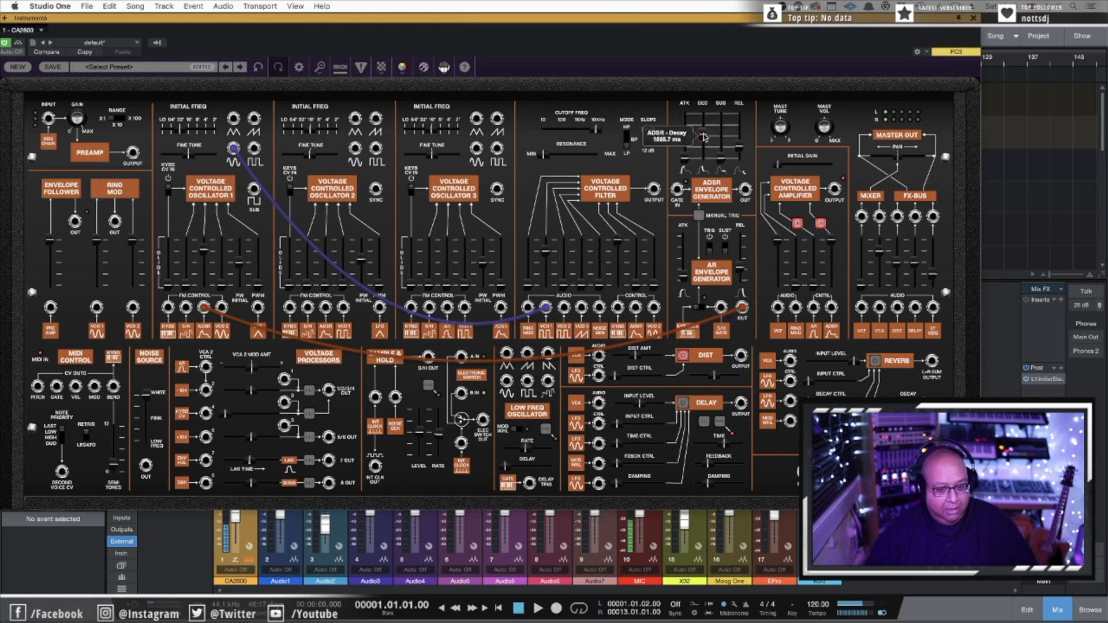
Step: Shorten the ADSR decay from about 1886 ms to roughly 1328 ms
left_click_drag(704, 136, 705, 149)
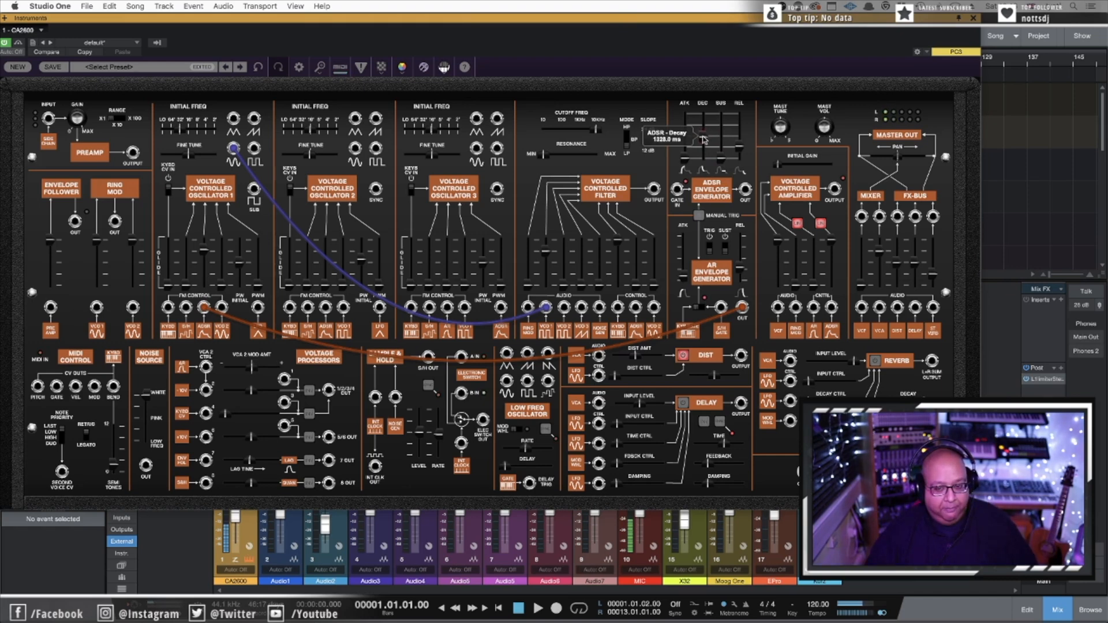
left_click_drag(703, 138, 704, 149)
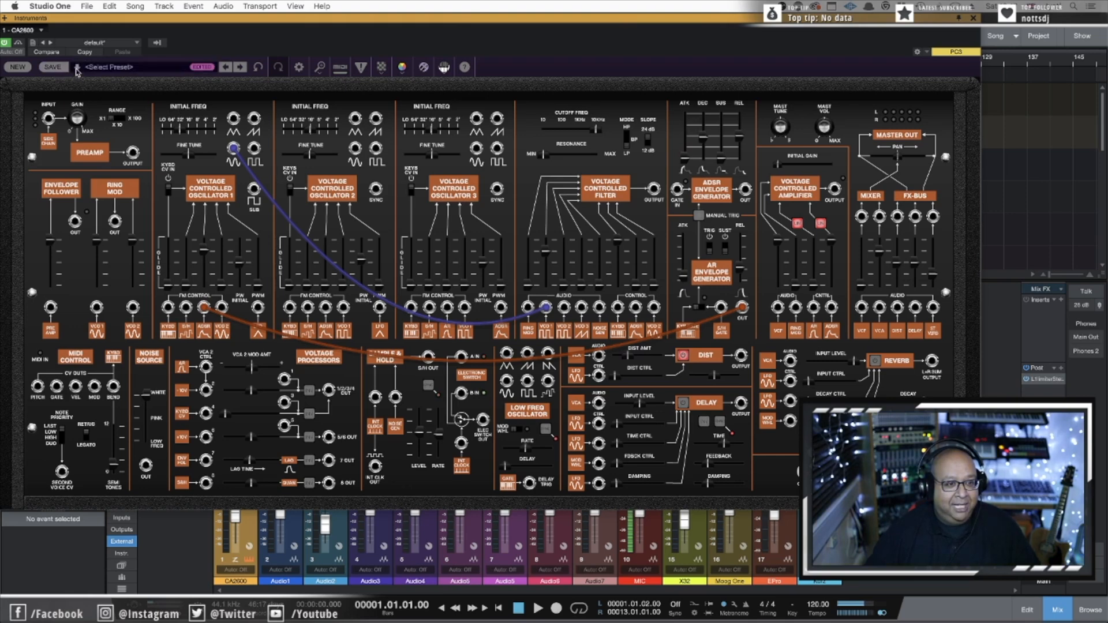
Step: Load the Jyoti Droid preset and raise its sample-and-hold rate to 30 Hz
left_click(106, 67)
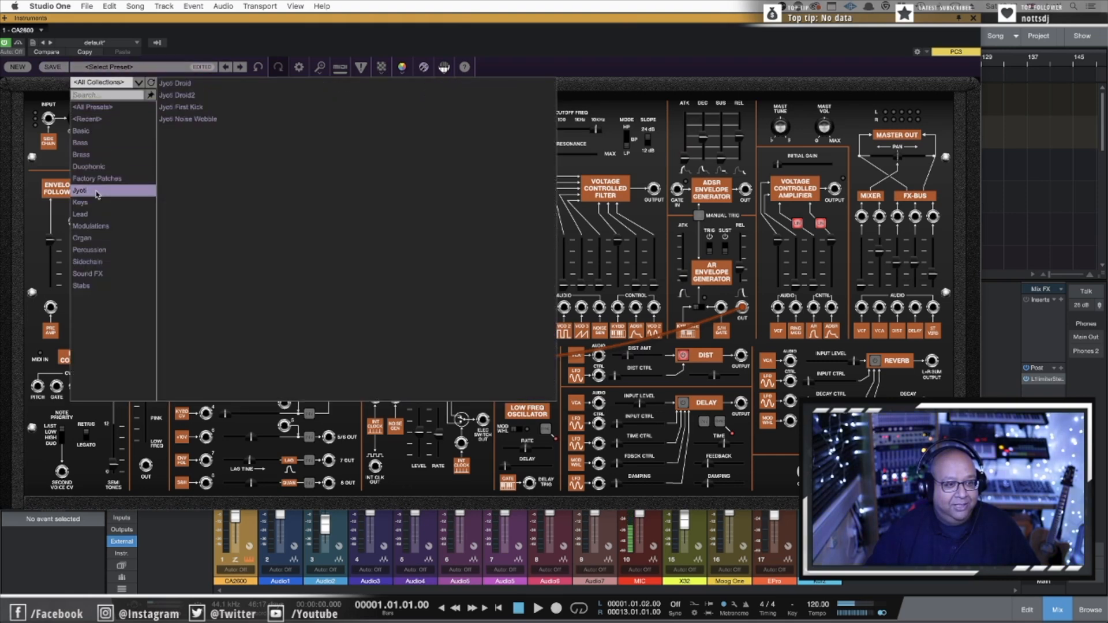
left_click(174, 83)
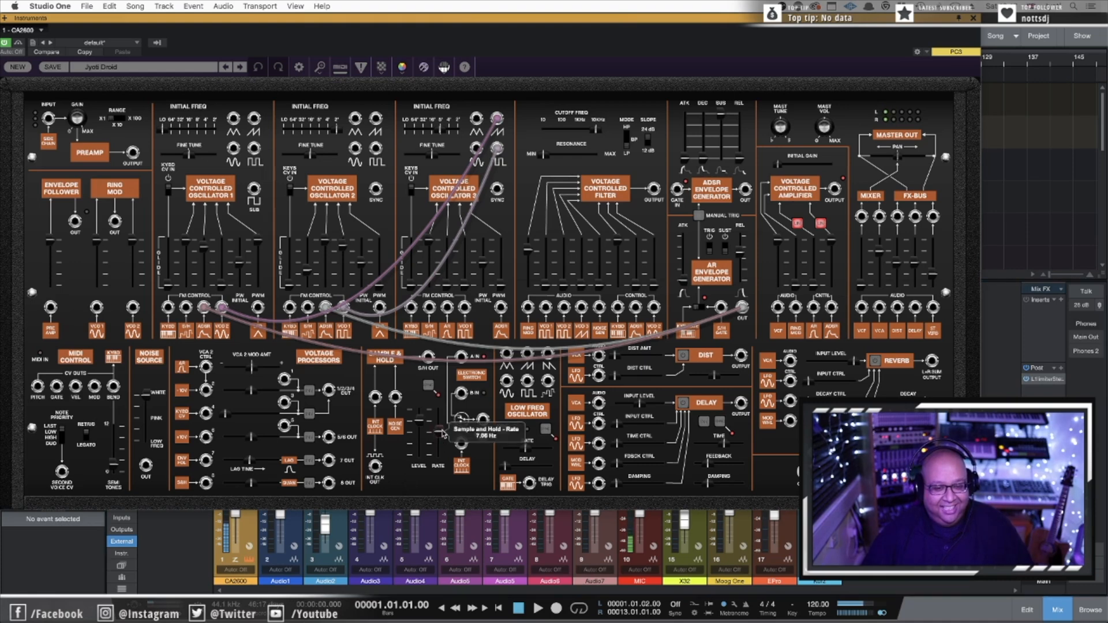
left_click_drag(459, 420, 463, 396)
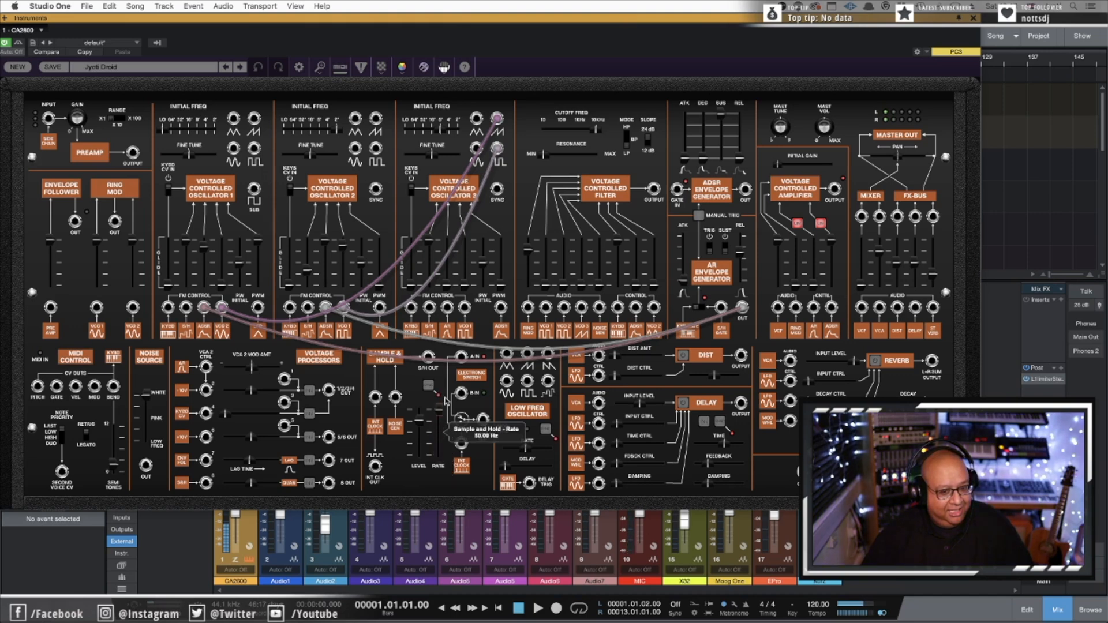
left_click_drag(439, 398, 446, 453)
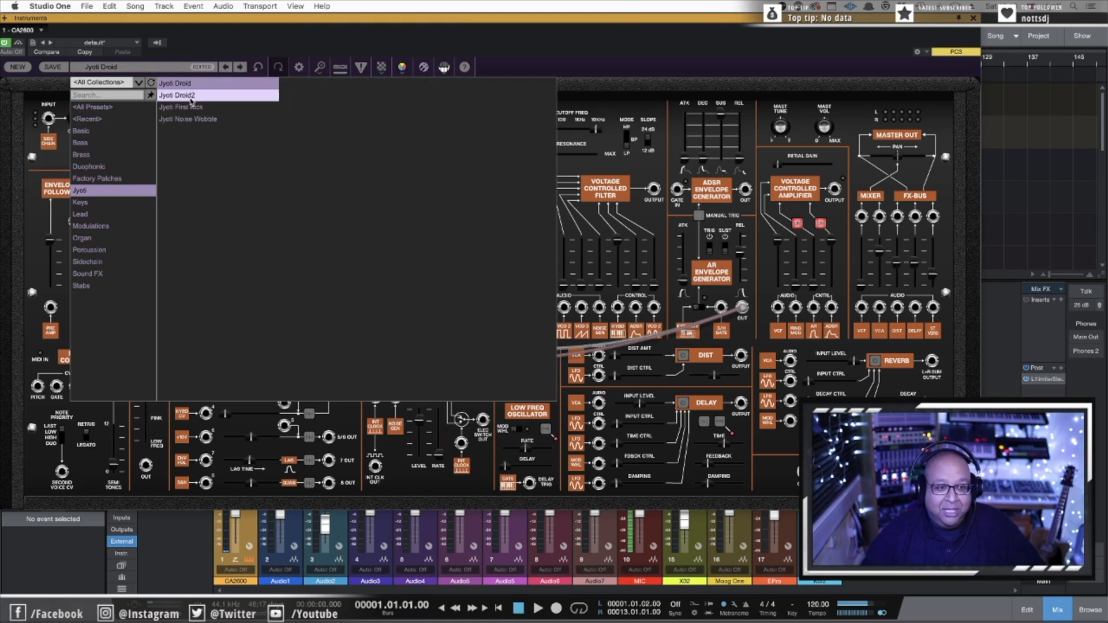
Step: Load the Jyoti Droid2 preset with its multi-cable patch
left_click(175, 95)
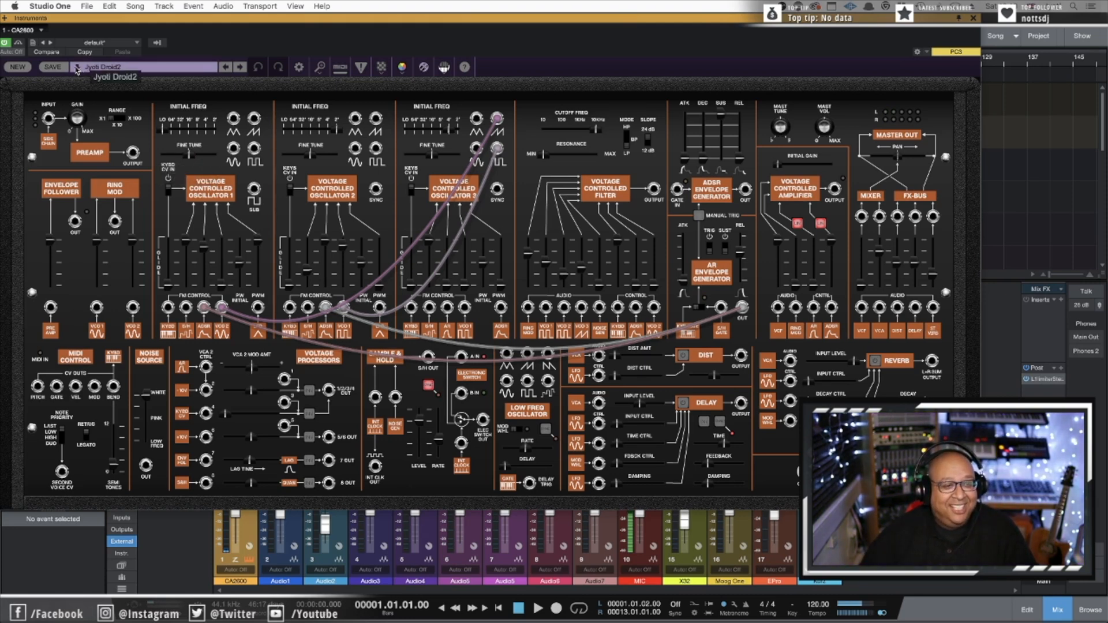
Step: Load the Jyoti First Kick preset and nudge the distortion's mixer input amount
left_click(77, 67)
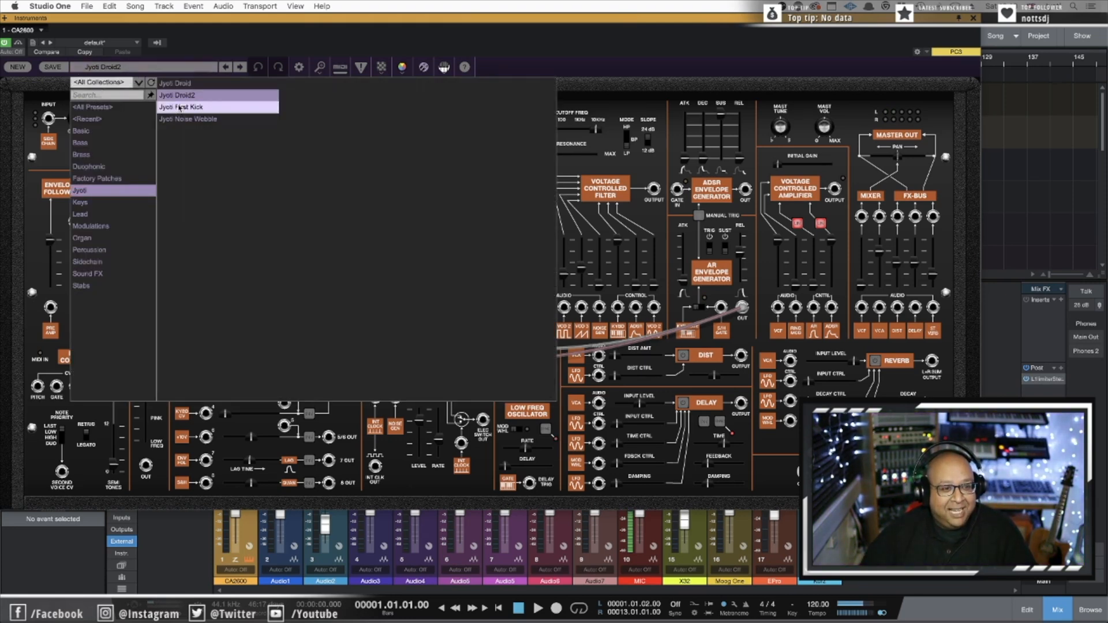
left_click(180, 106)
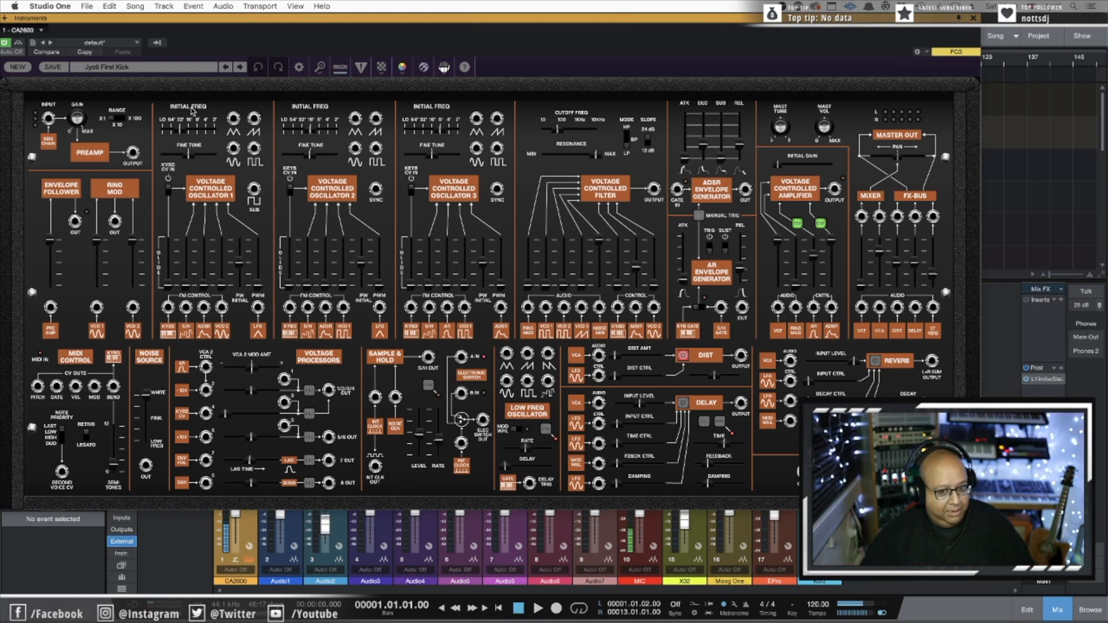
mouse_move(626, 369)
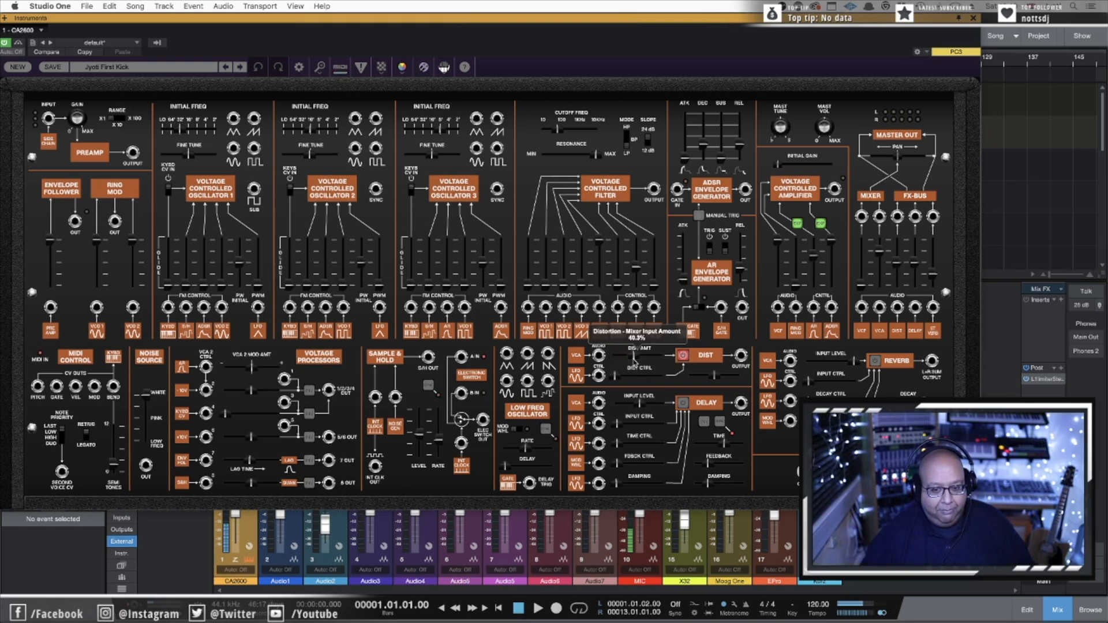
left_click_drag(629, 357, 629, 367)
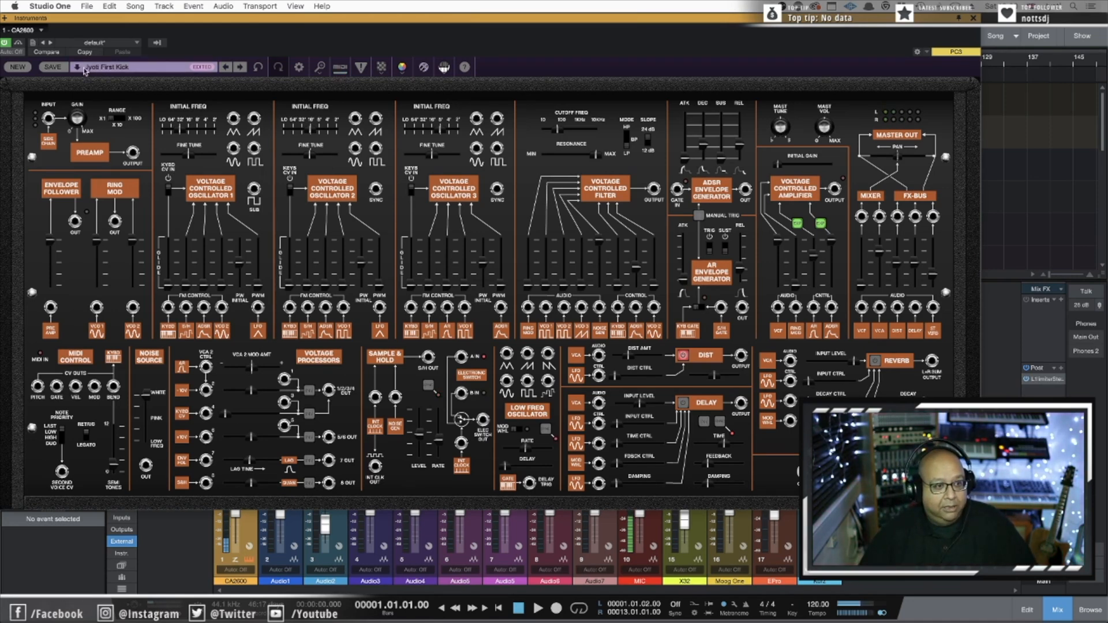
Step: Load the Jyoti Noise Wobble preset and reopen the preset collections list
left_click(92, 67)
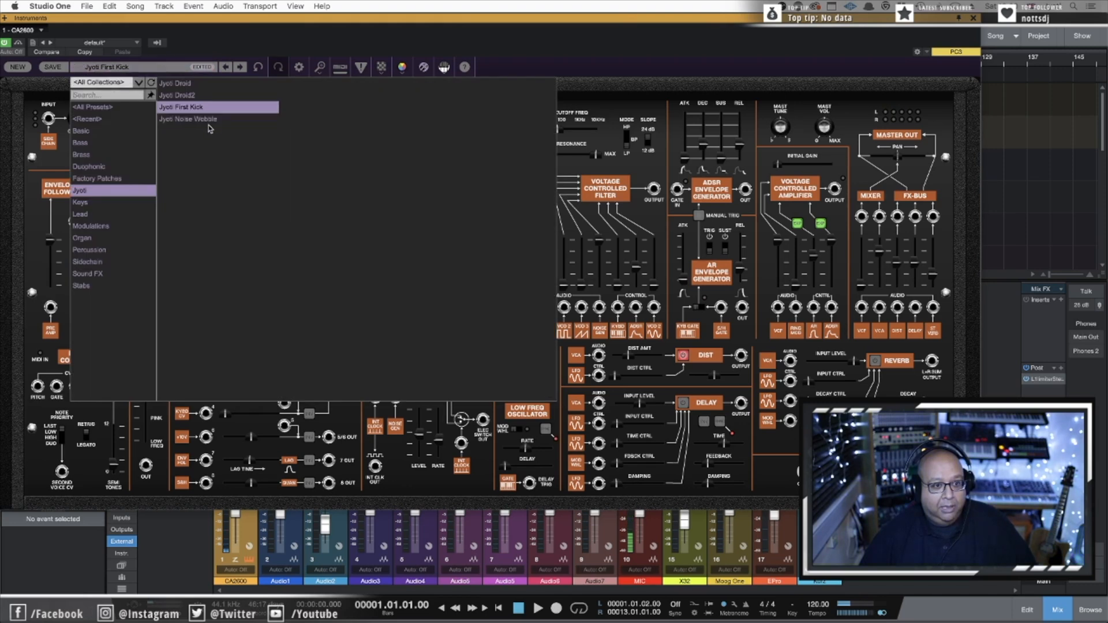
left_click(188, 119)
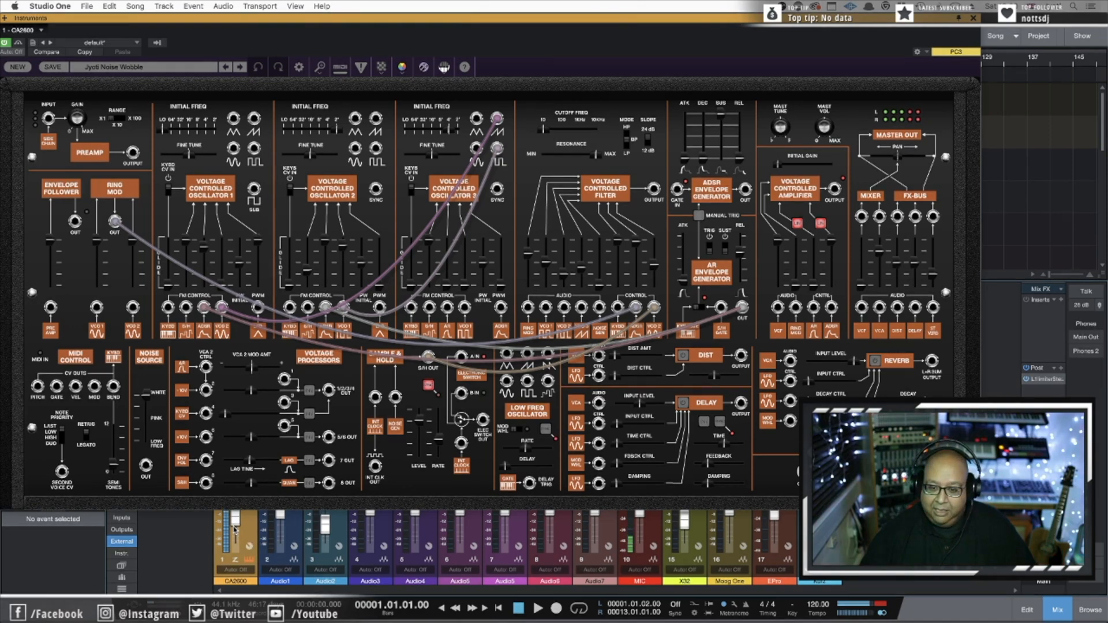
mouse_move(190, 442)
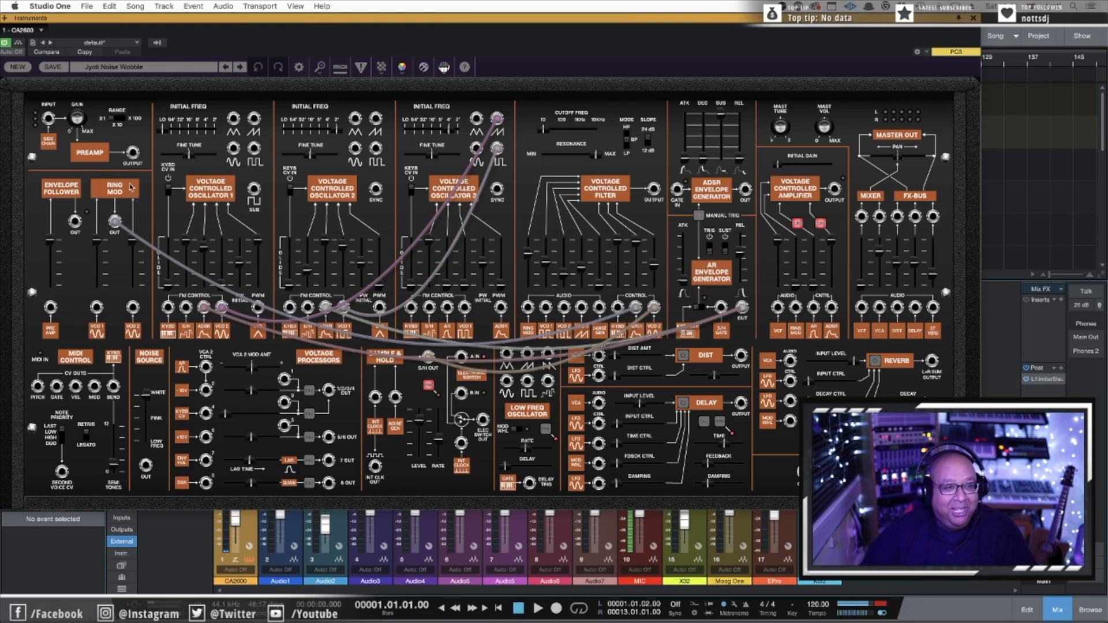
left_click(141, 67)
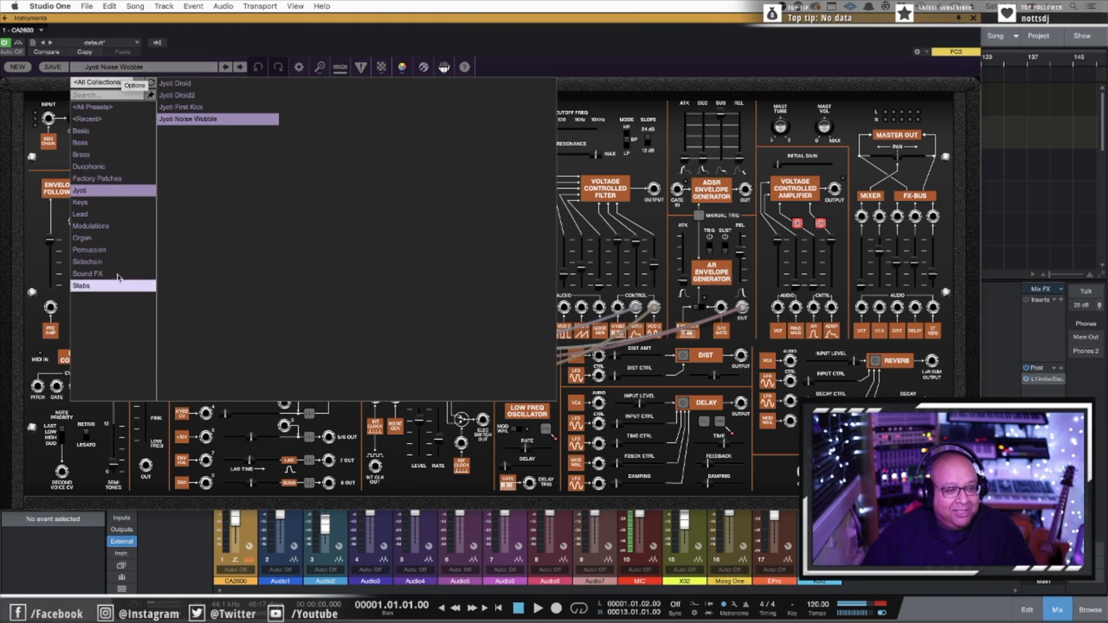
Step: Load the Double Sync preset from the Lead collection
left_click(80, 214)
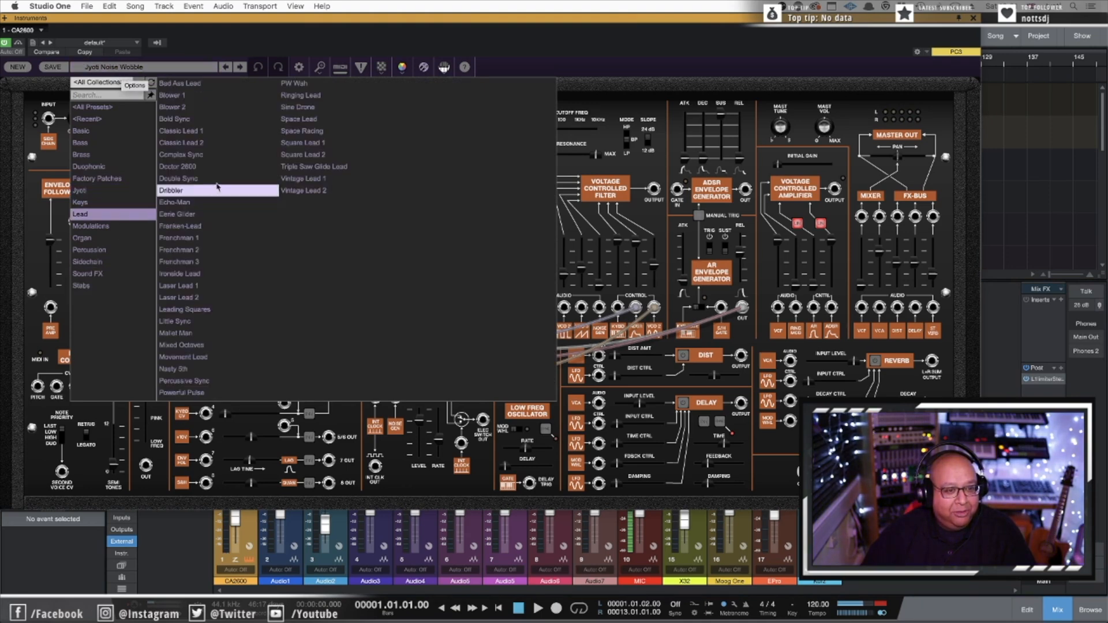
left_click(178, 178)
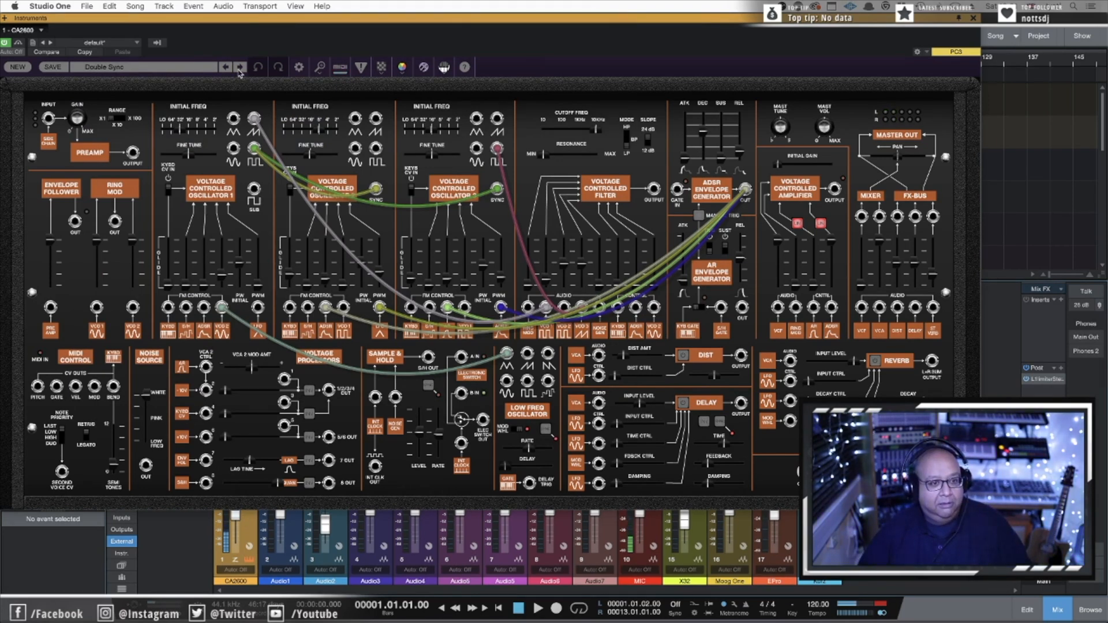
Step: Audition the Dribbler and Echo-Man lead presets, stepping back once, and land on Franken-Lead
left_click(241, 67)
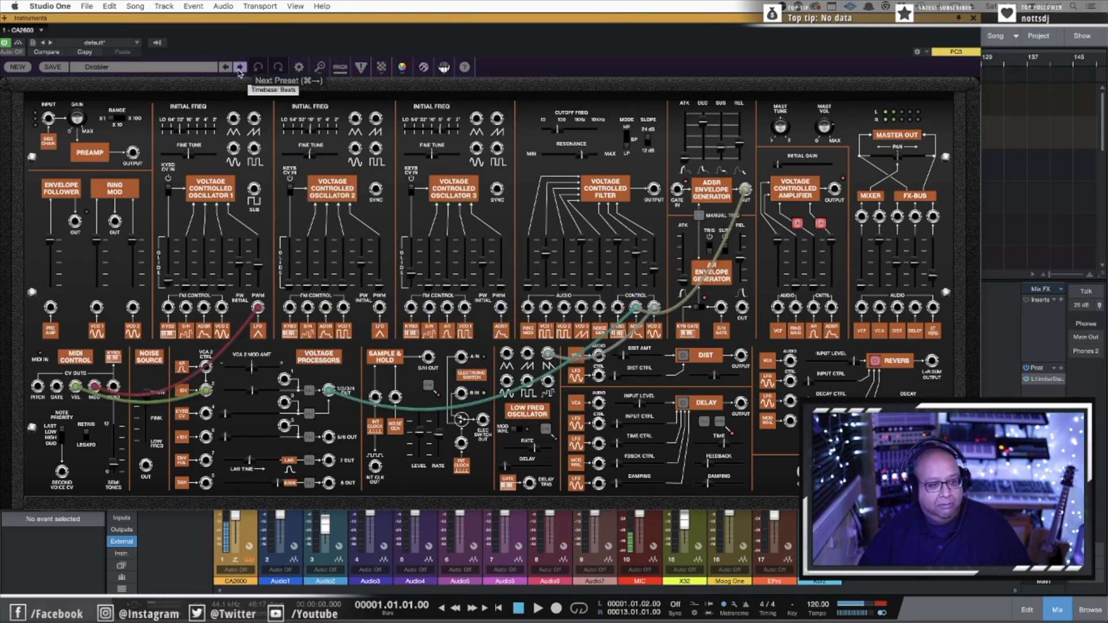
left_click(240, 67)
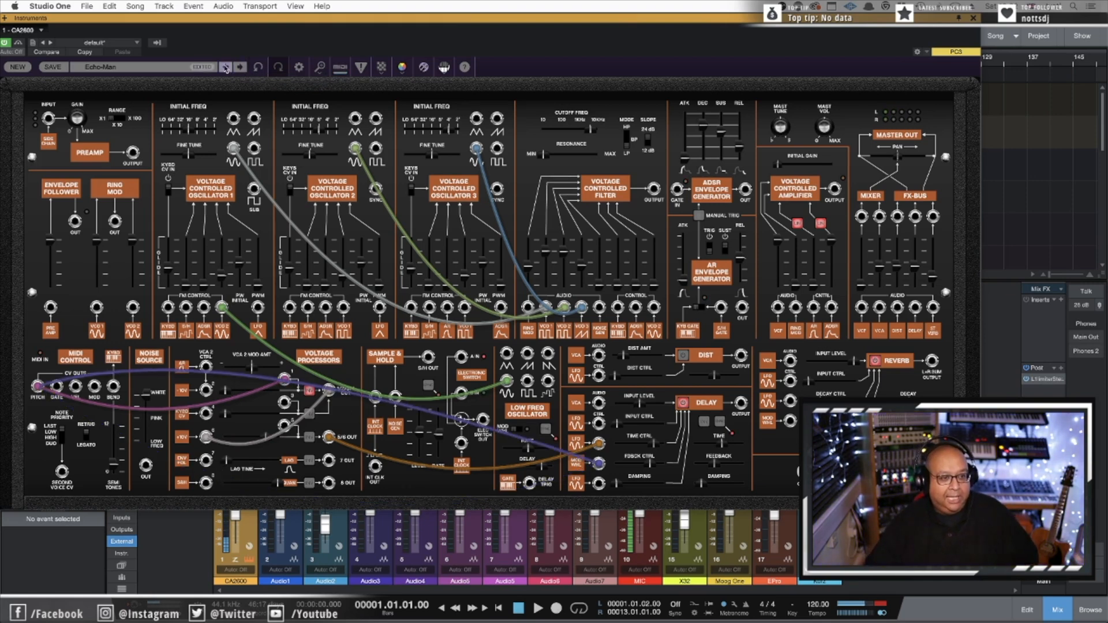
left_click(224, 67)
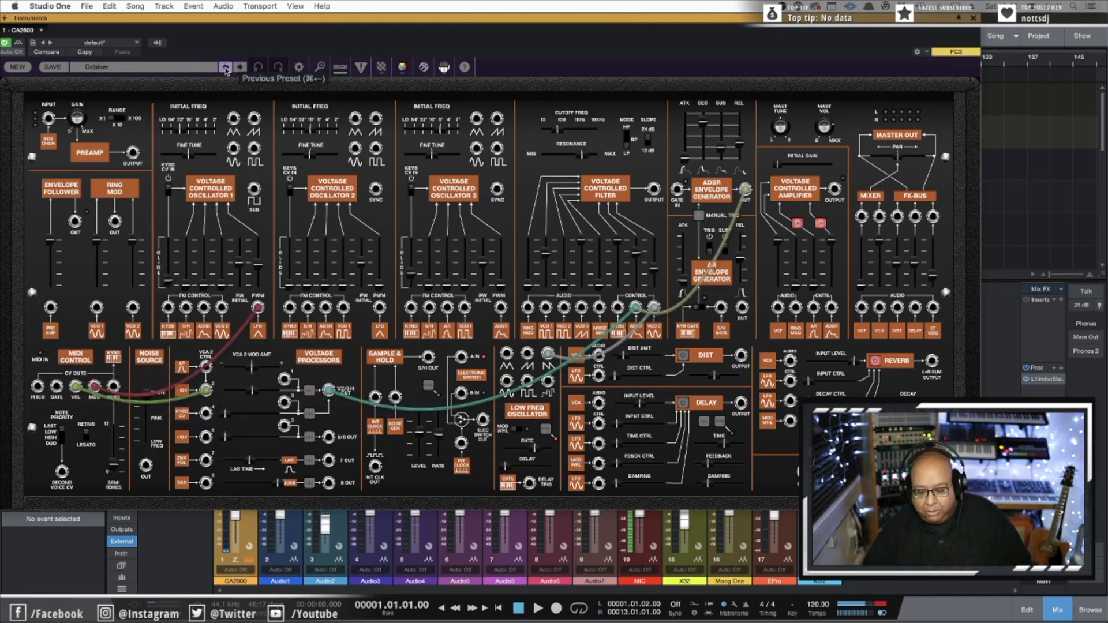
left_click(240, 67)
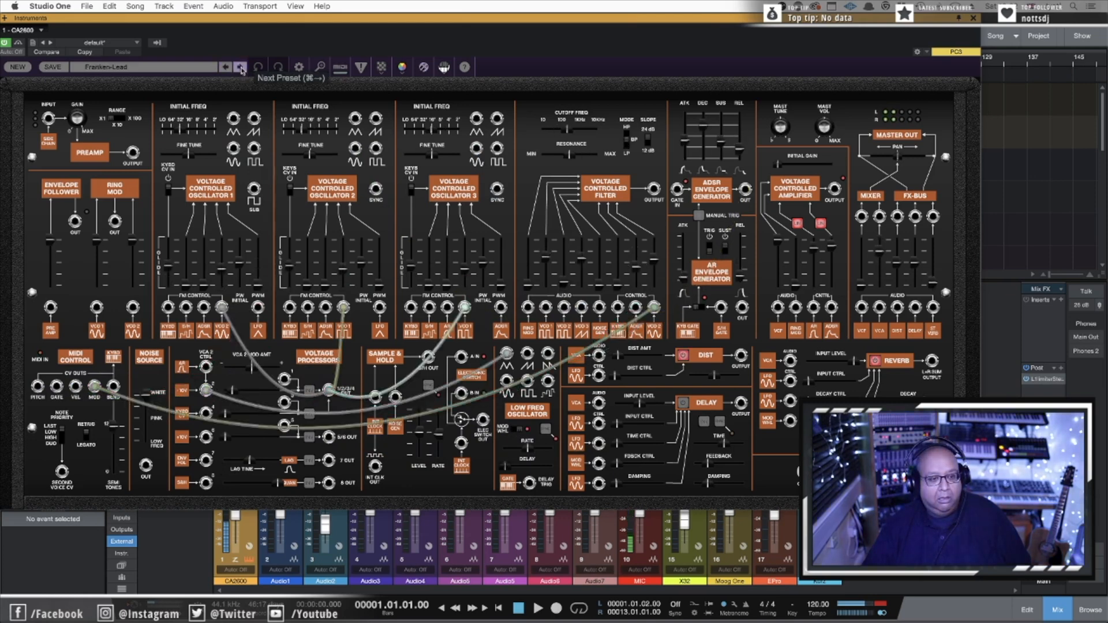
Step: Advance one preset to load the Frenchman 1 lead with its own cable patch
left_click(240, 67)
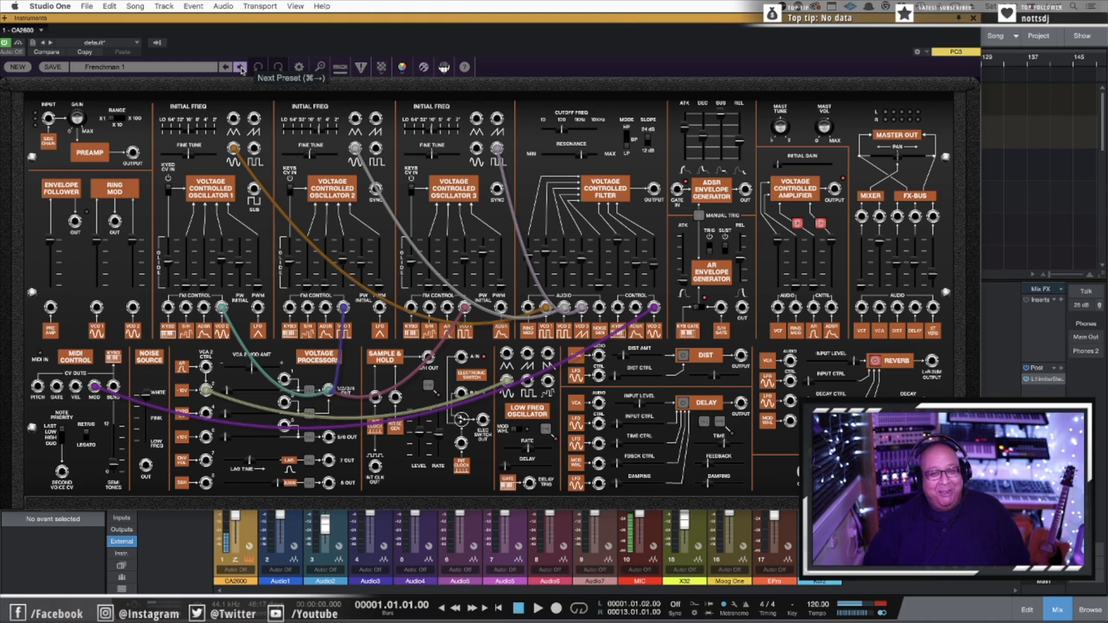
Step: Audition Frenchman 2, Frenchman 3, Ironside Lead, Laser Lead 1 and 2, ending on Leading Squares
left_click(240, 67)
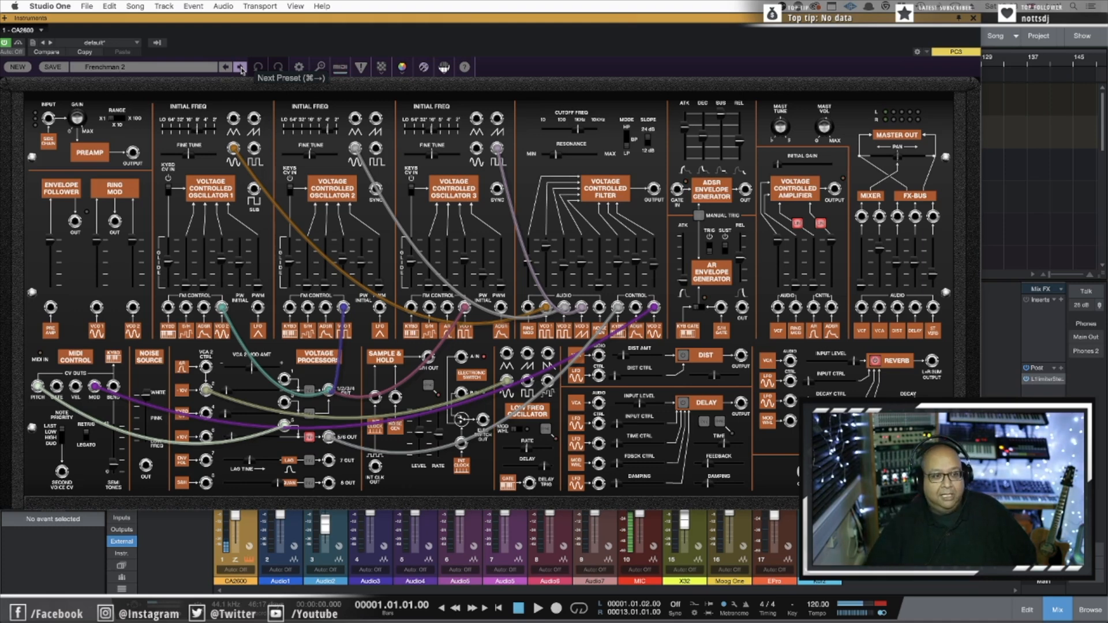
left_click(241, 67)
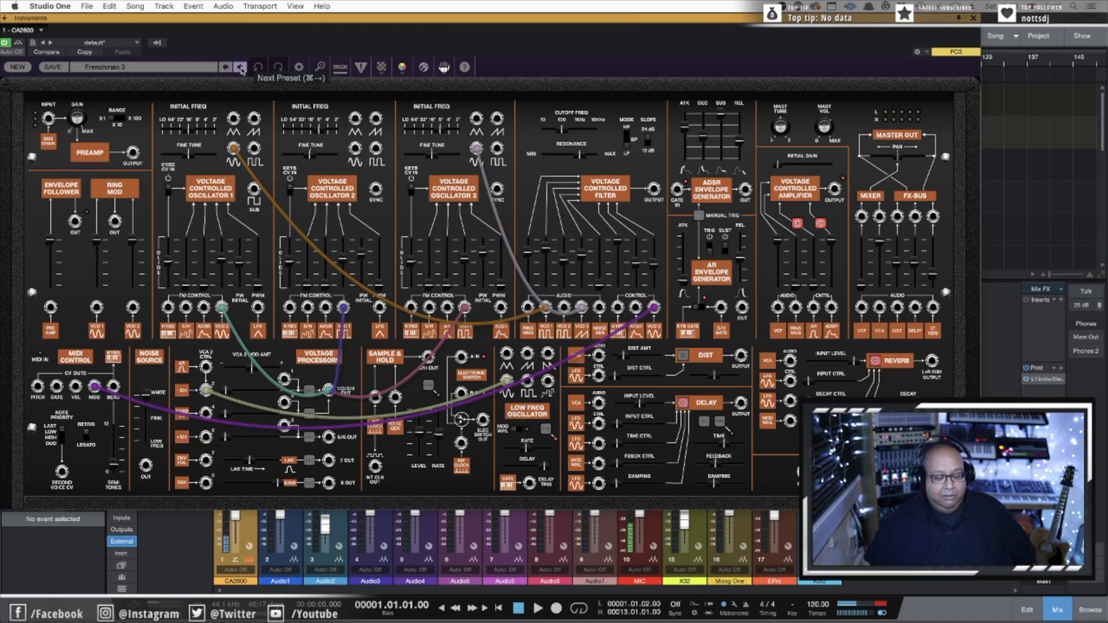
left_click(241, 67)
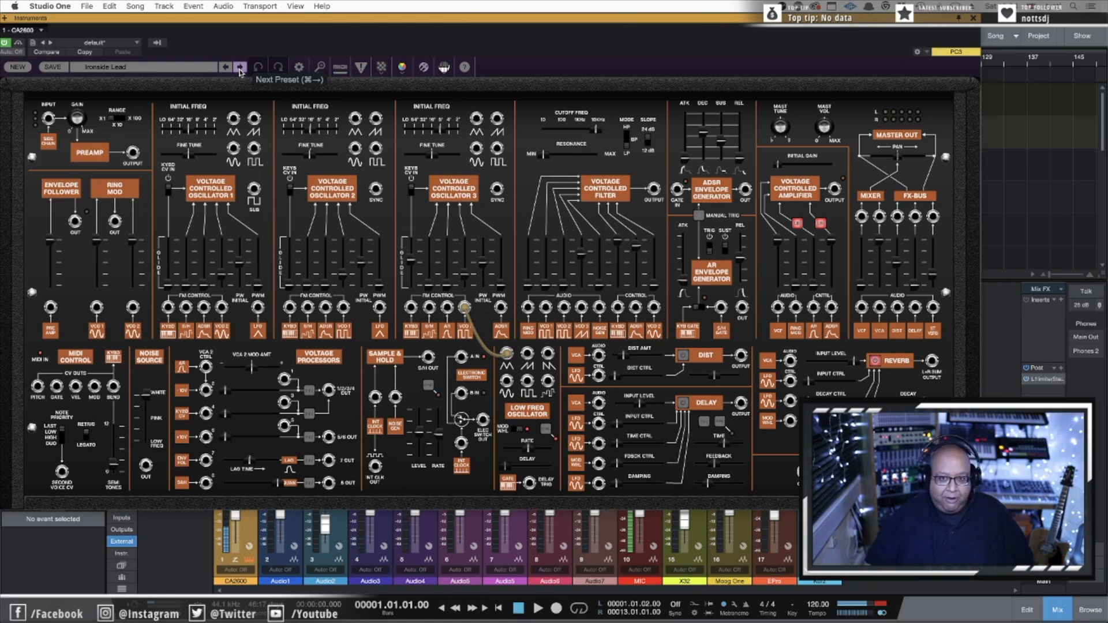
left_click(240, 67)
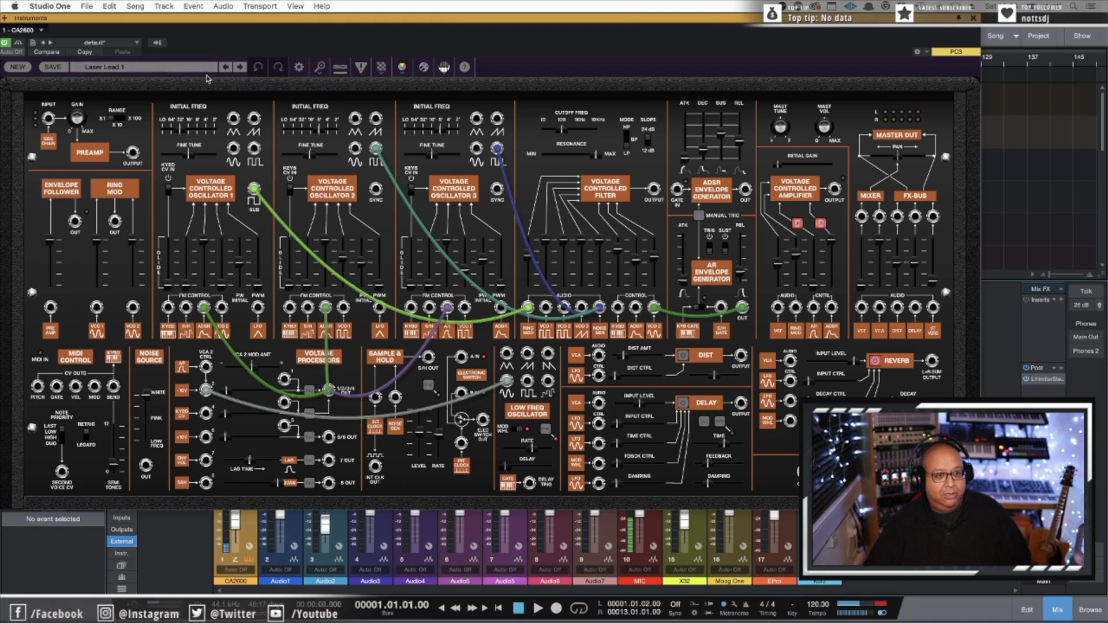
left_click(240, 67)
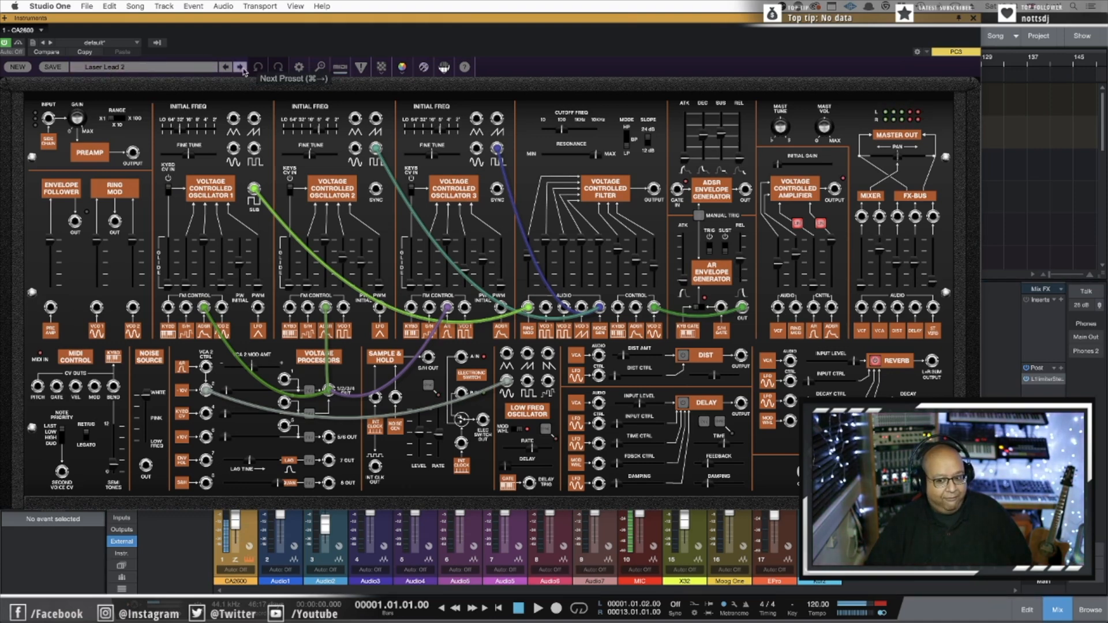
left_click(240, 67)
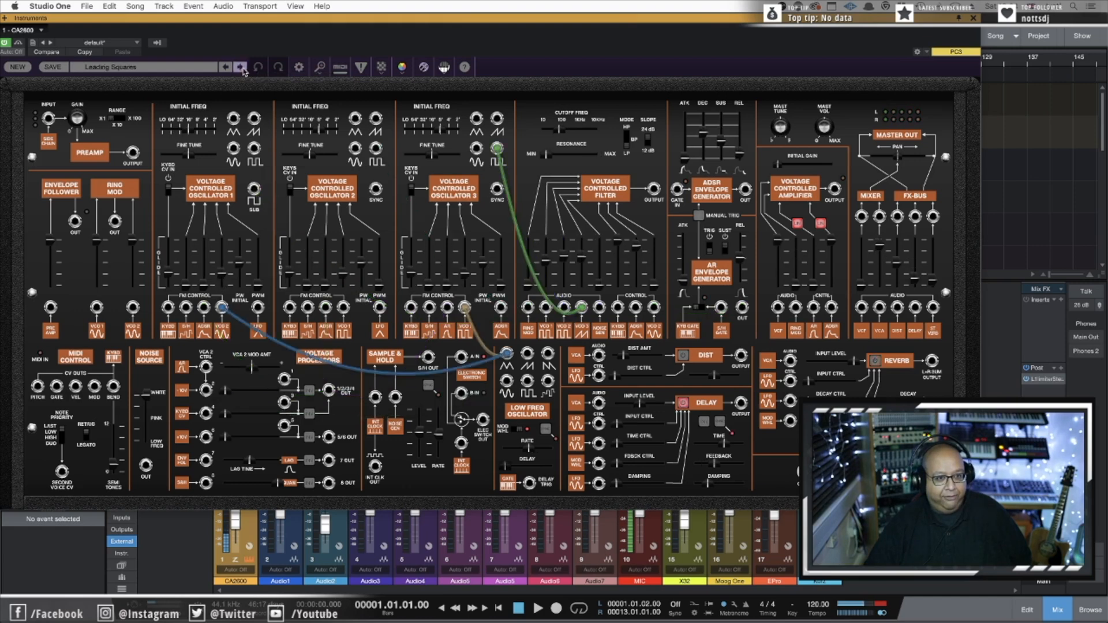
mouse_move(240, 67)
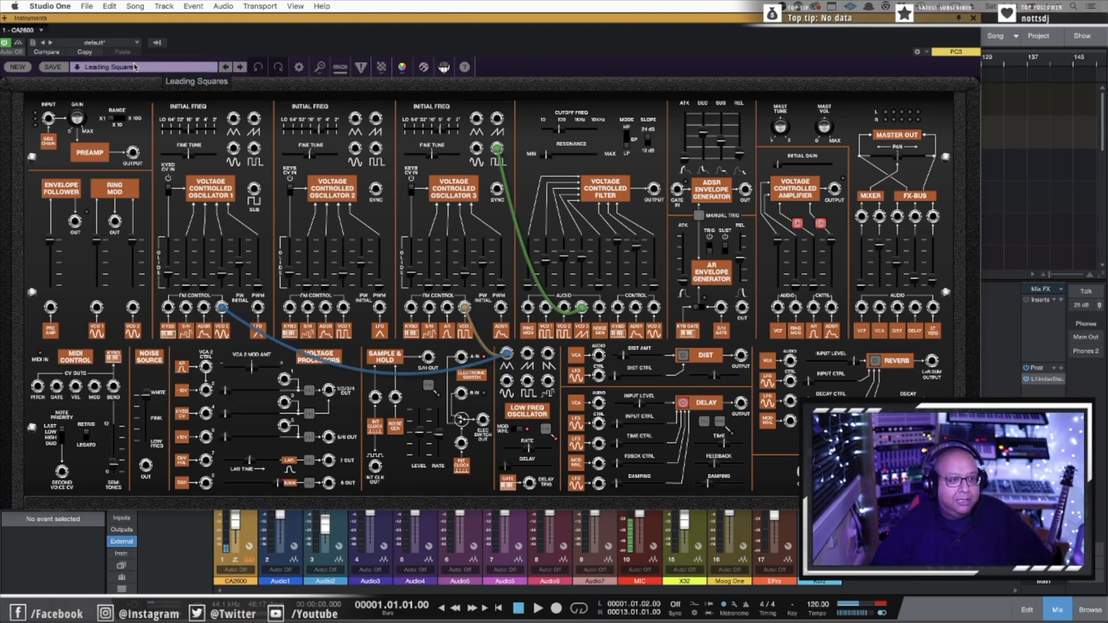
Step: Load the 80's Res Bass 1 preset from the browser and tweak its VCF ADSR mod amount
left_click(109, 67)
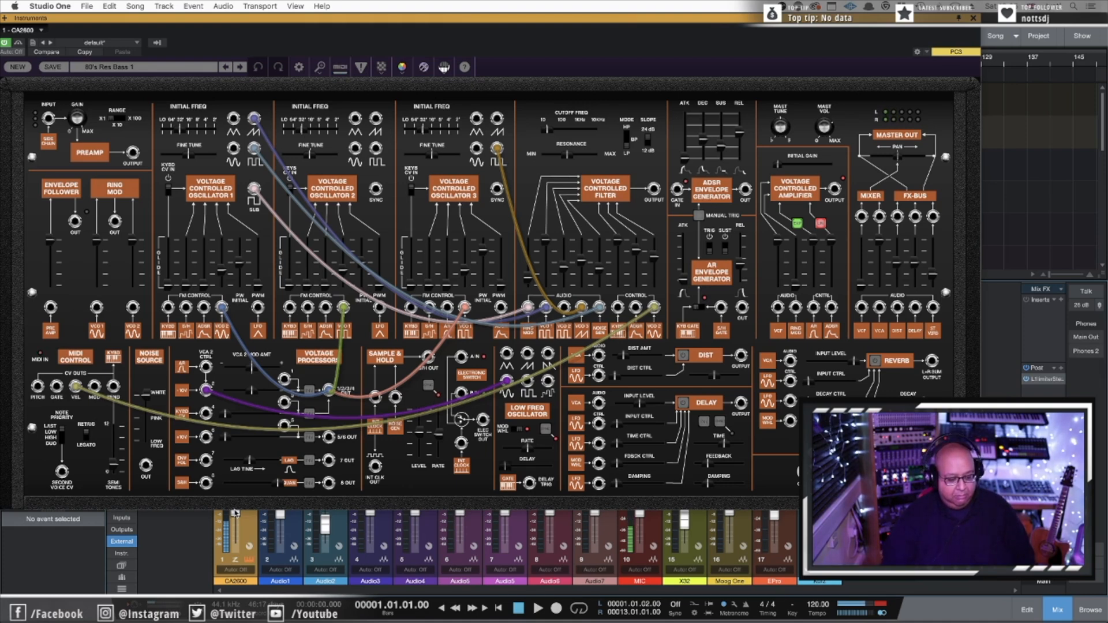
left_click_drag(636, 254, 636, 251)
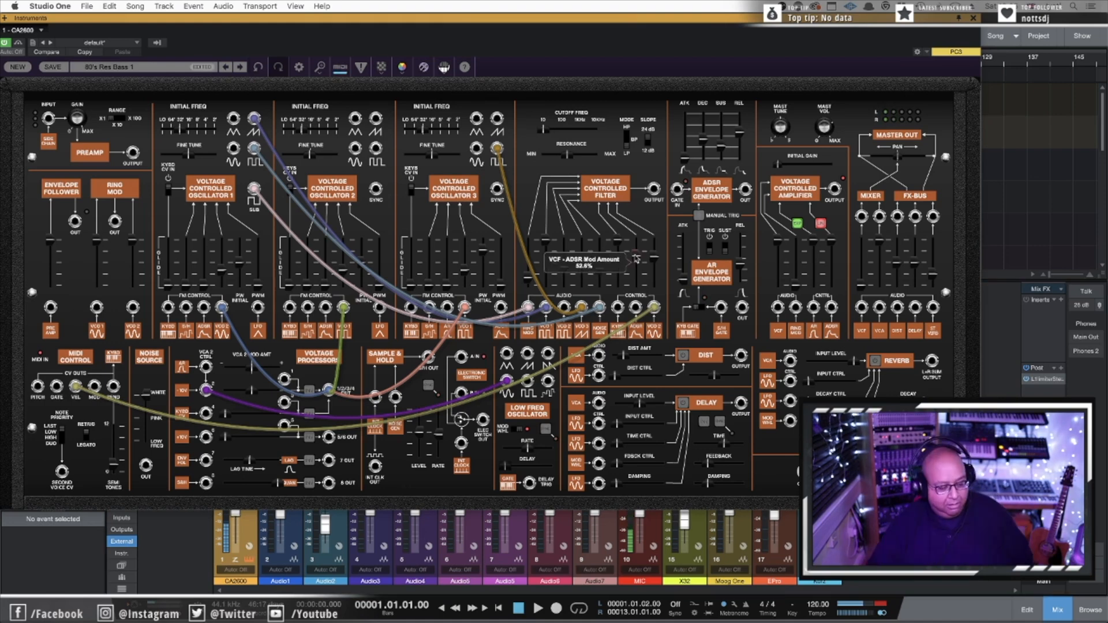
left_click_drag(636, 254, 636, 233)
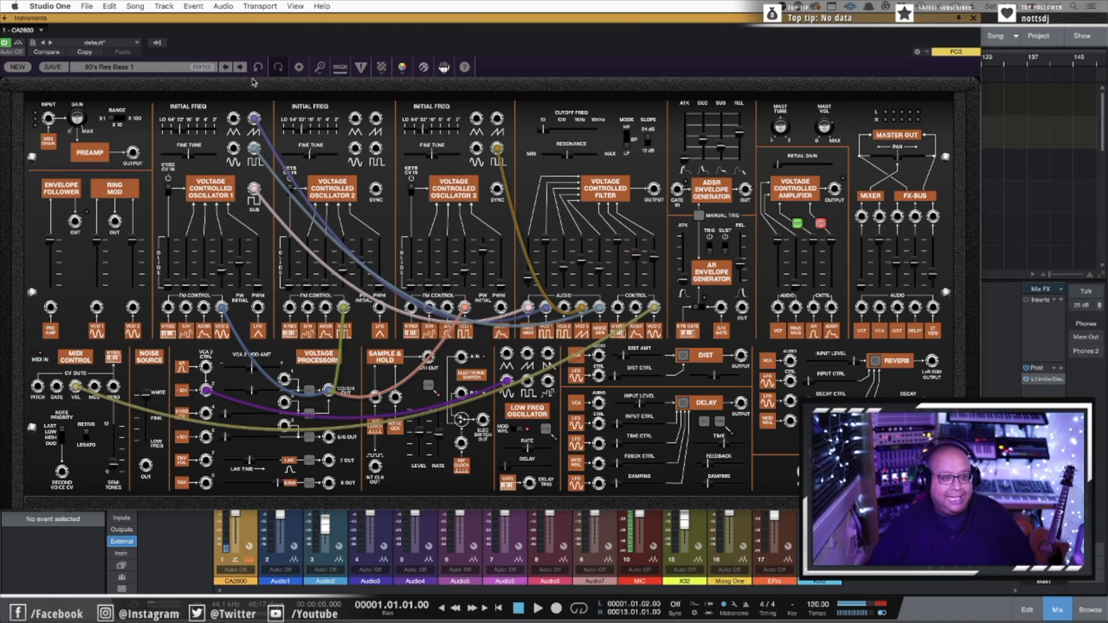
Step: Audition 80's Res Bass 2, Aggressive BP, Aggressive Wobbler, Big PW, Big Sweeper and Big Velocity, ending on Bright Res
left_click(240, 67)
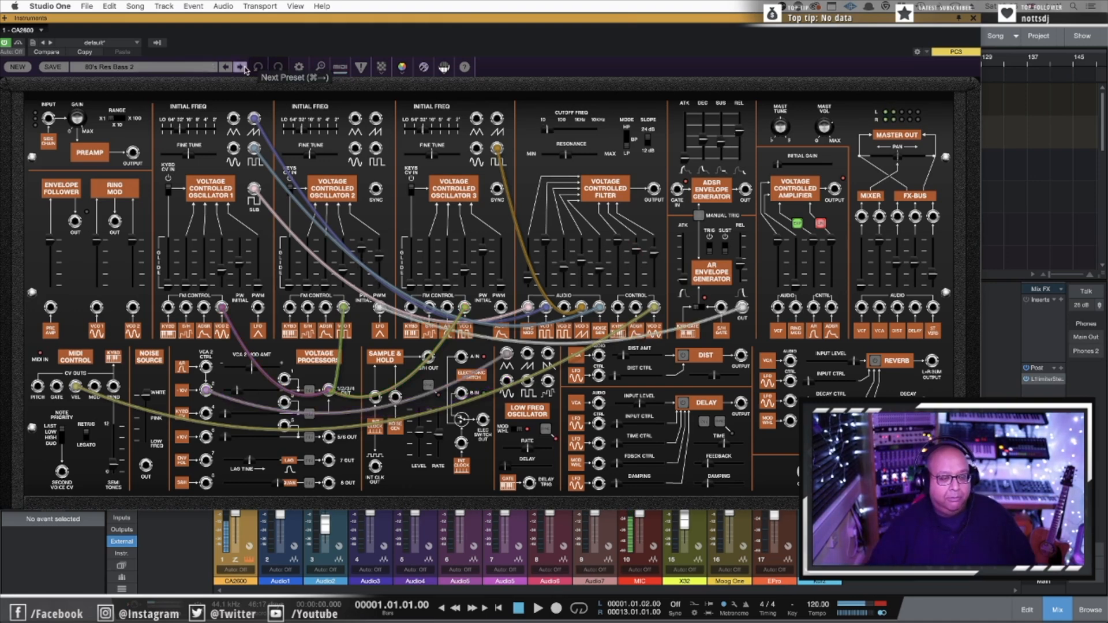
left_click(240, 67)
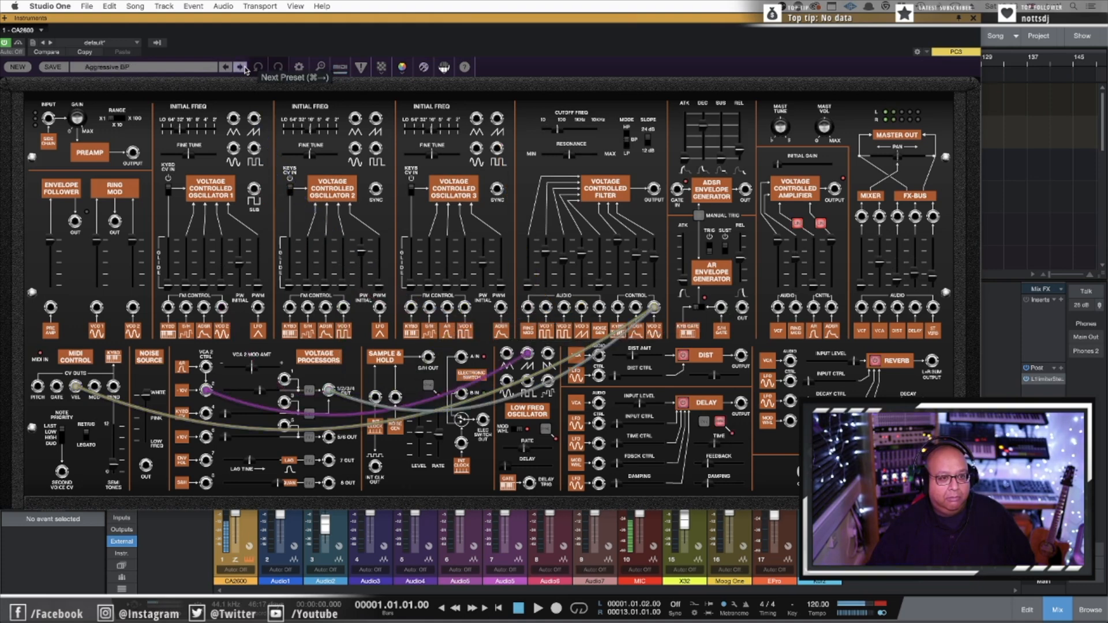
left_click(240, 67)
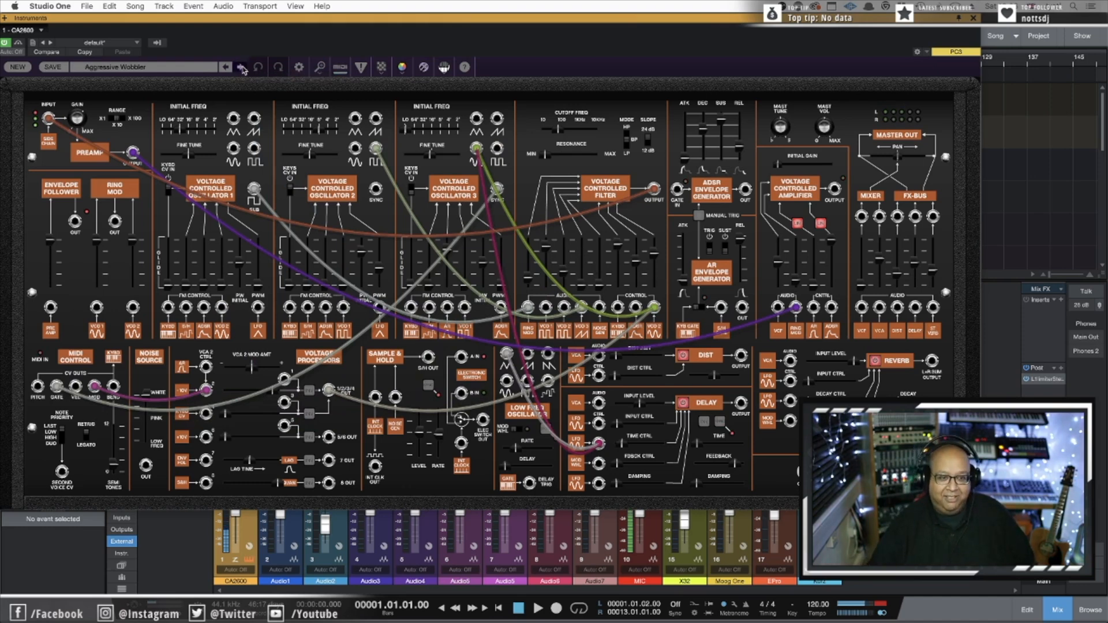
left_click(241, 67)
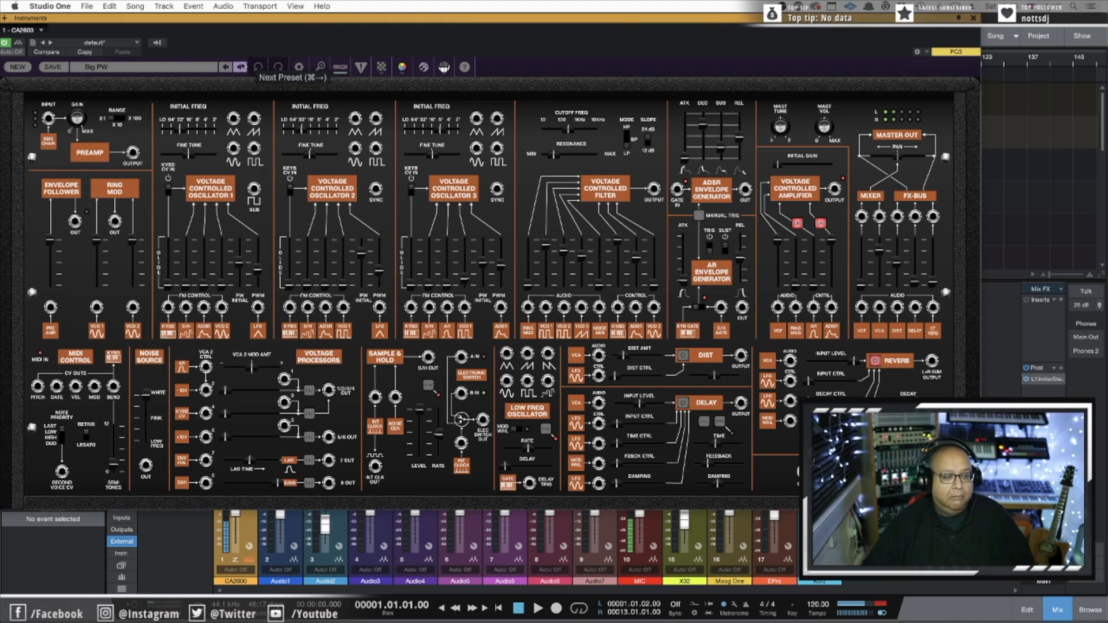
left_click(242, 67)
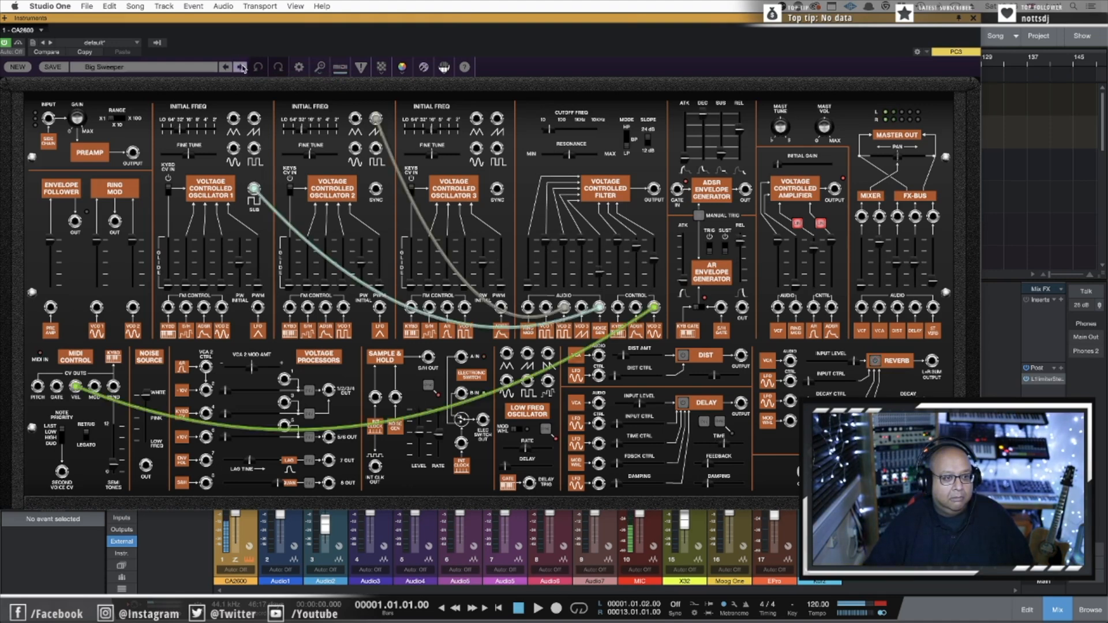
left_click(241, 67)
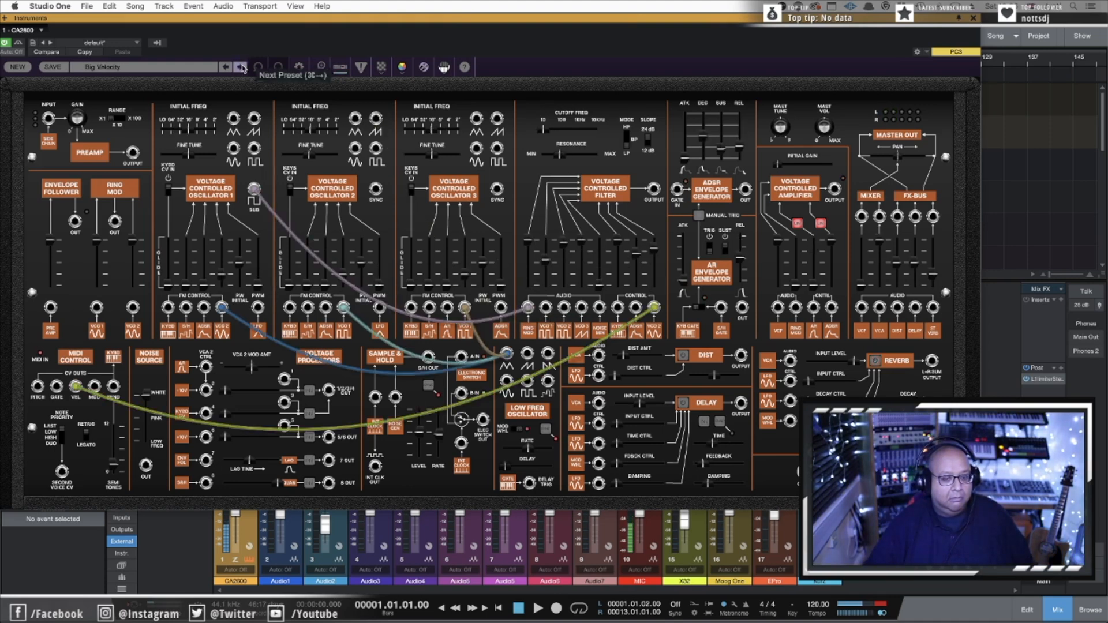
left_click(242, 67)
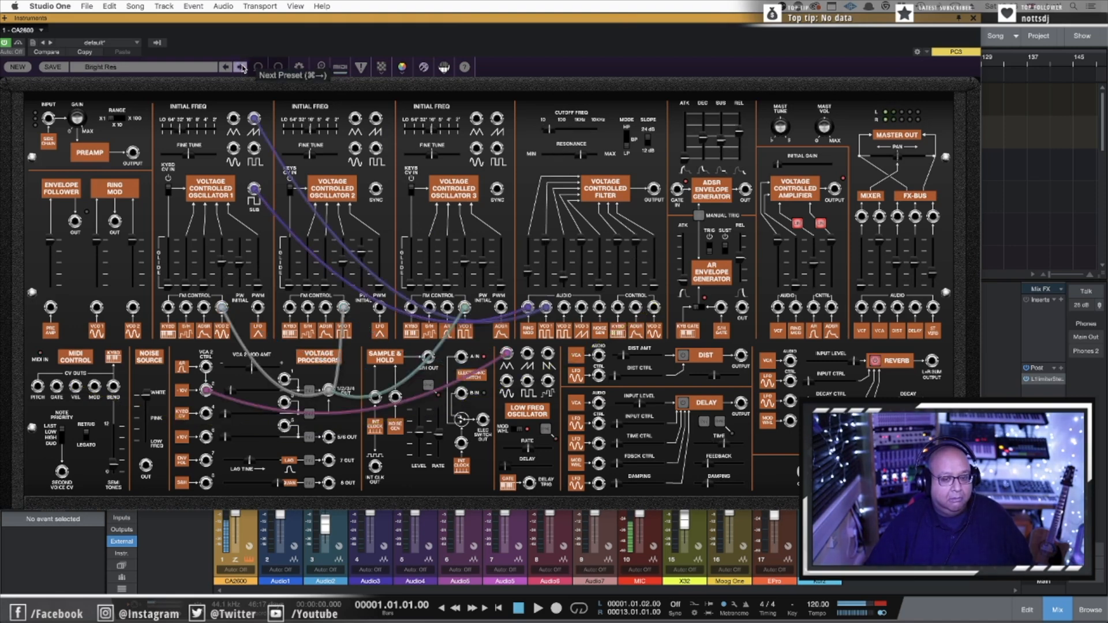
mouse_move(523, 50)
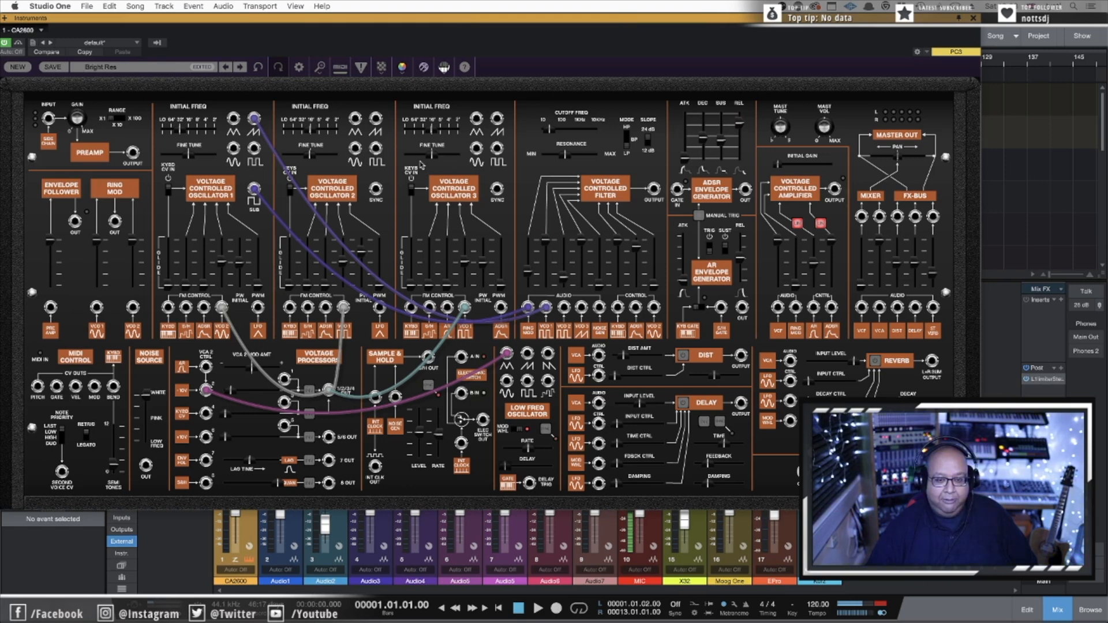
mouse_move(458, 146)
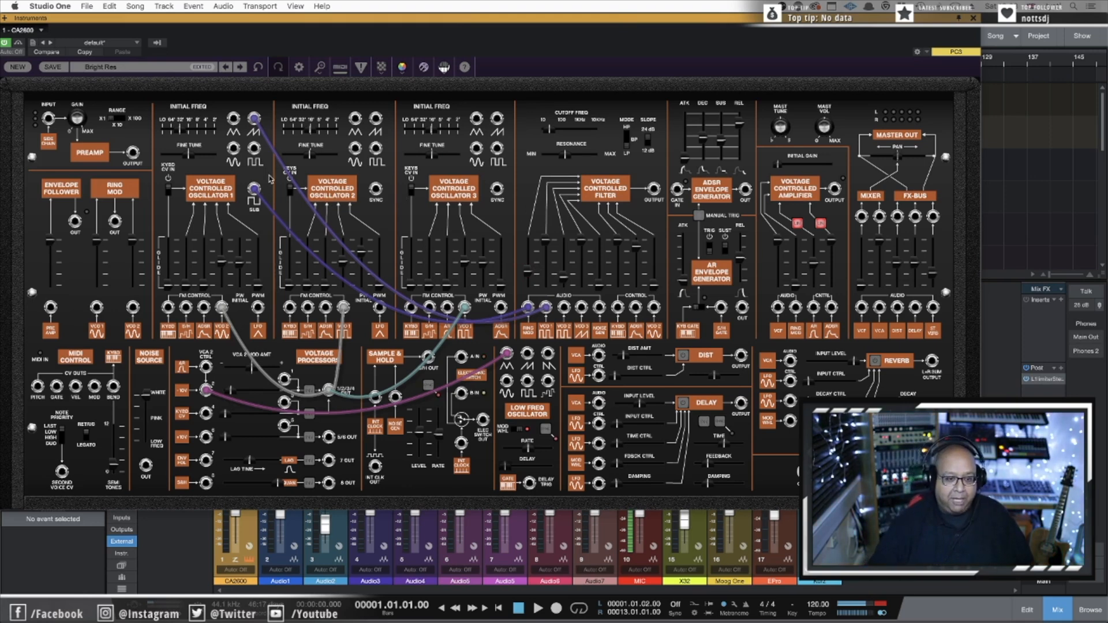
mouse_move(420, 198)
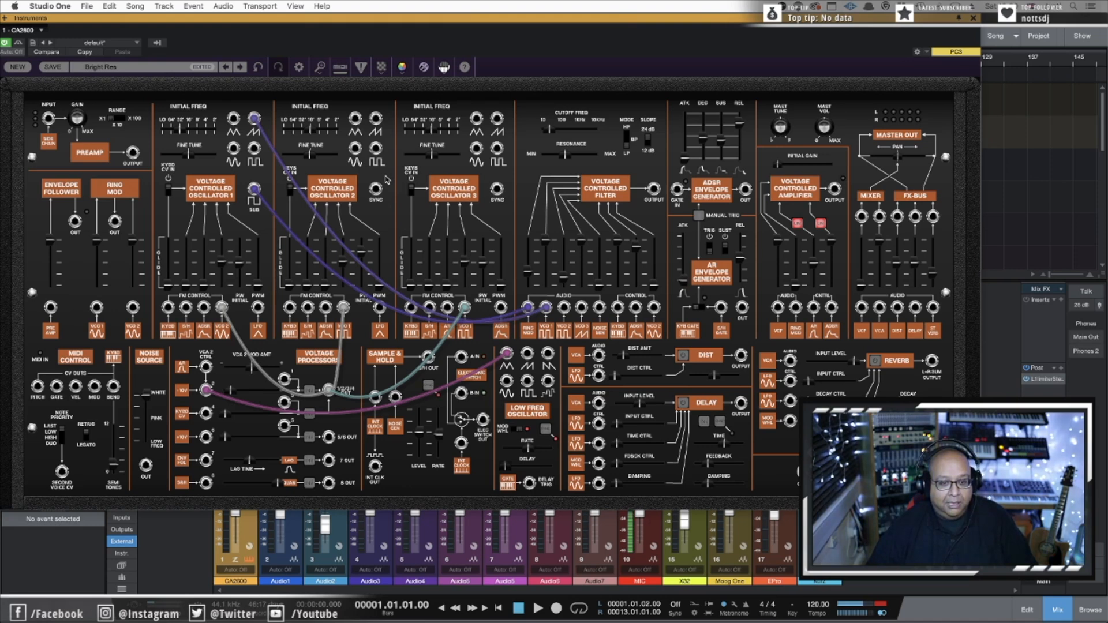
mouse_move(194, 133)
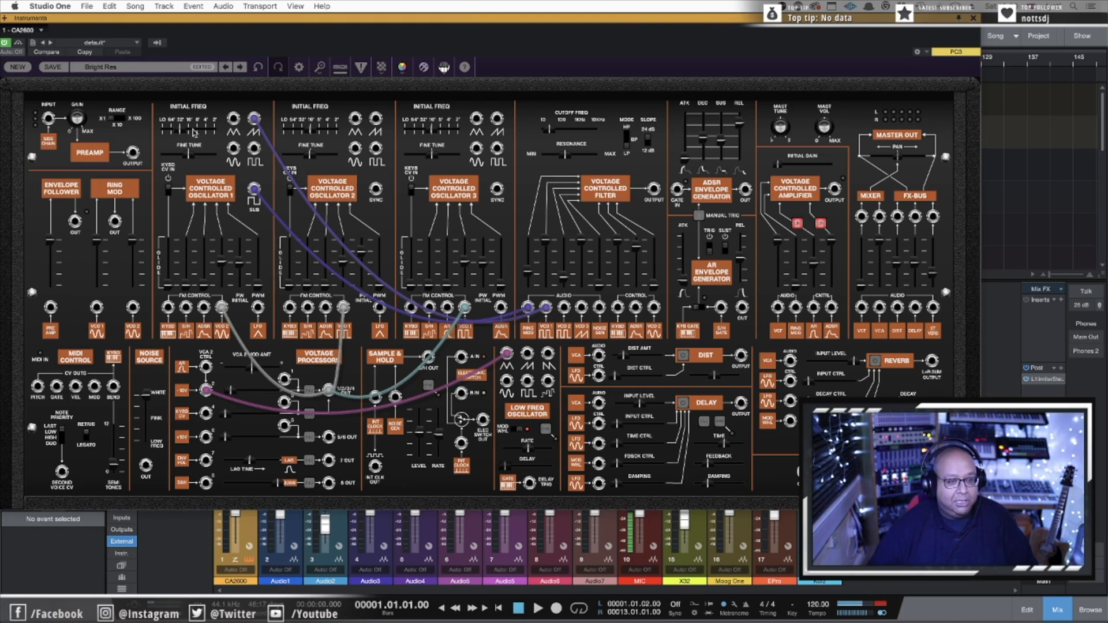
Step: Reset to an empty patch, nudge the filter ring-mod amount, and raise VCO2 S/H FM to about 57%
left_click(16, 67)
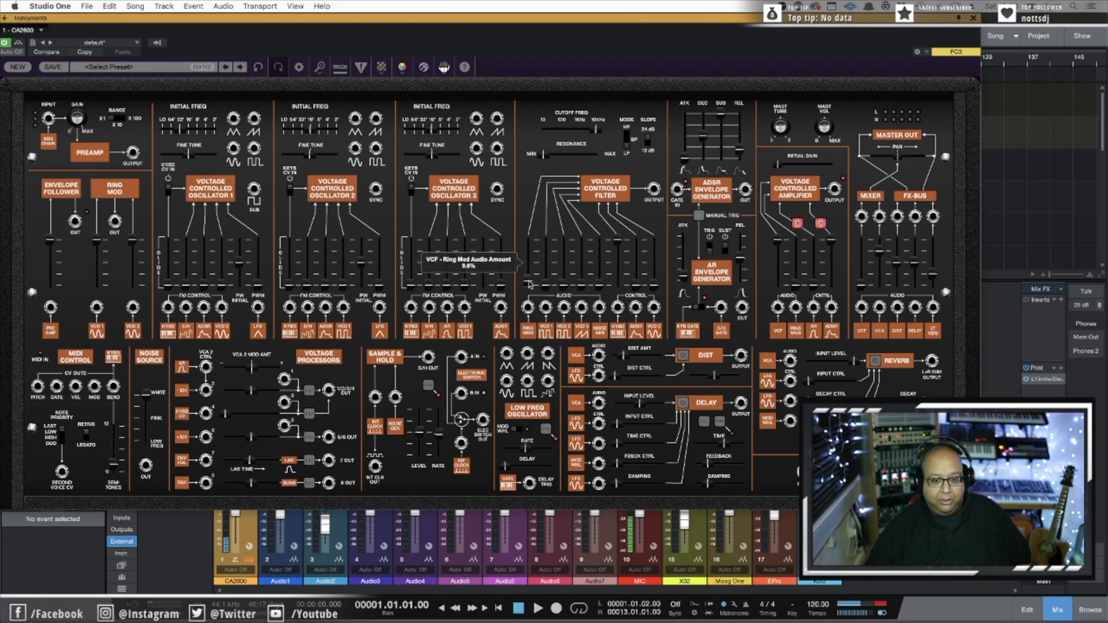
left_click_drag(527, 279, 529, 258)
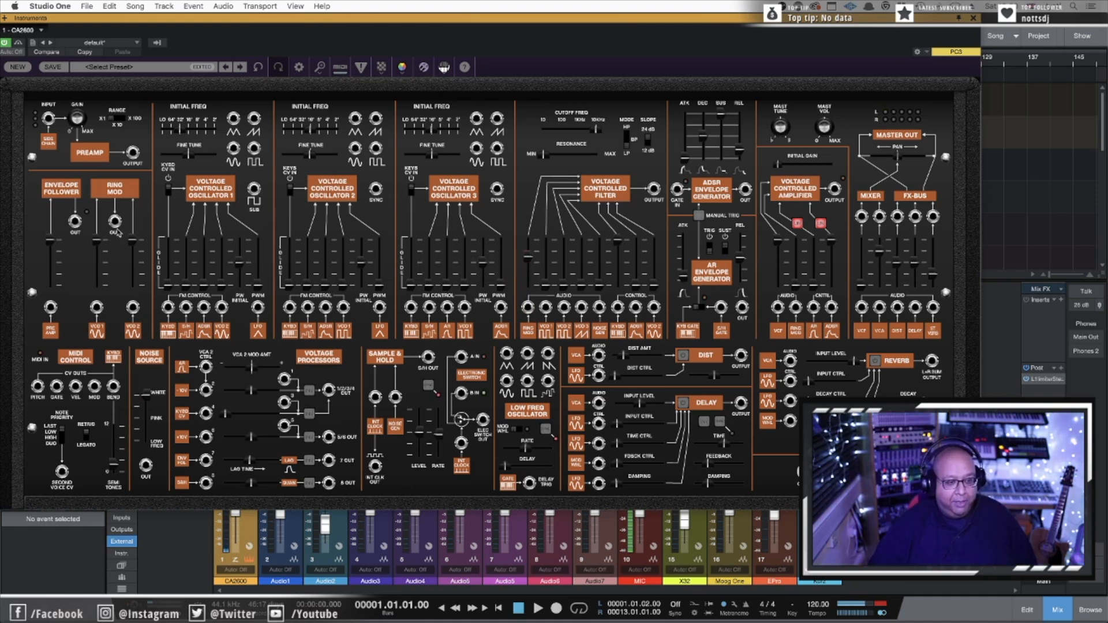
mouse_move(175, 249)
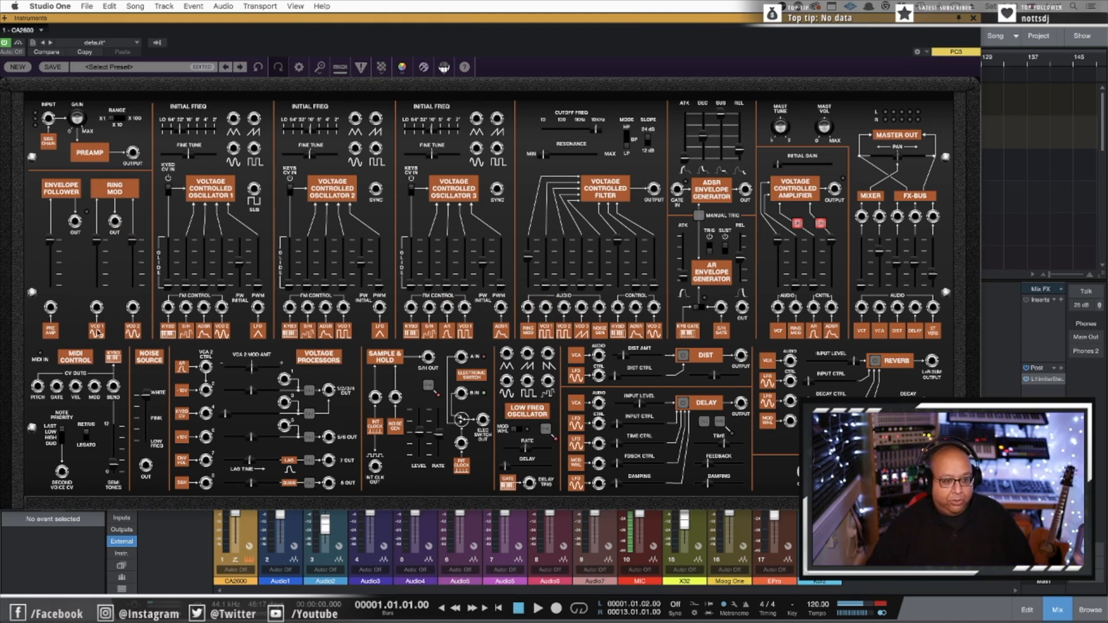
mouse_move(147, 337)
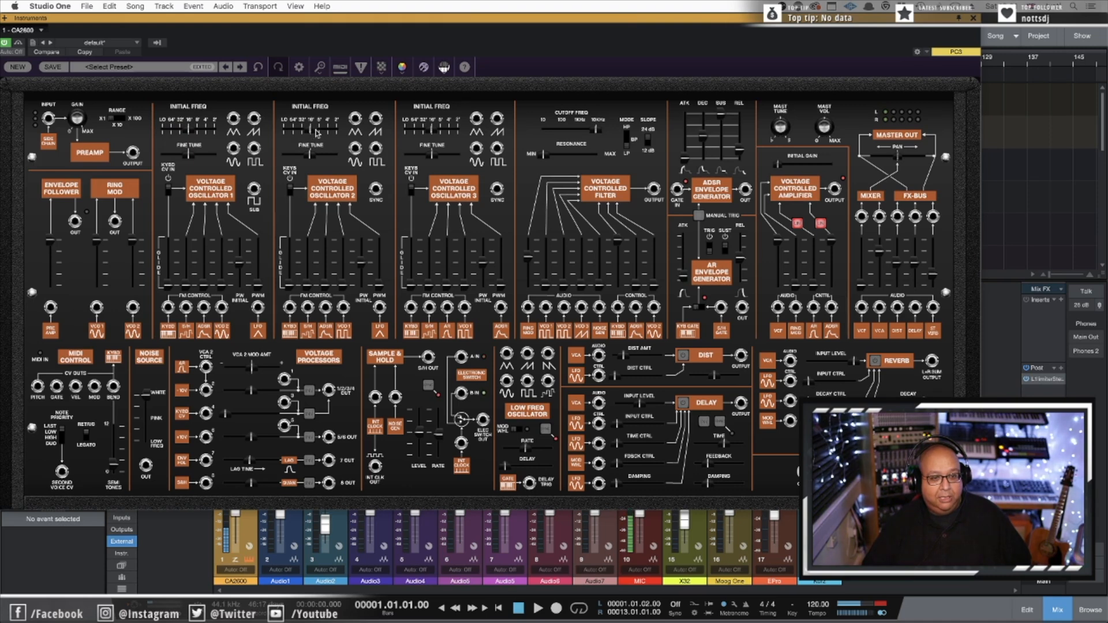
mouse_move(307, 123)
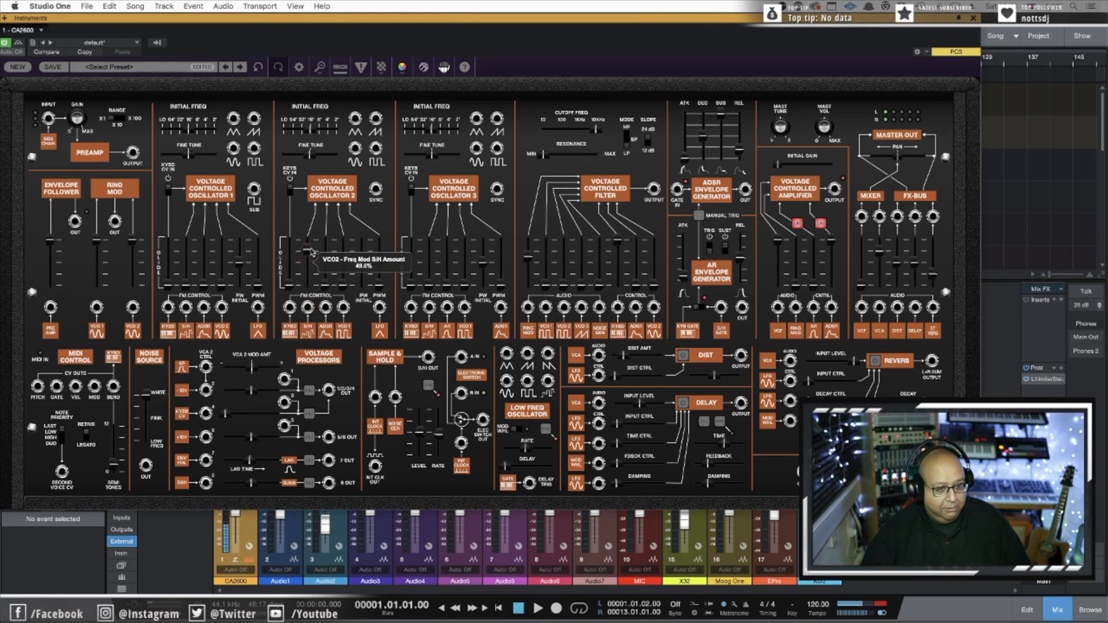
left_click_drag(307, 254, 310, 240)
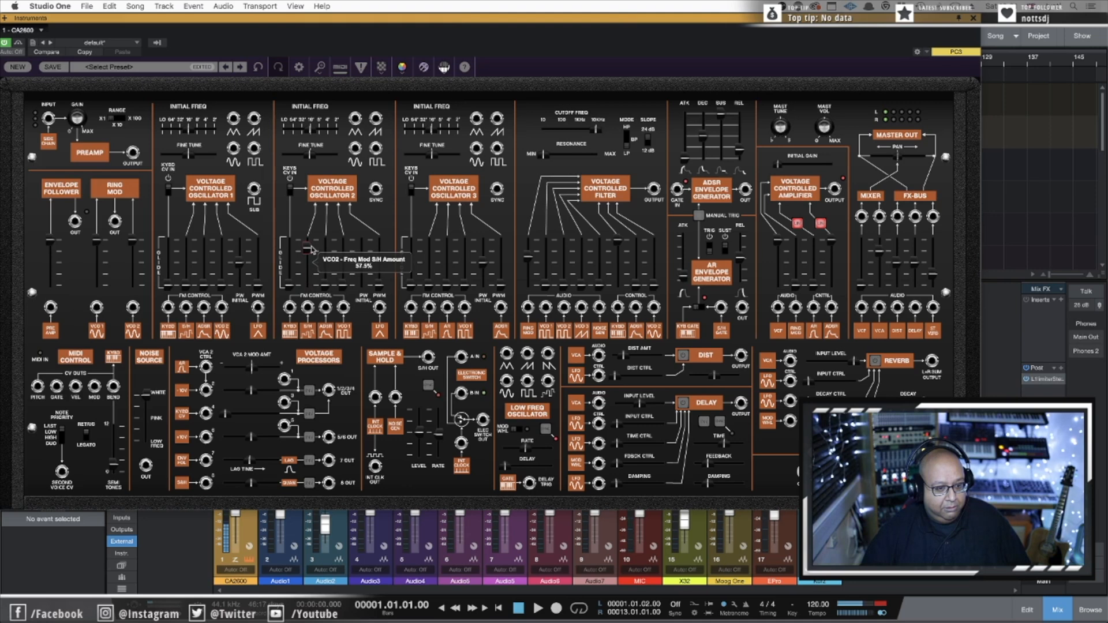
left_click_drag(311, 247, 314, 240)
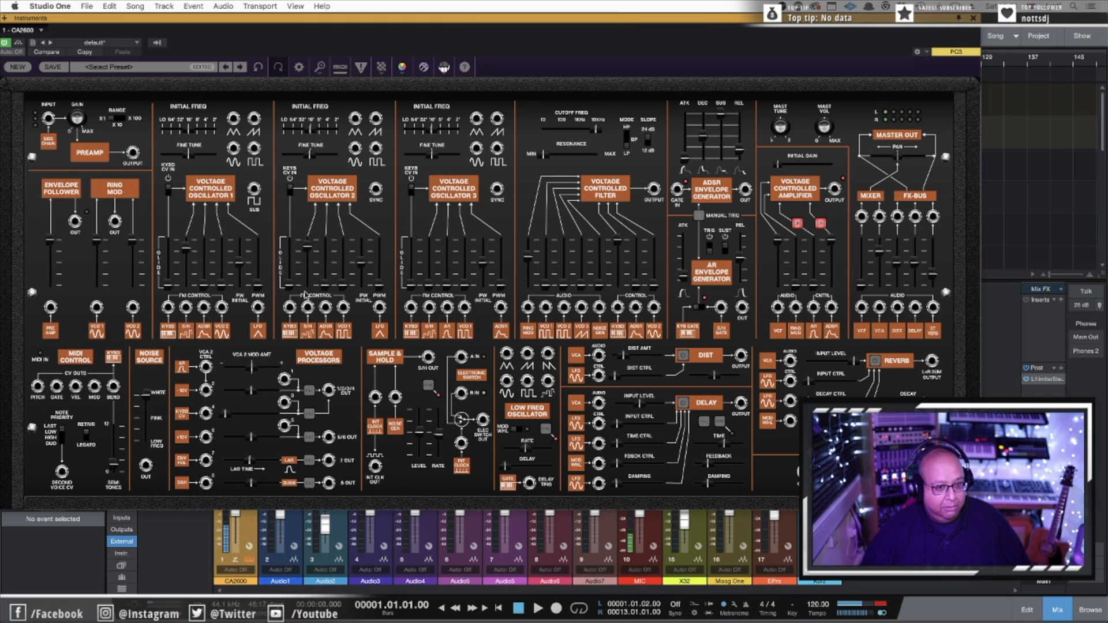
mouse_move(305, 292)
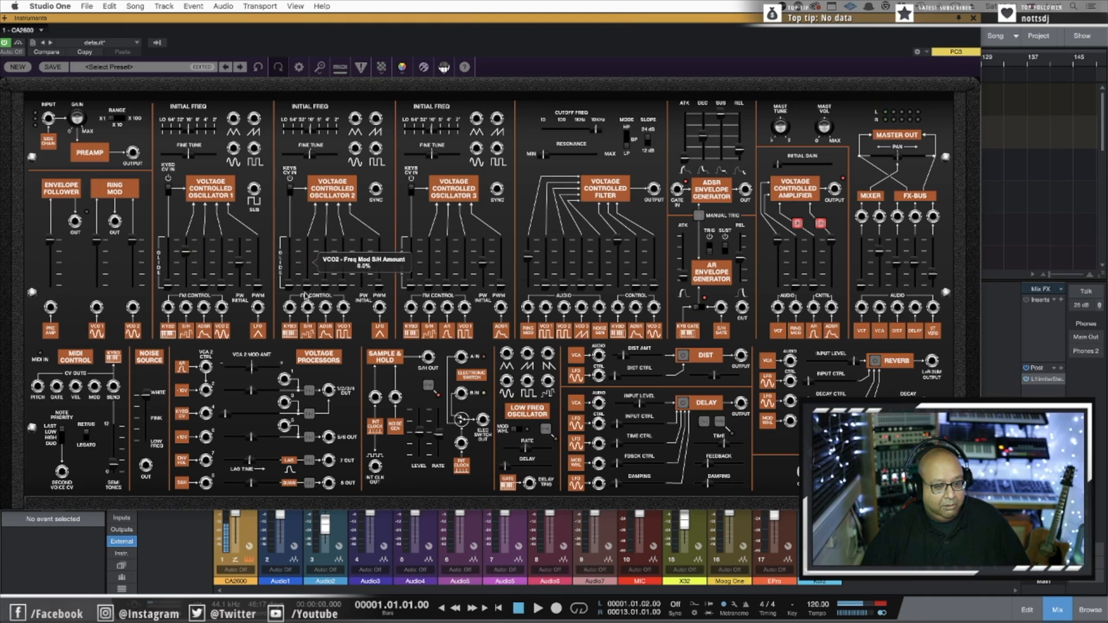
mouse_move(187, 257)
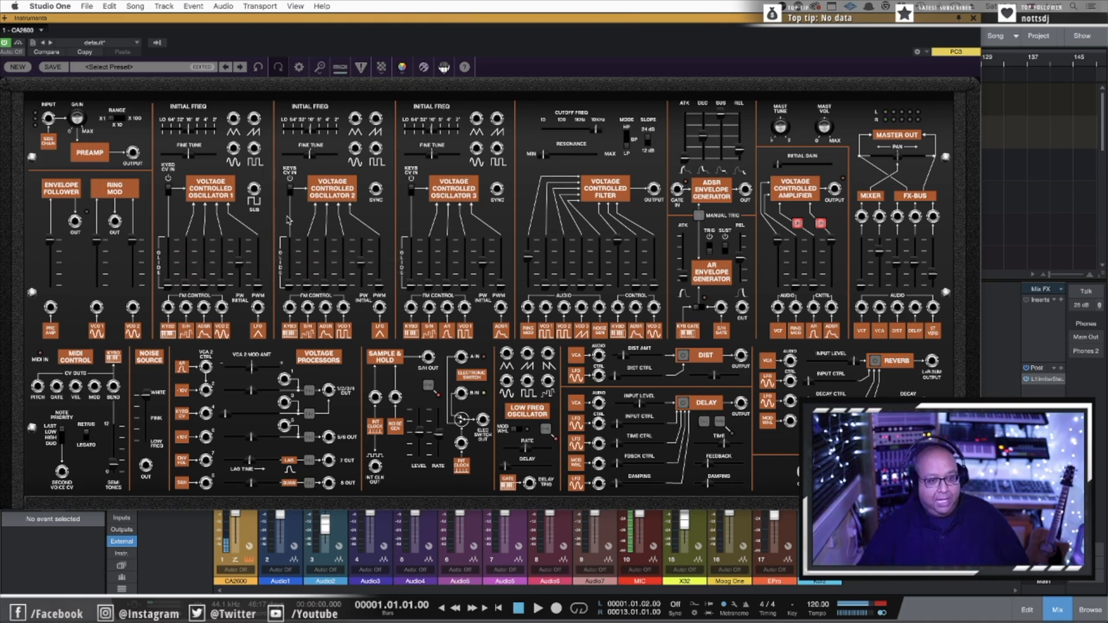
mouse_move(292, 208)
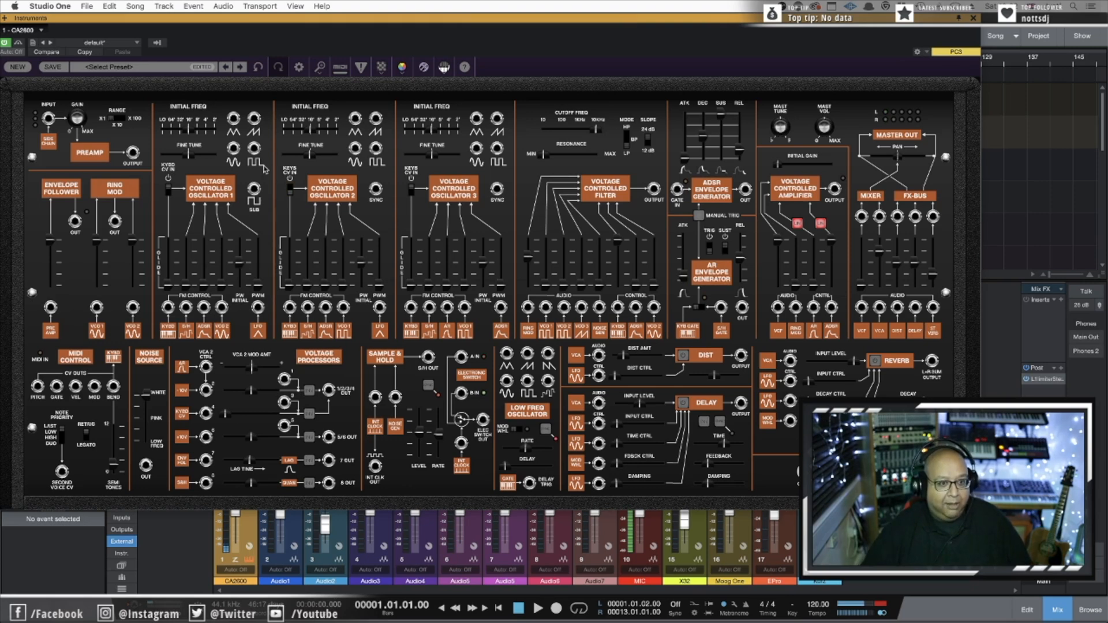
left_click_drag(100, 307, 254, 118)
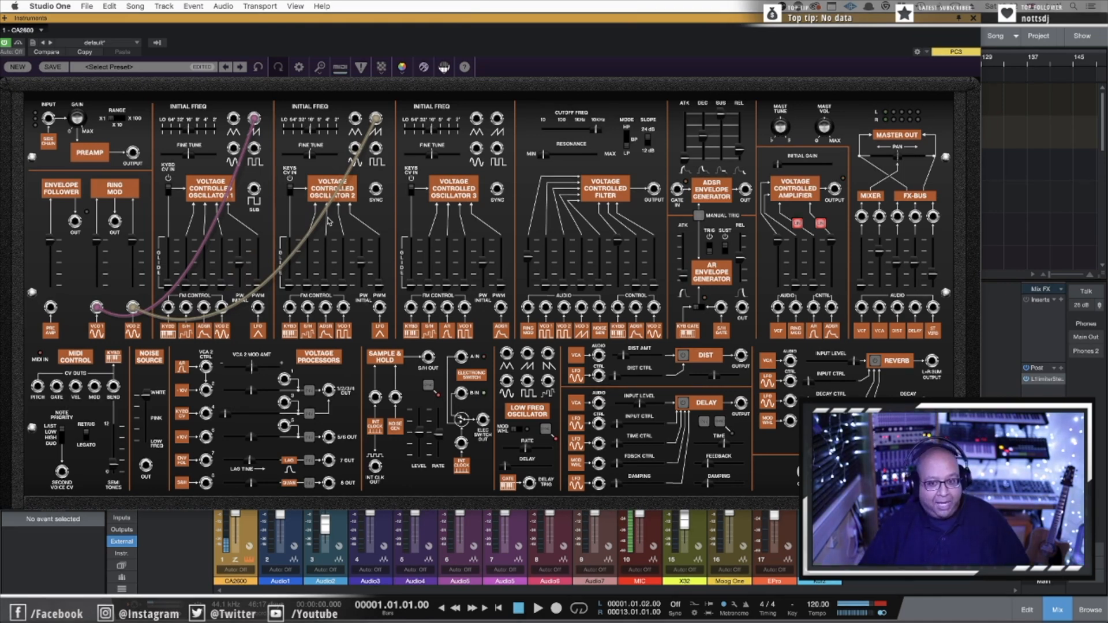
mouse_move(745, 152)
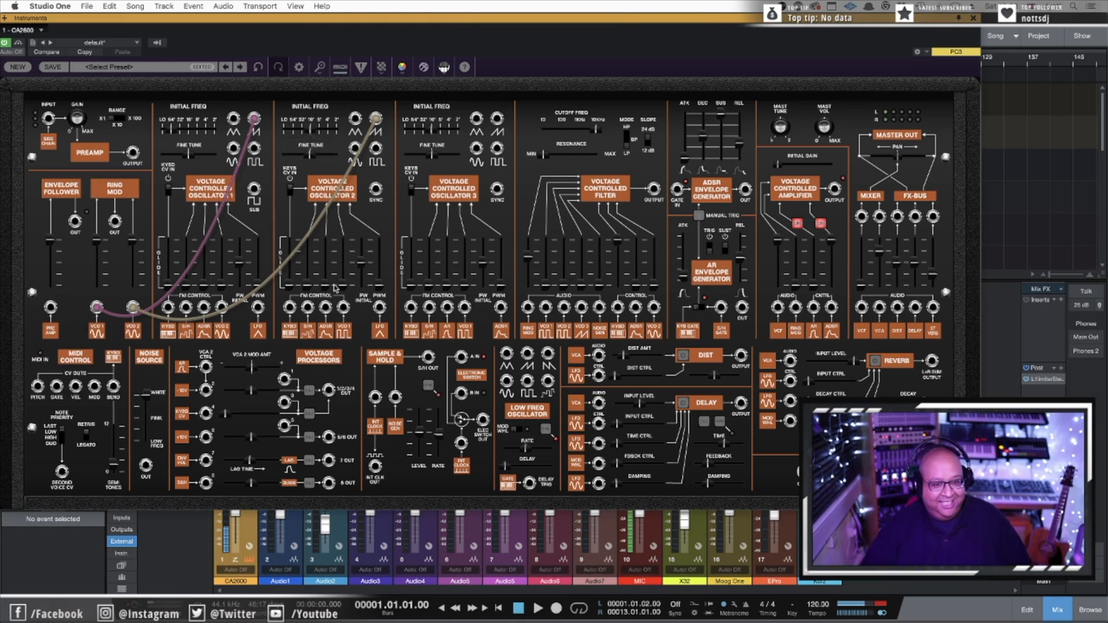
mouse_move(327, 267)
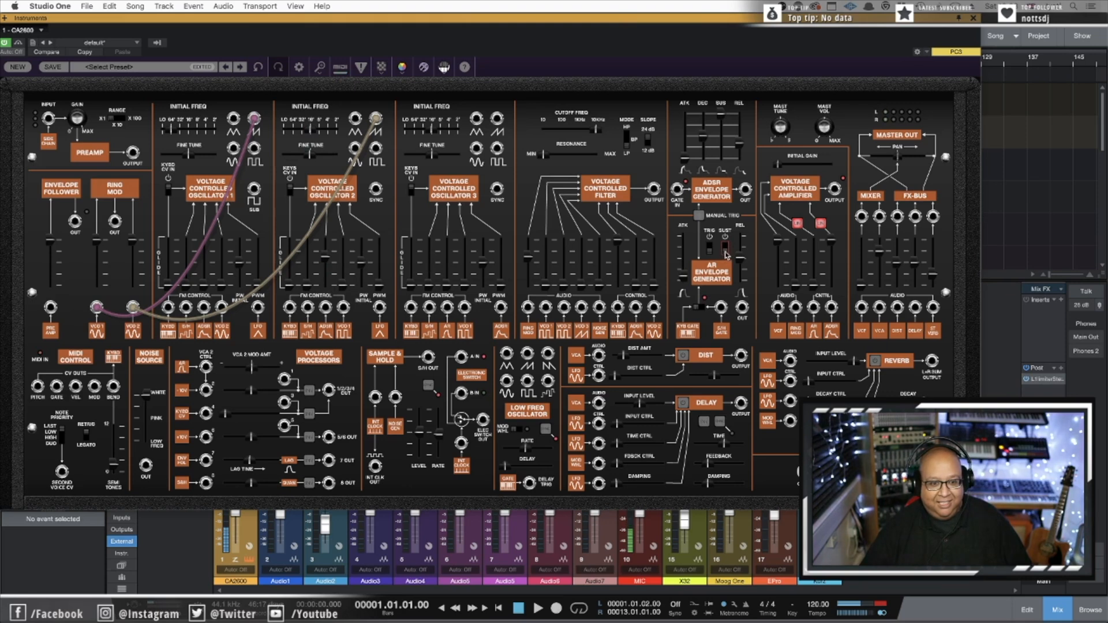
left_click_drag(366, 267, 741, 307)
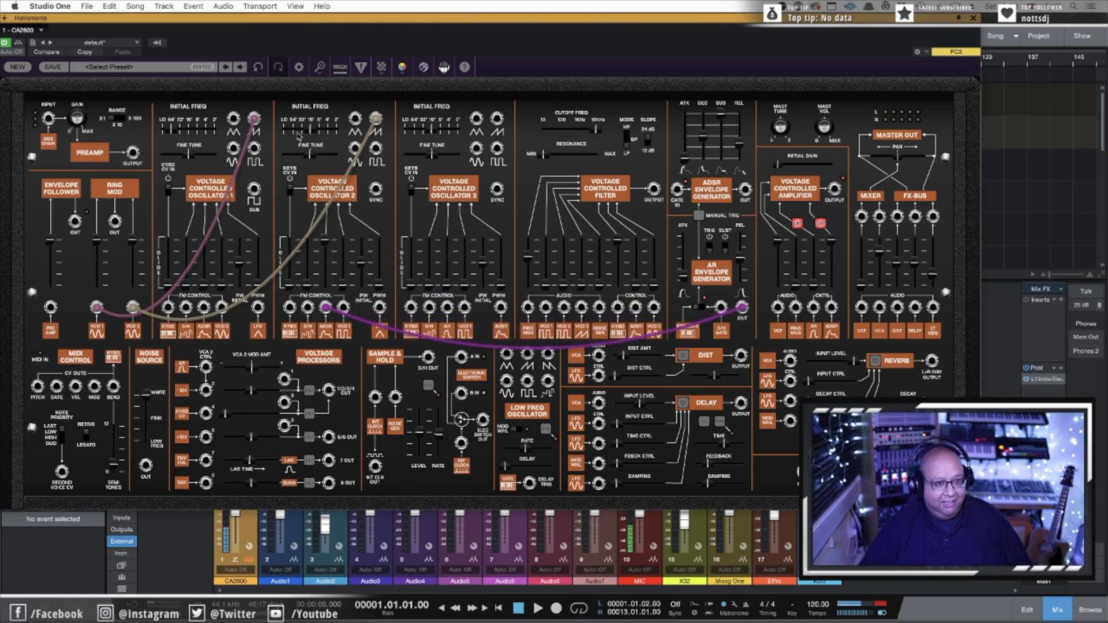
mouse_move(188, 132)
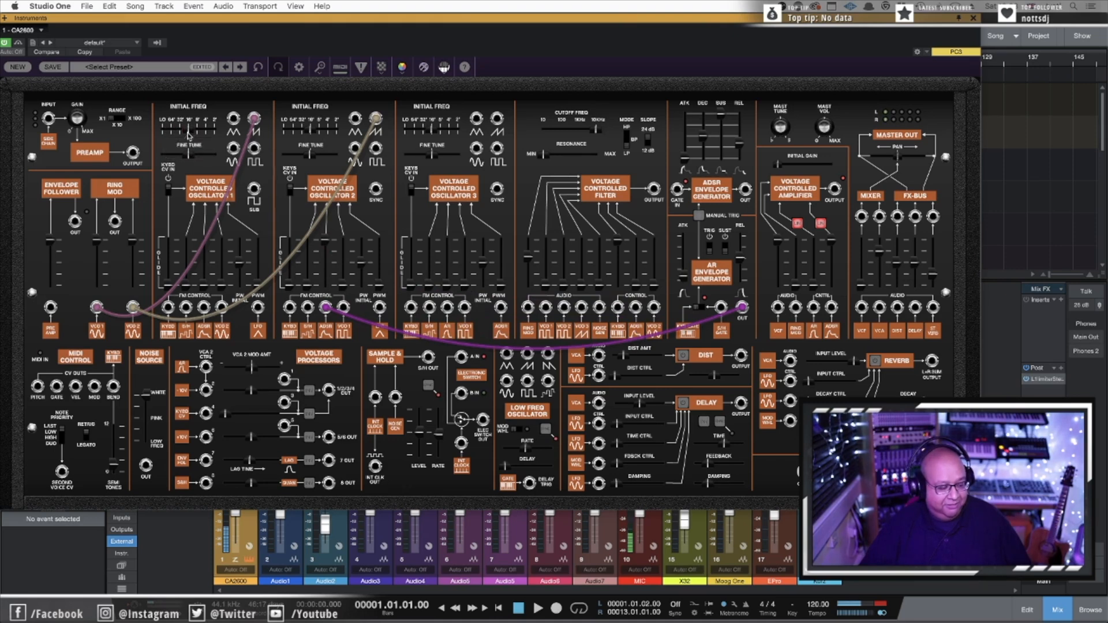
mouse_move(311, 133)
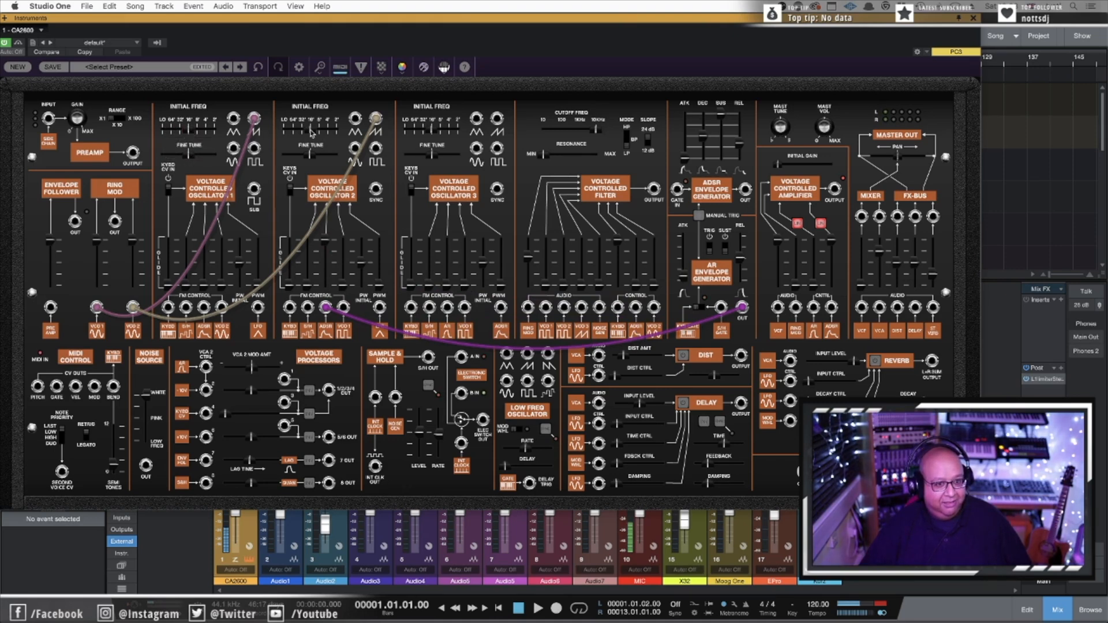
mouse_move(329, 133)
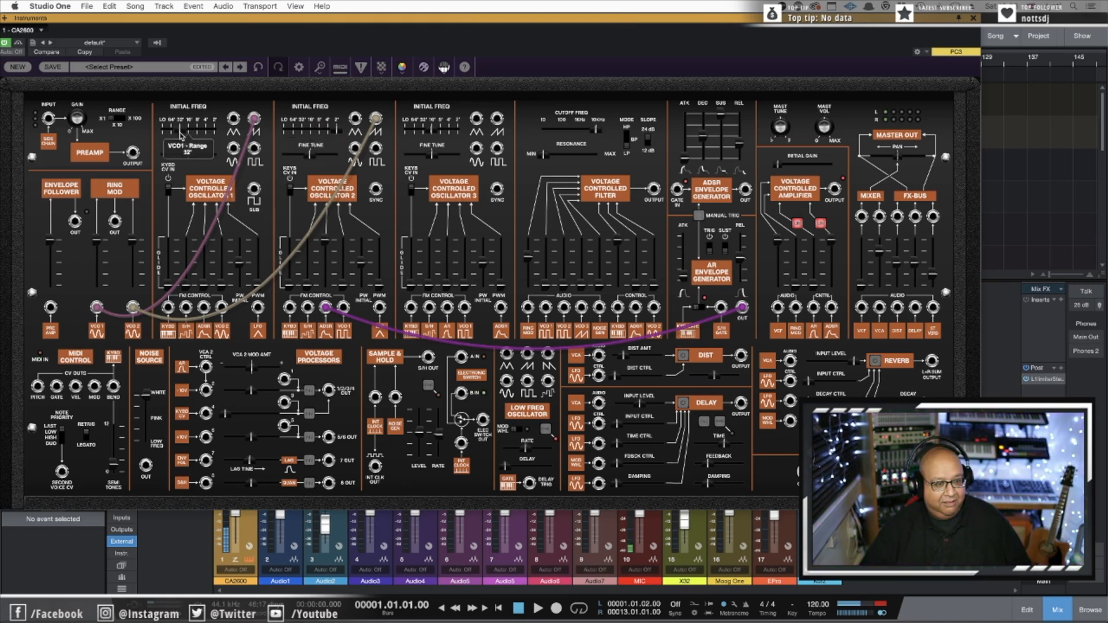
left_click(172, 124)
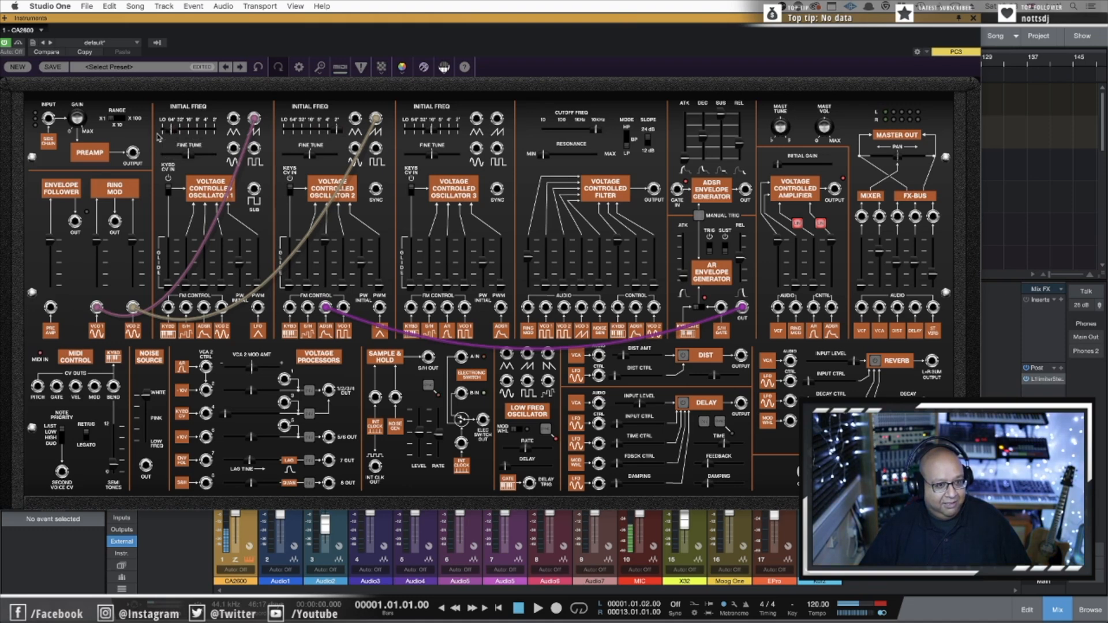
mouse_move(156, 120)
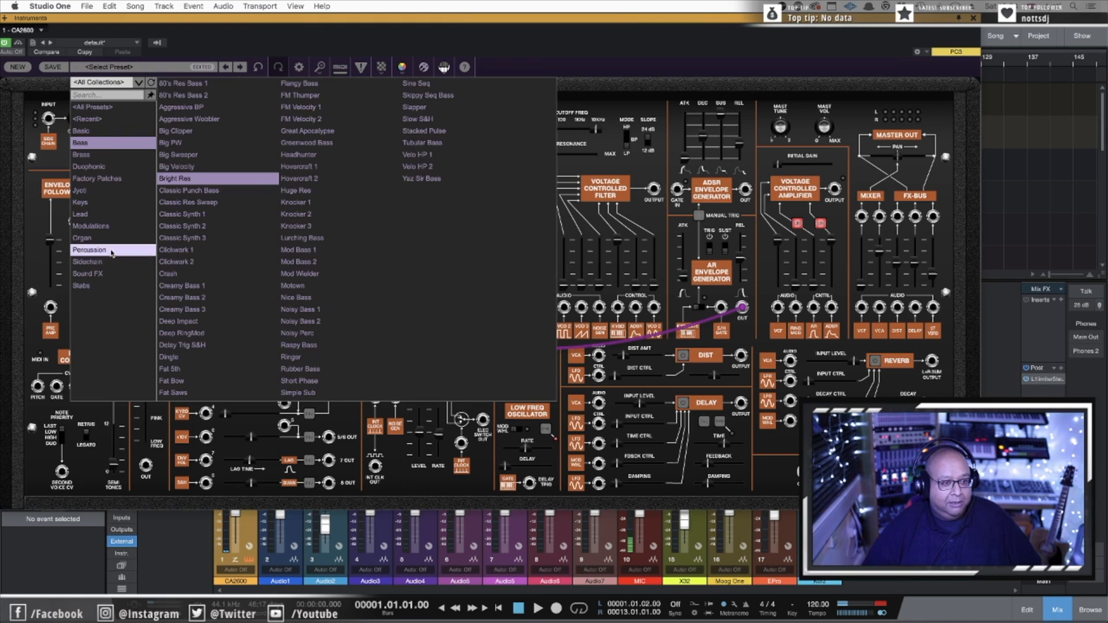
Step: Load the Alien Riser preset from the Sound FX collection, replacing the ring-mod patch
left_click(87, 274)
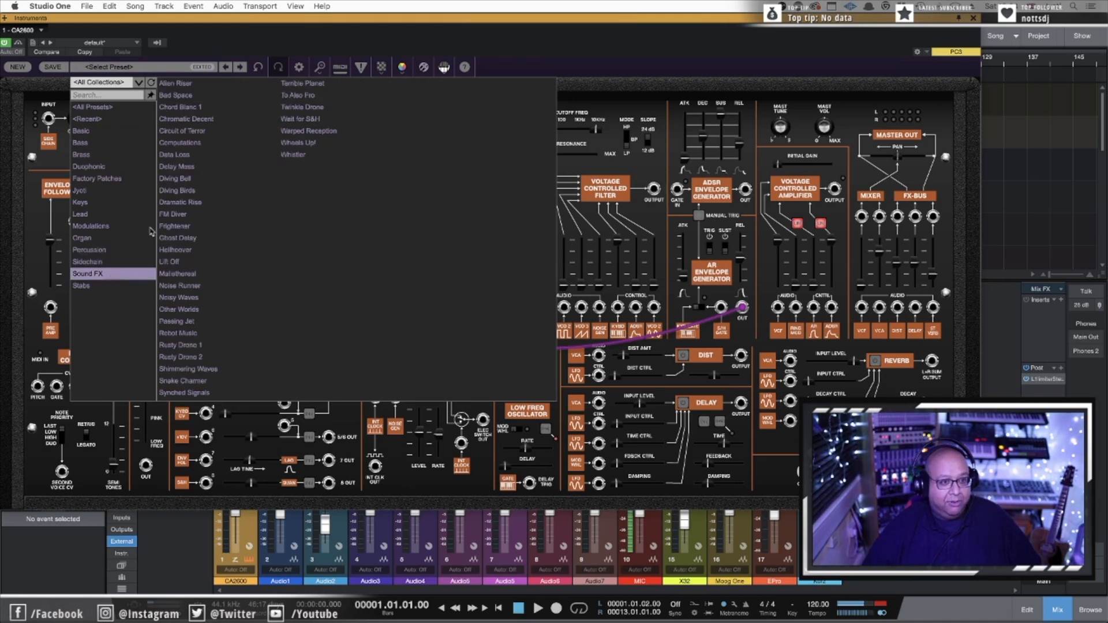
left_click(172, 83)
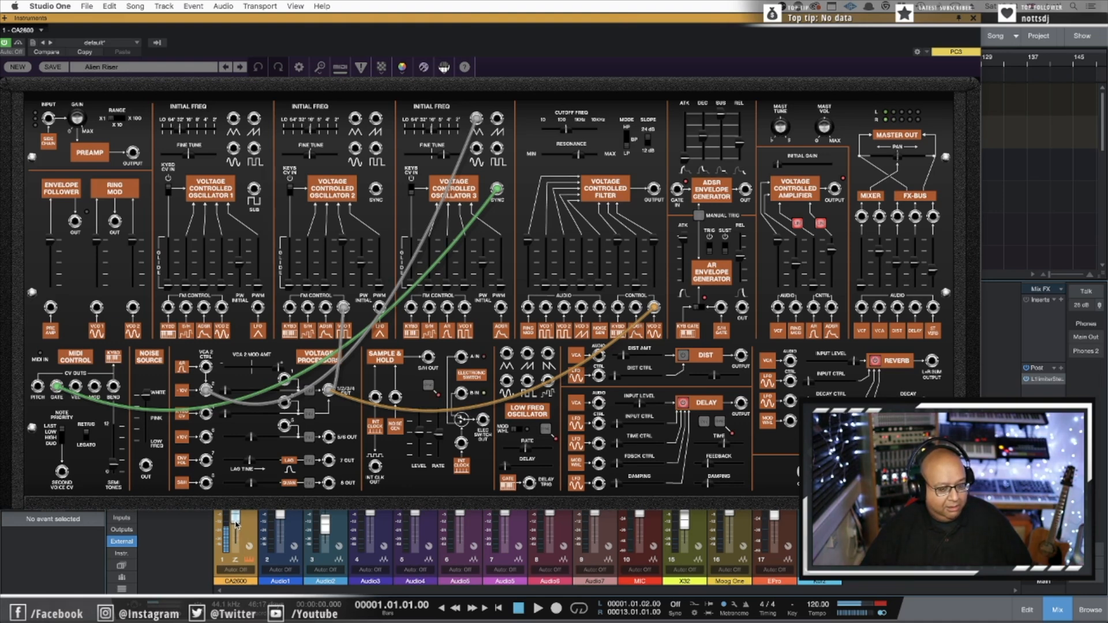
mouse_move(237, 520)
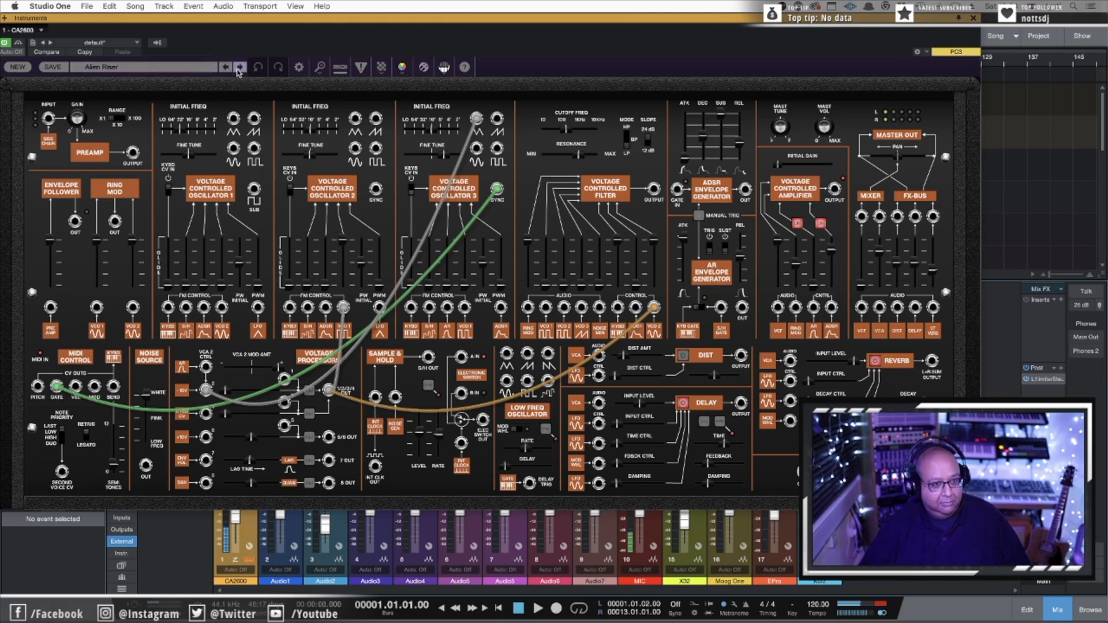
Step: Audition Bad Space, Chord Blanc 1 and Chromatic Decent, ending on Circuit of Terror
left_click(240, 67)
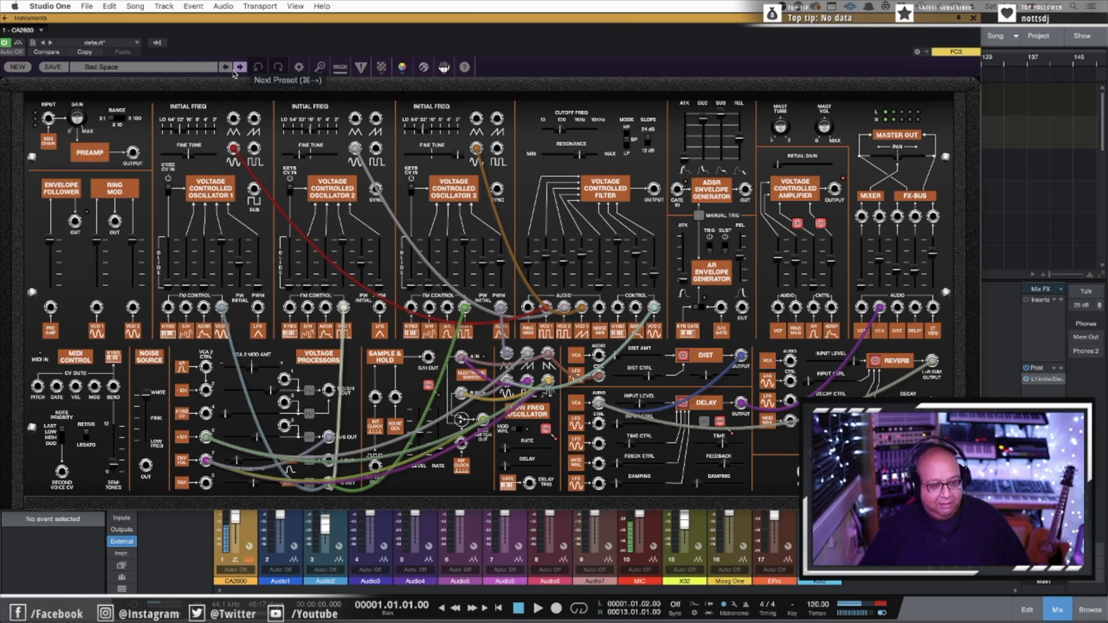
left_click(240, 67)
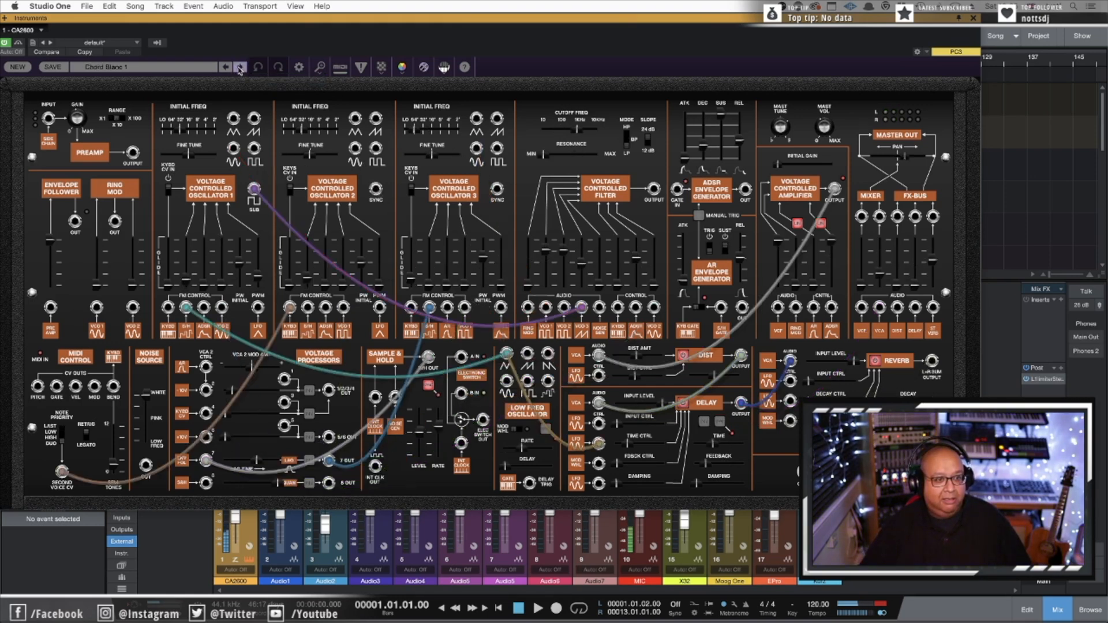
left_click(240, 67)
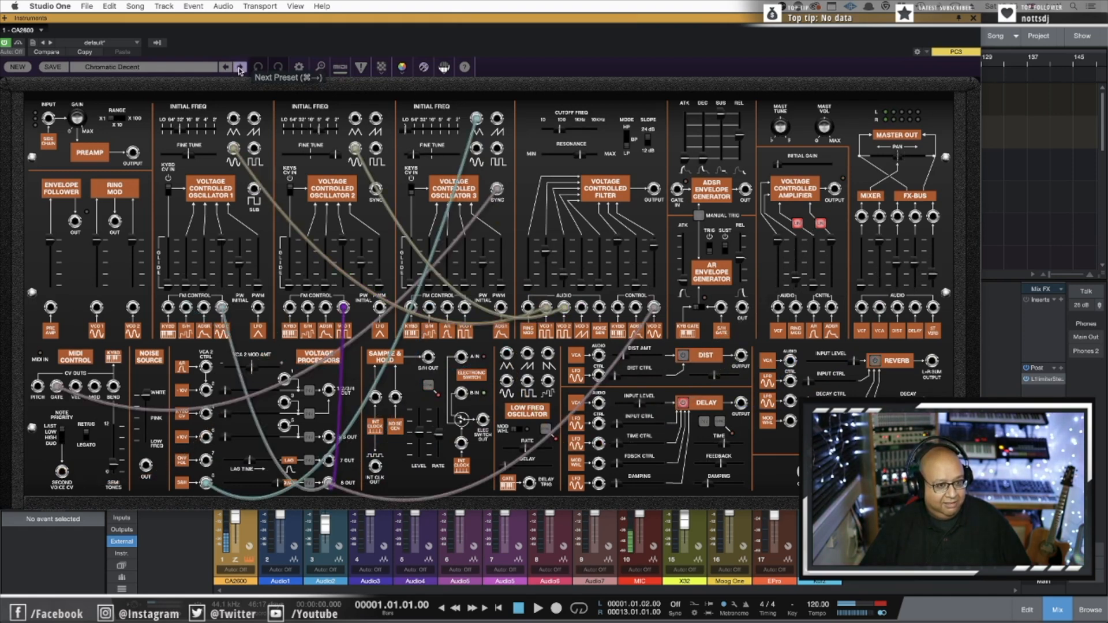
left_click(239, 67)
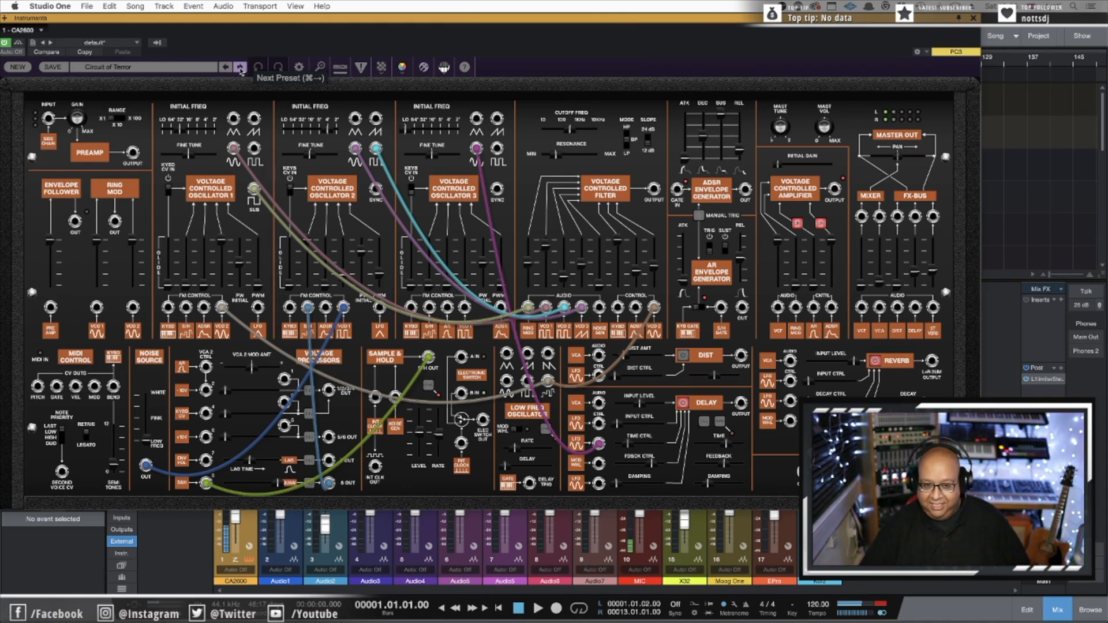
Step: Audition Computations, Data Loss, Delay Mess, Diving Bell, Diving Birds, Dramatic Rise and FM Diver, ending on Frightener
left_click(241, 67)
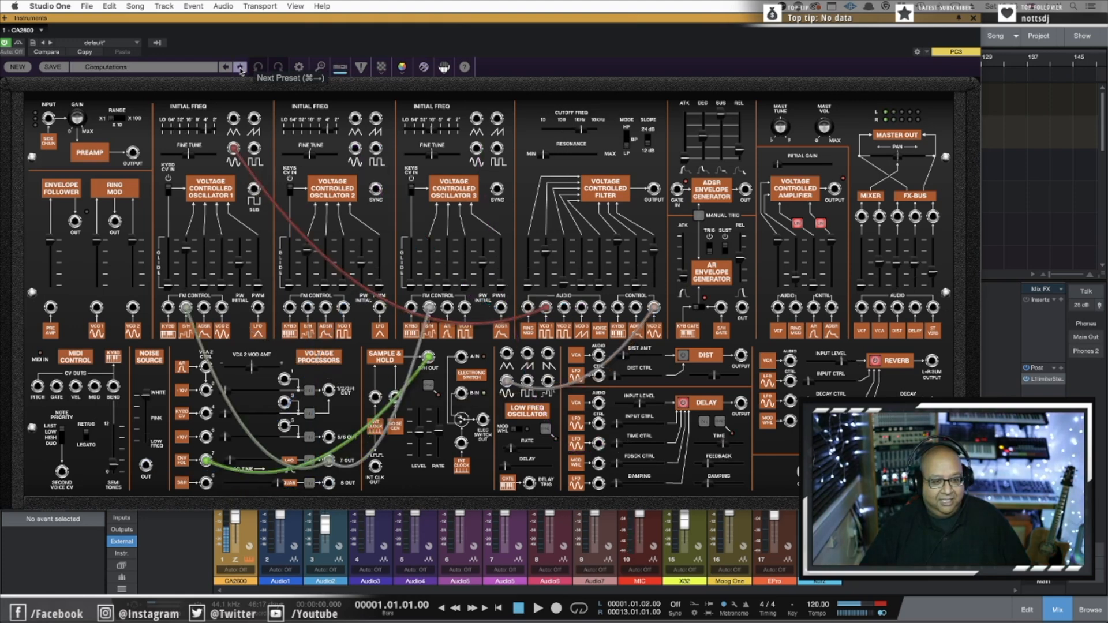
left_click(240, 67)
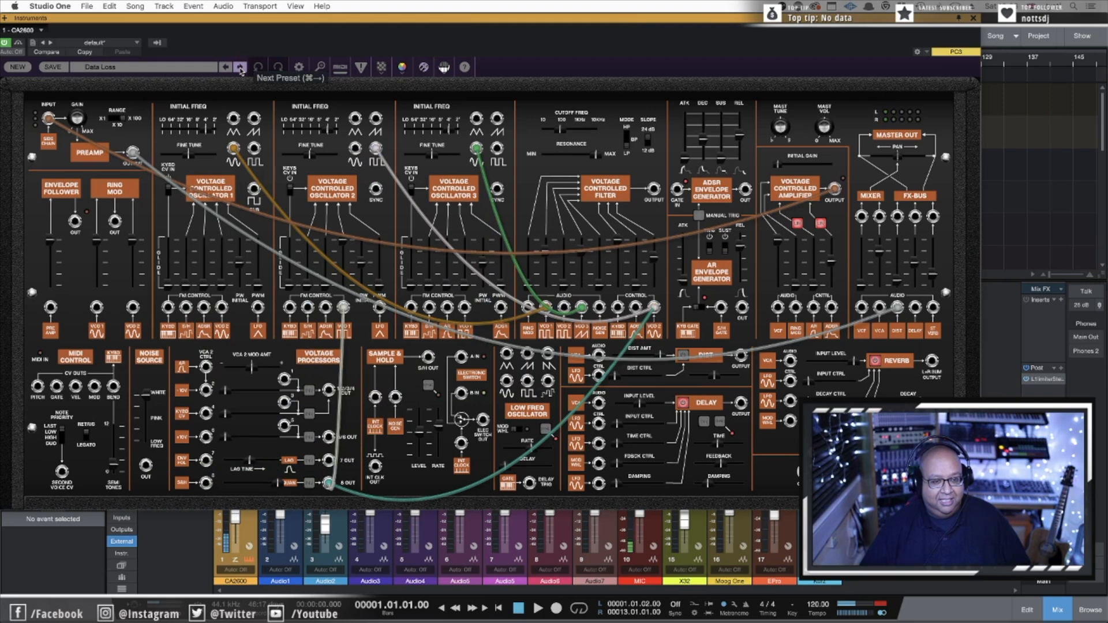
left_click(240, 67)
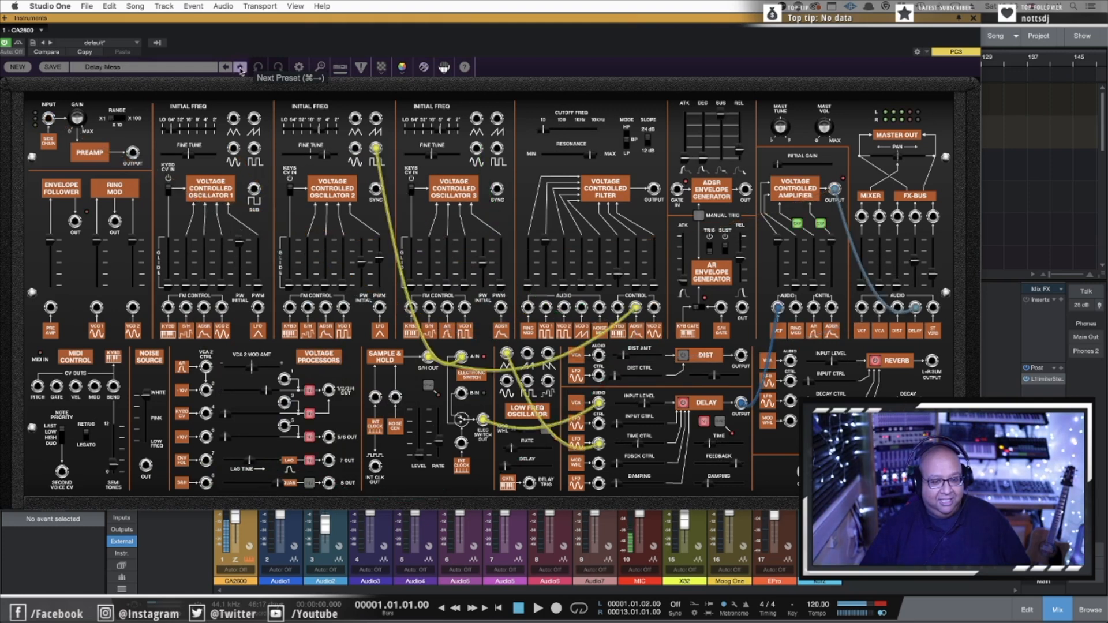
left_click(240, 67)
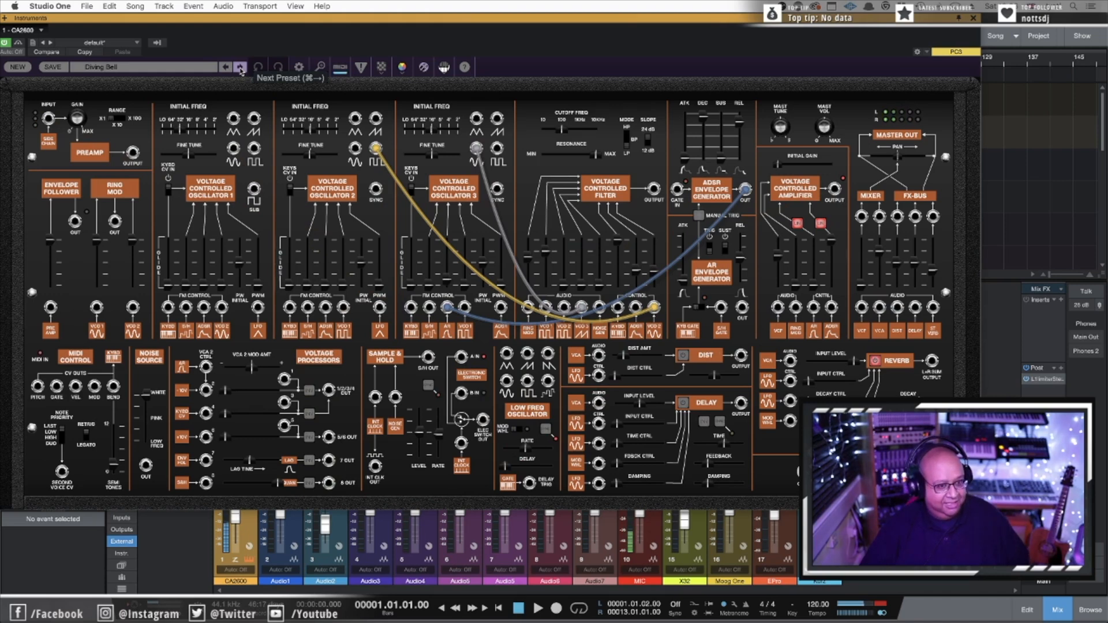
left_click(240, 67)
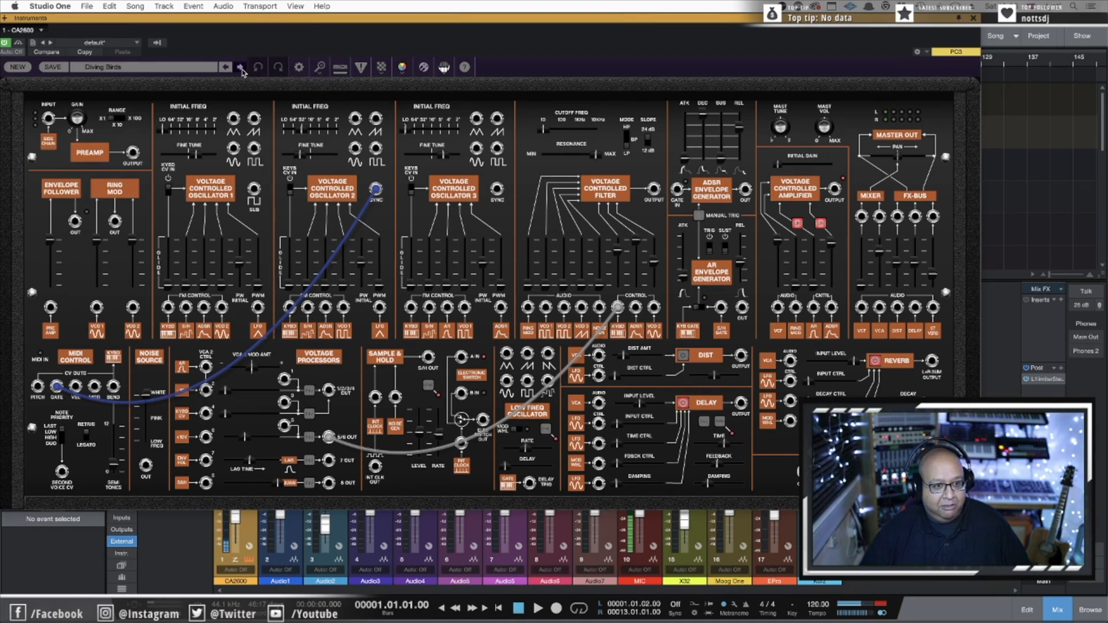
left_click(241, 67)
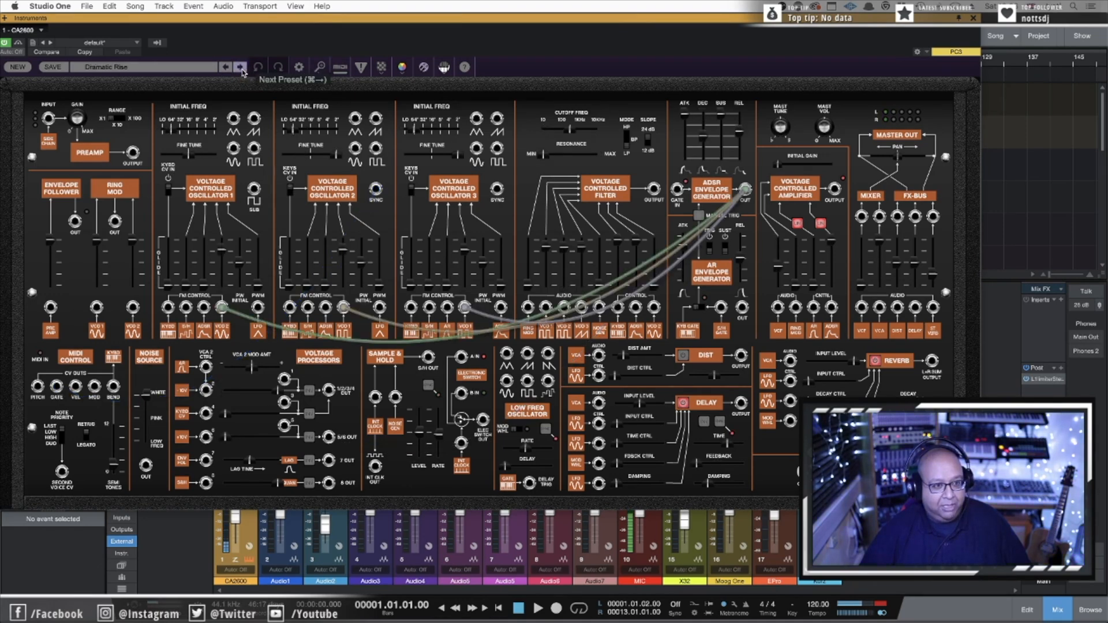
left_click(241, 67)
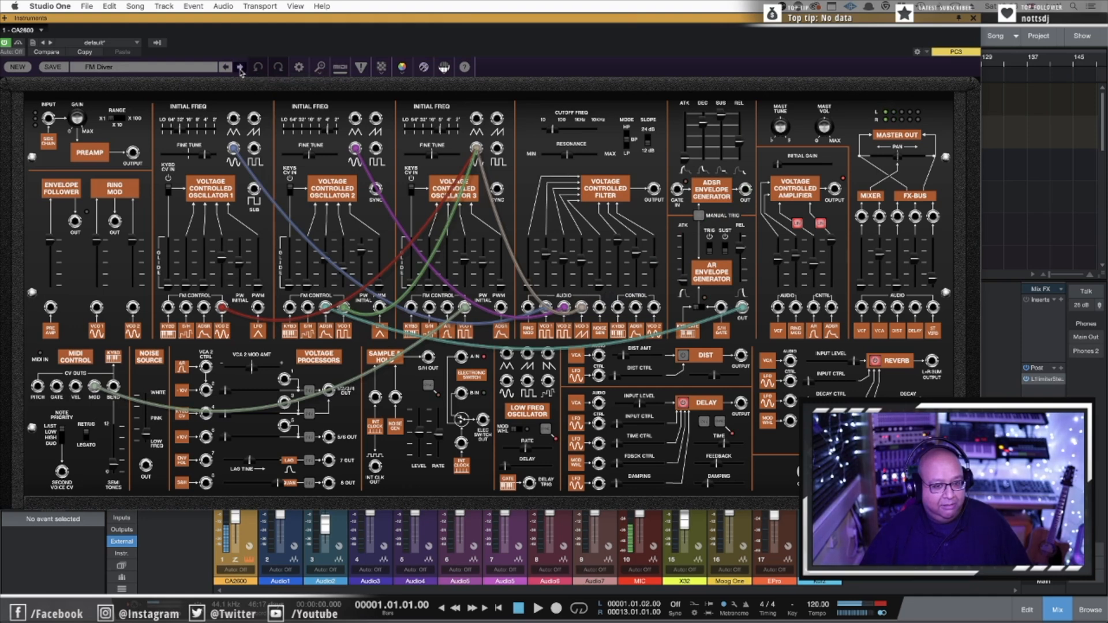
left_click(240, 67)
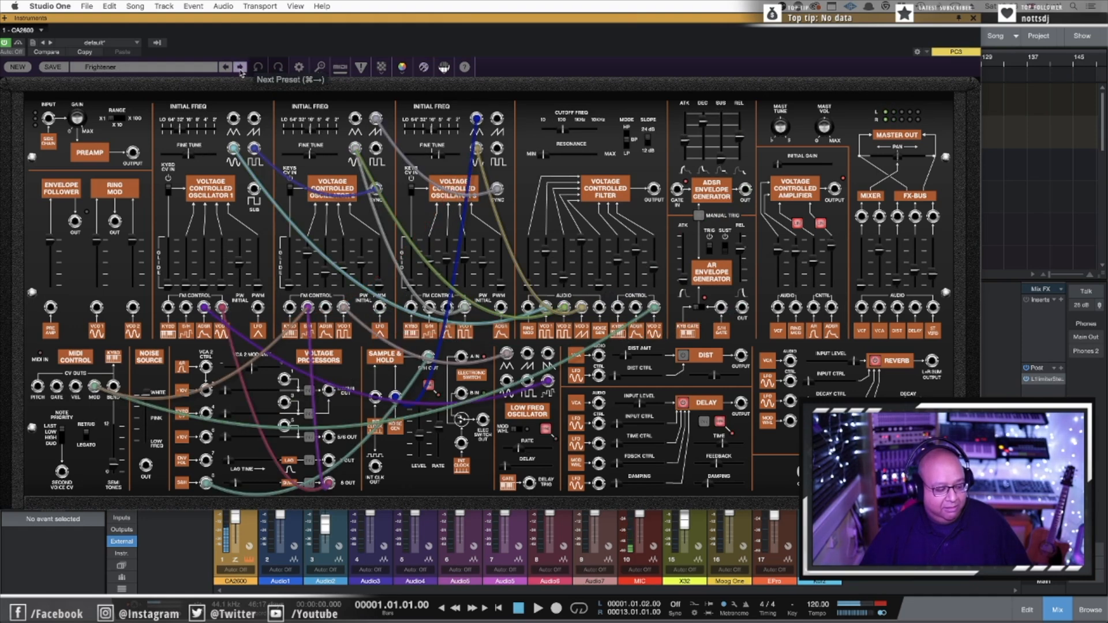